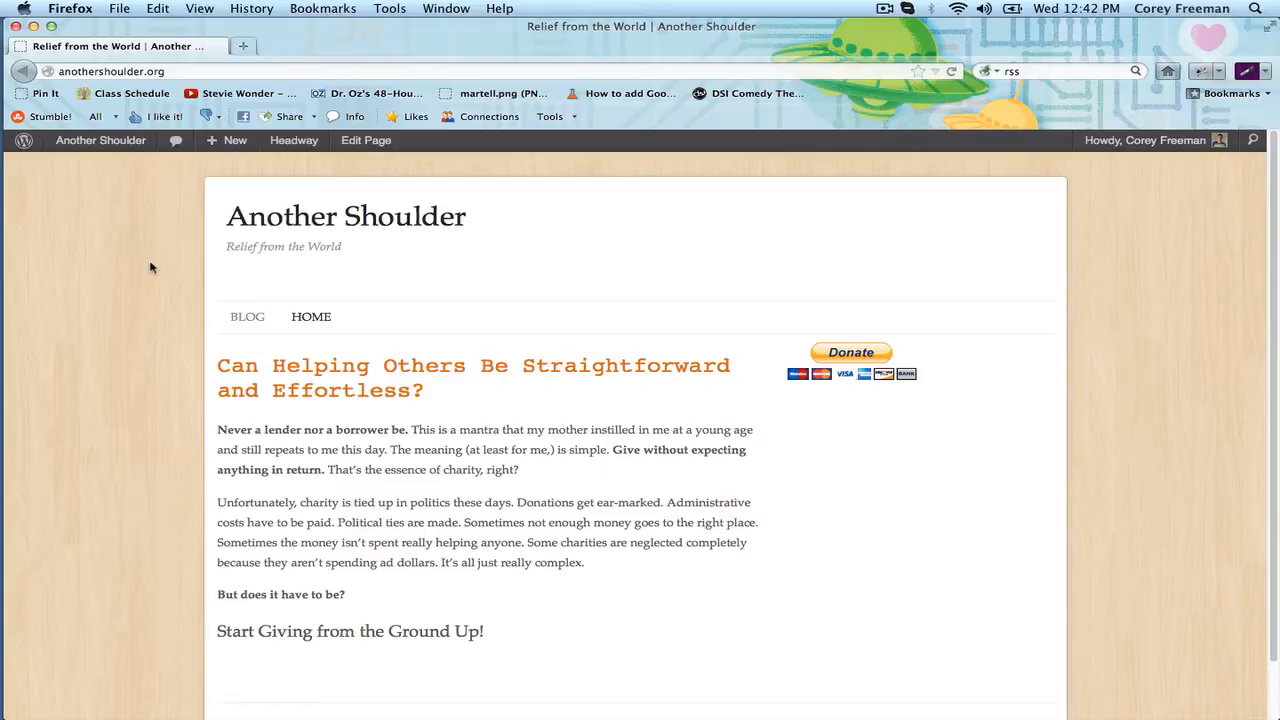
mouse_move(352, 288)
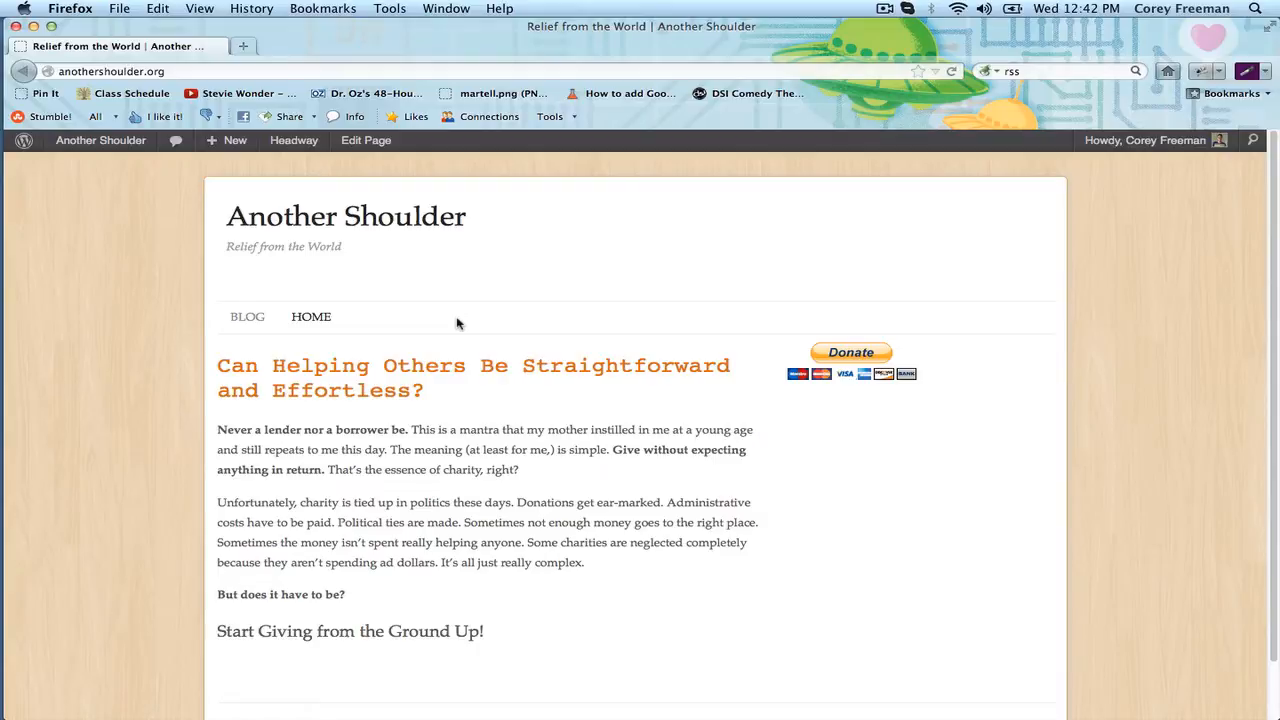
mouse_move(508, 188)
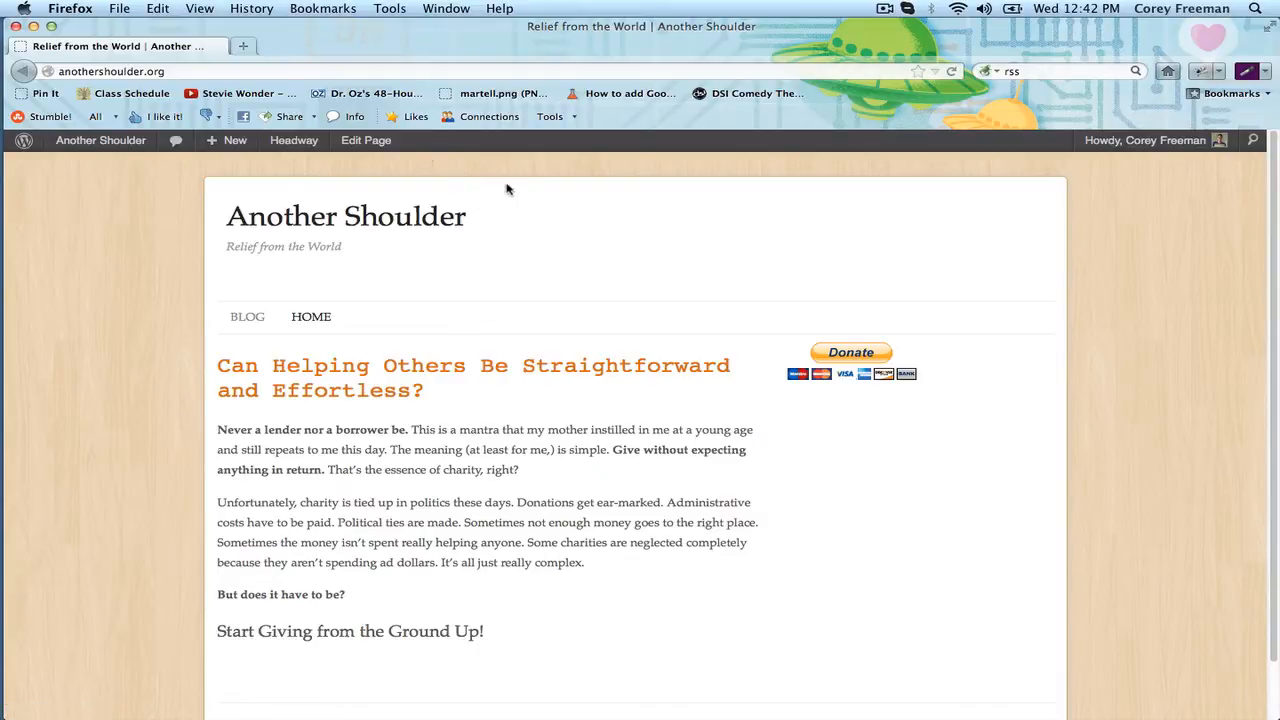
- Start a fresh empty Firefox tab, leaving the Another Shoulder blog page open
click(272, 46)
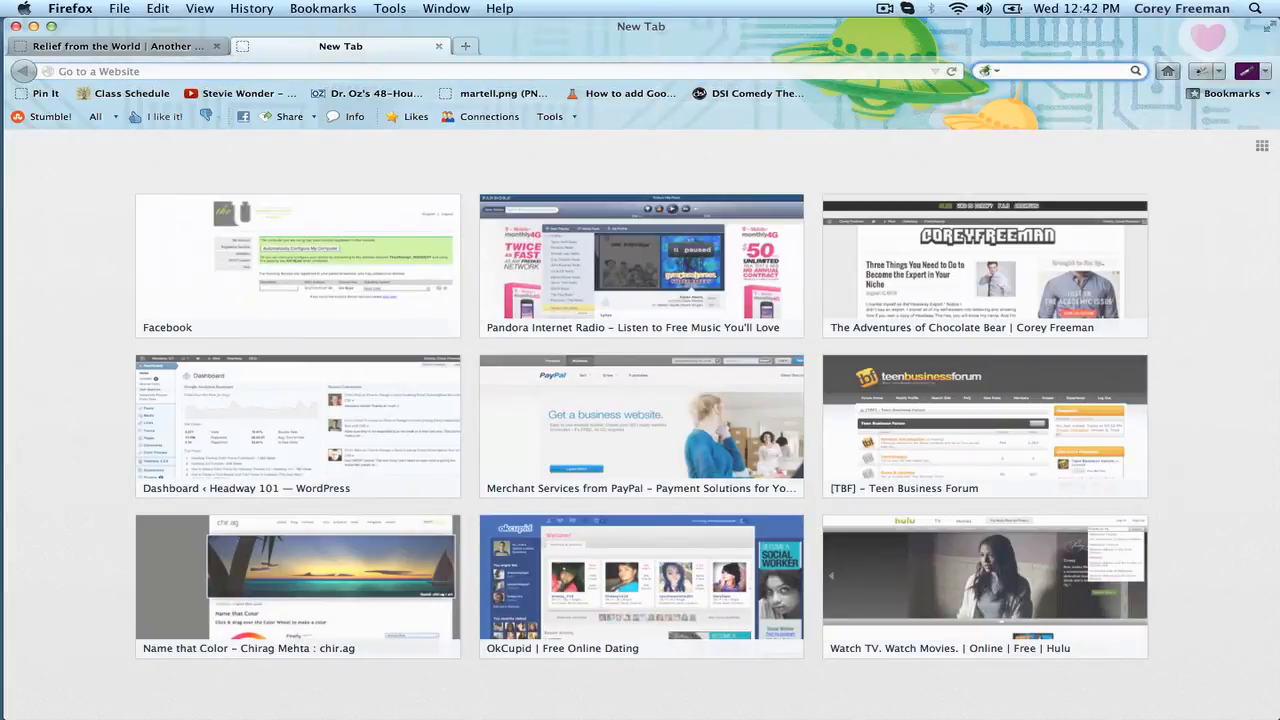
- Search Iconfinder for twitter, filter to 48px icons and pick a Twitter icon from page two
click(1064, 70)
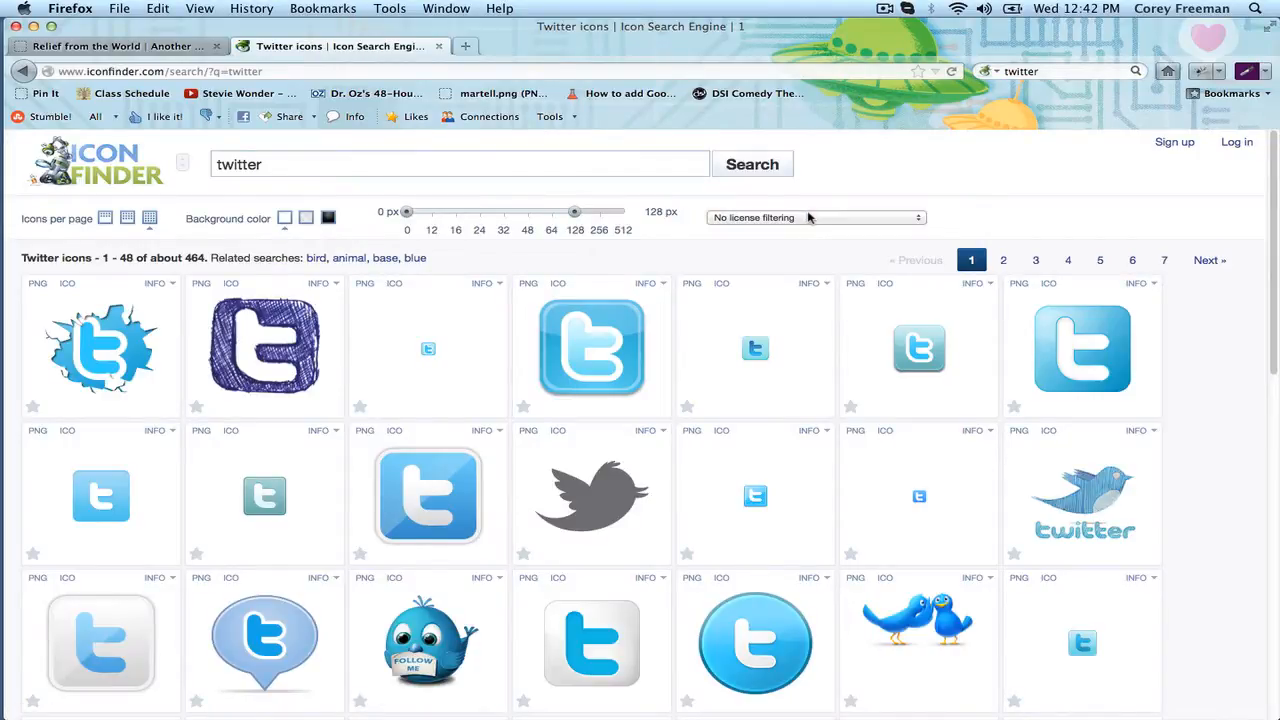
mouse_move(574, 212)
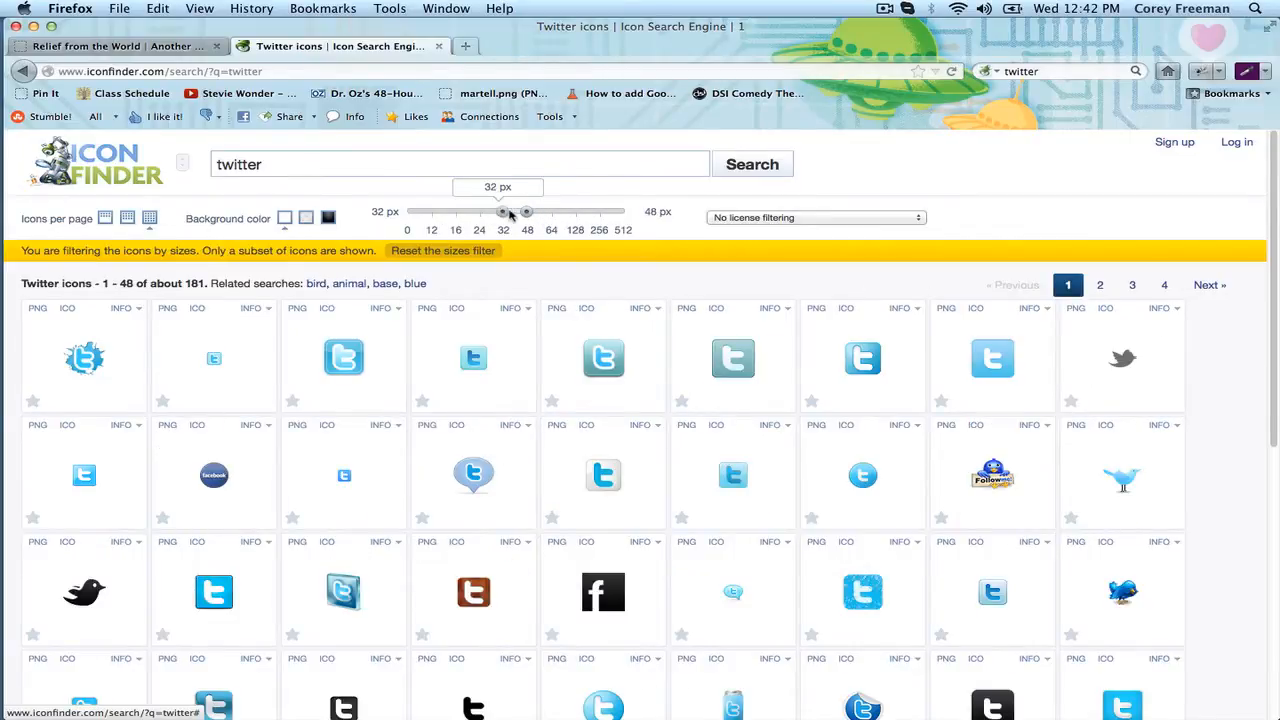
click(816, 216)
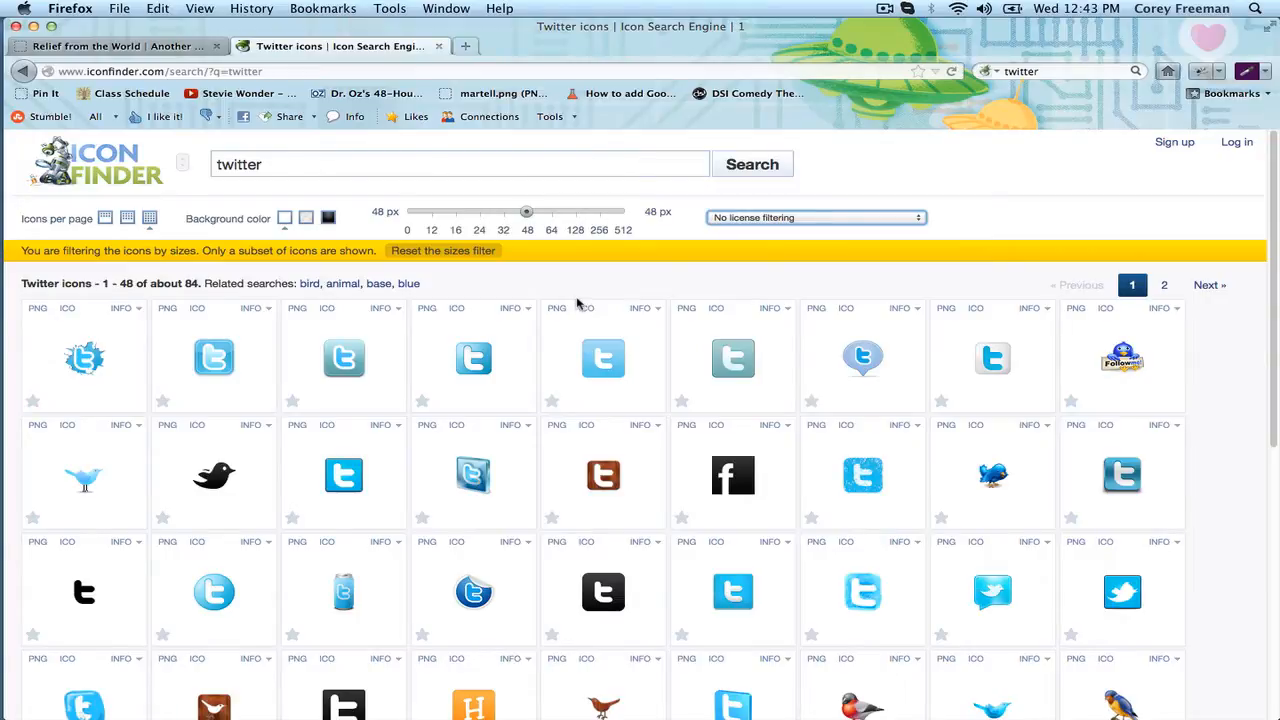
scroll(down, 3)
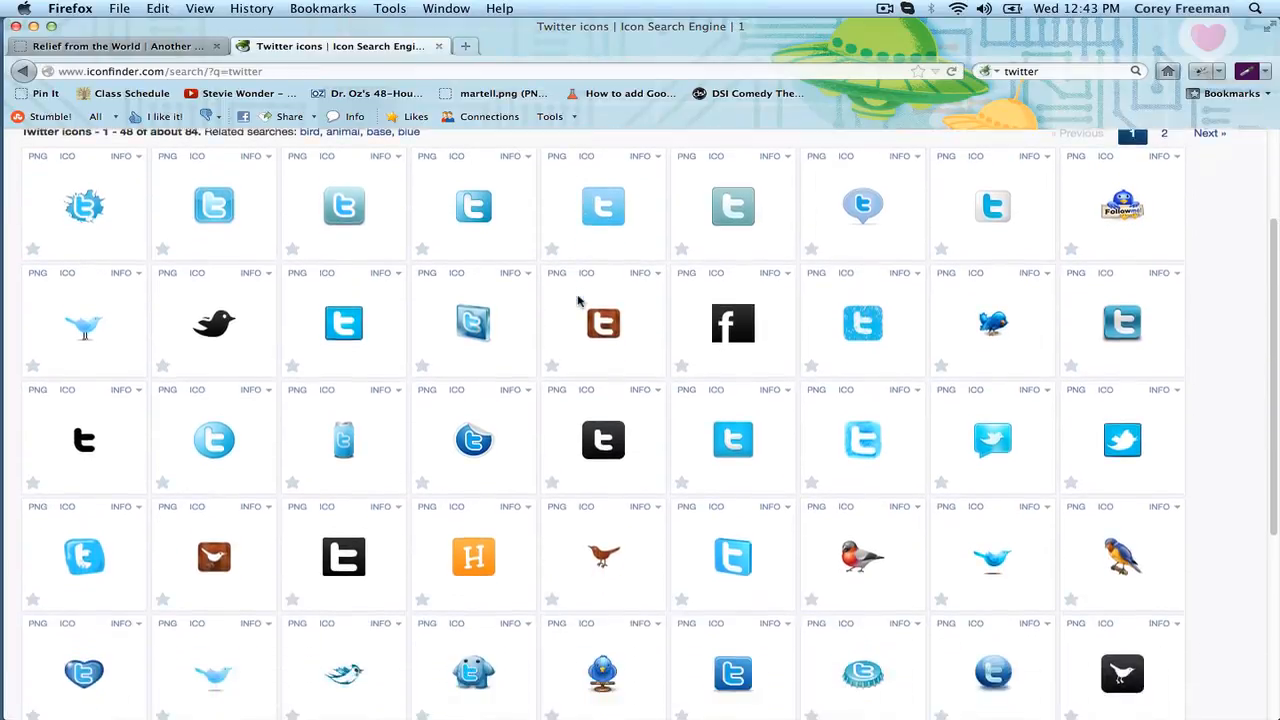
scroll(down, 3)
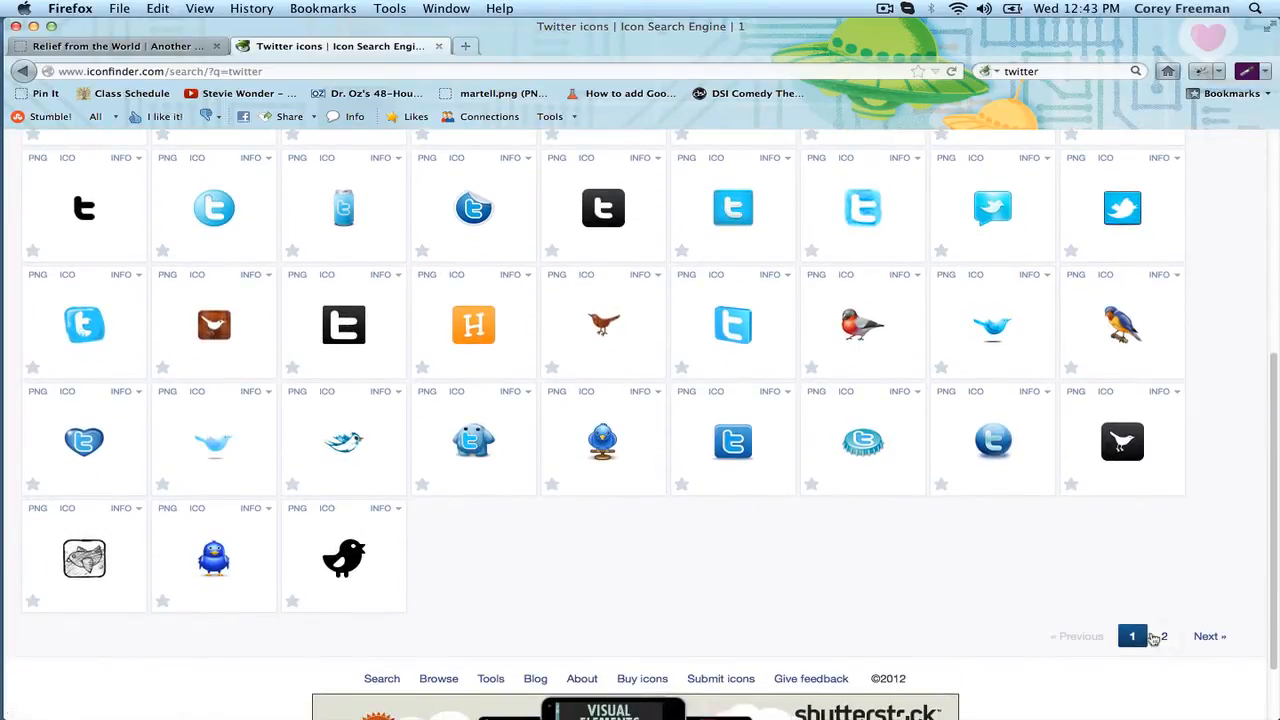
click(1166, 636)
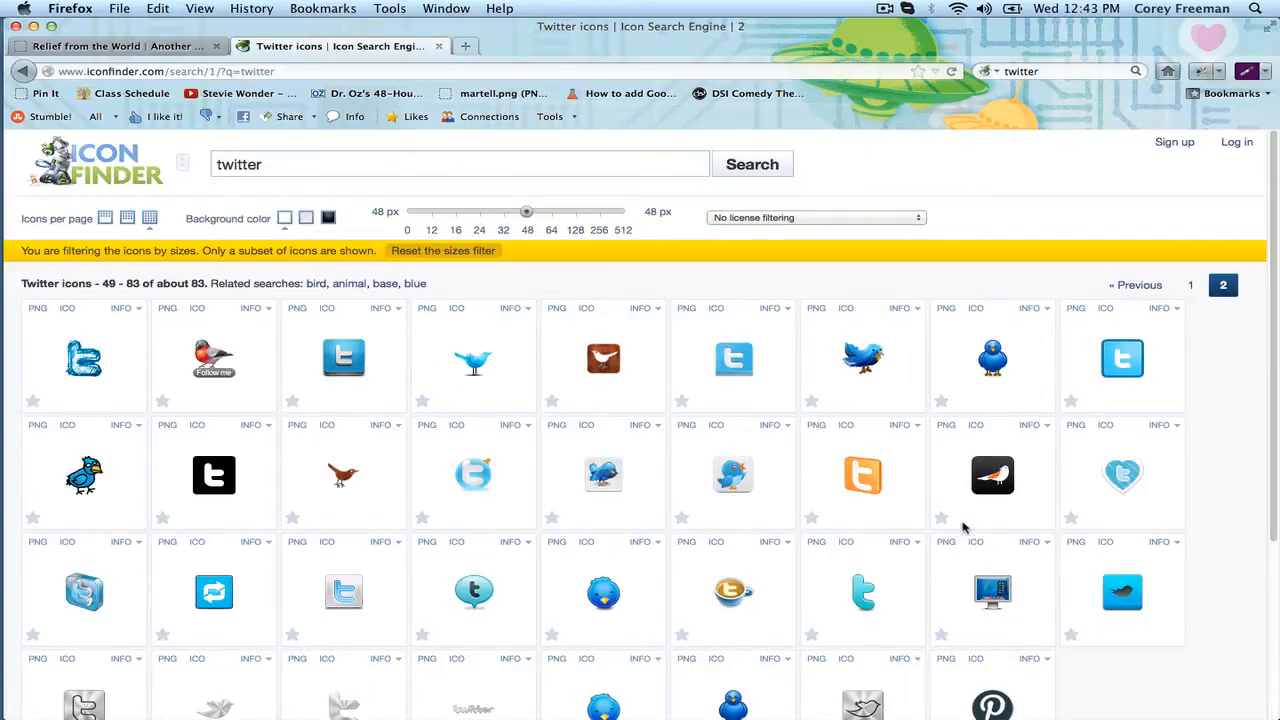
scroll(down, 3)
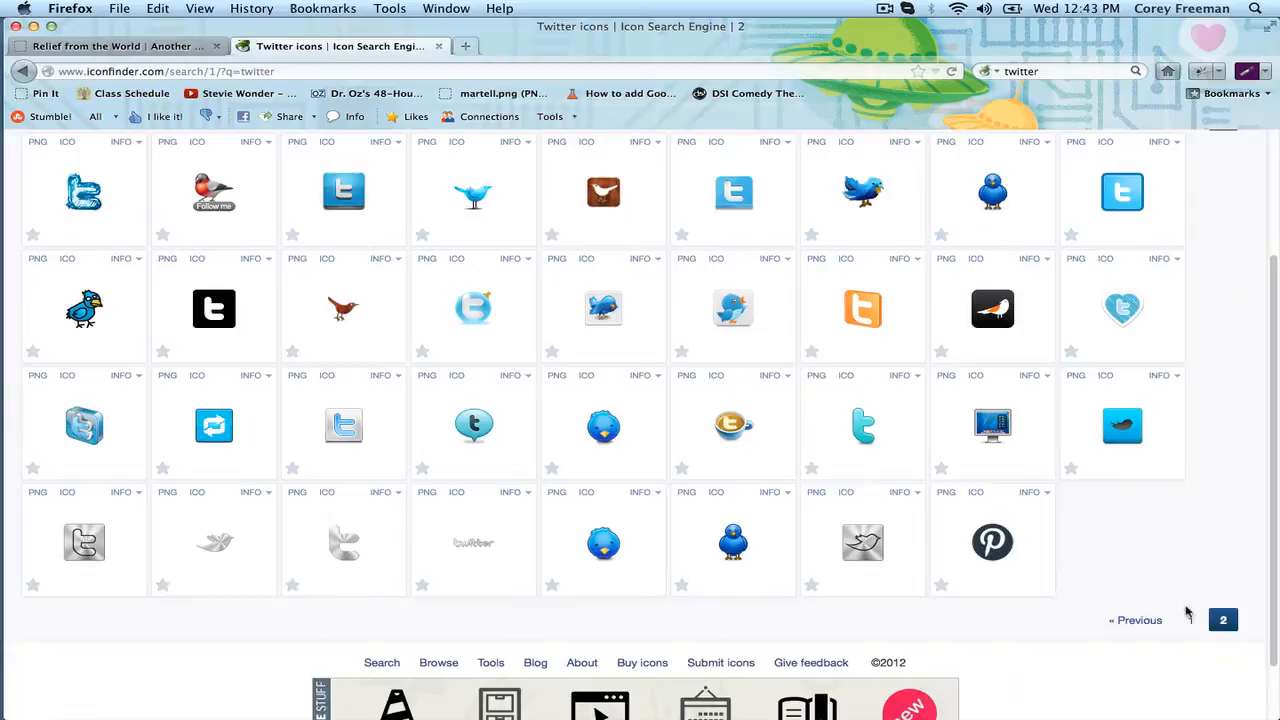
click(1134, 620)
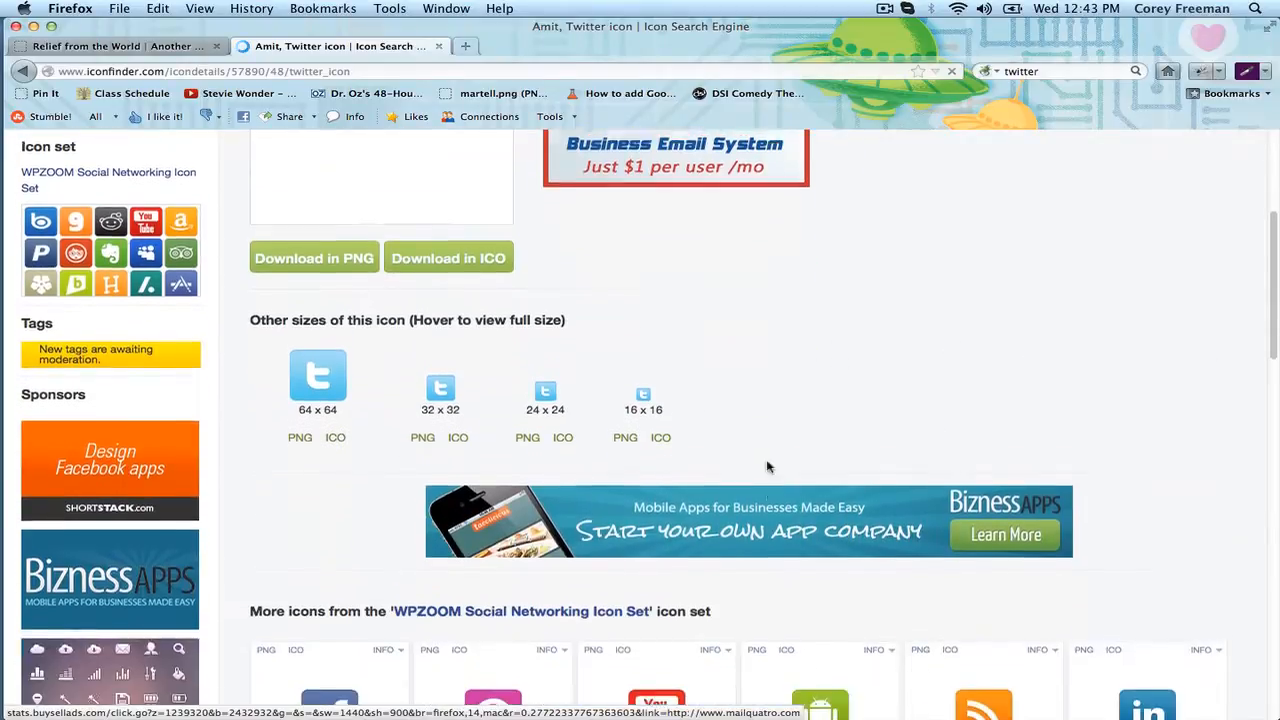
- Download the Twitter icon and the same set's 48x48 Facebook icon as PNG files
scroll(down, 3)
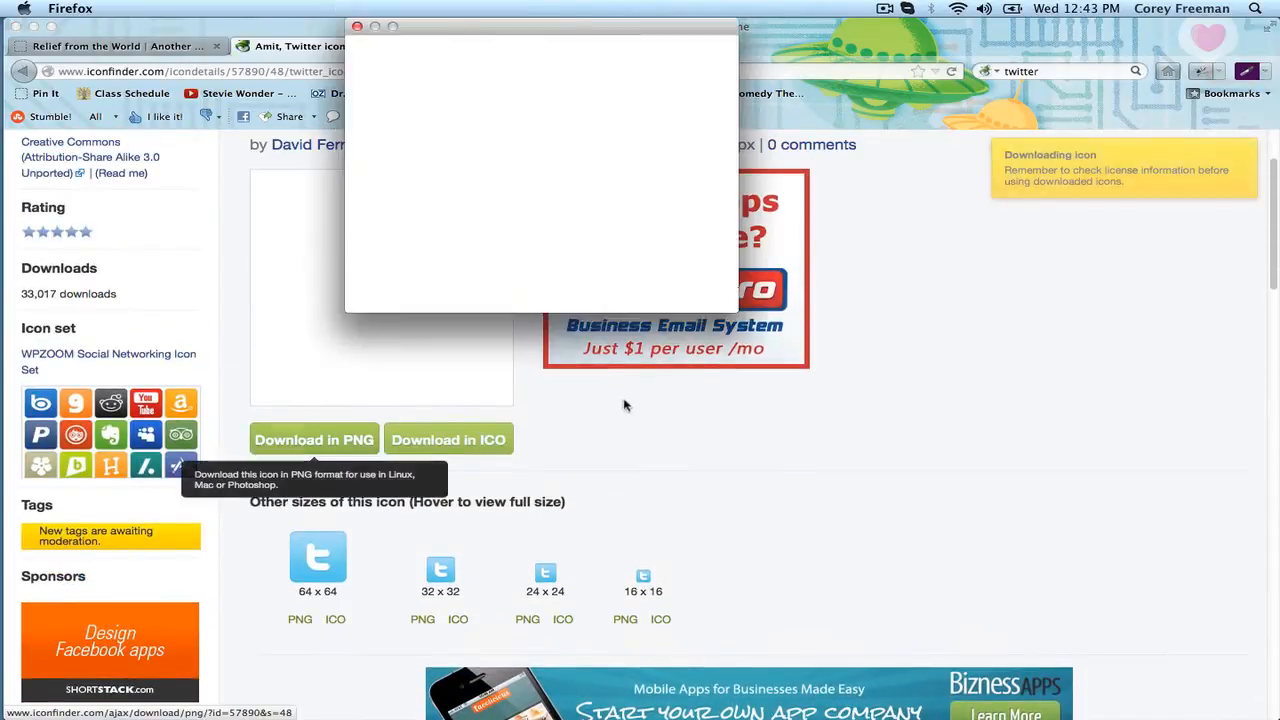
click(372, 24)
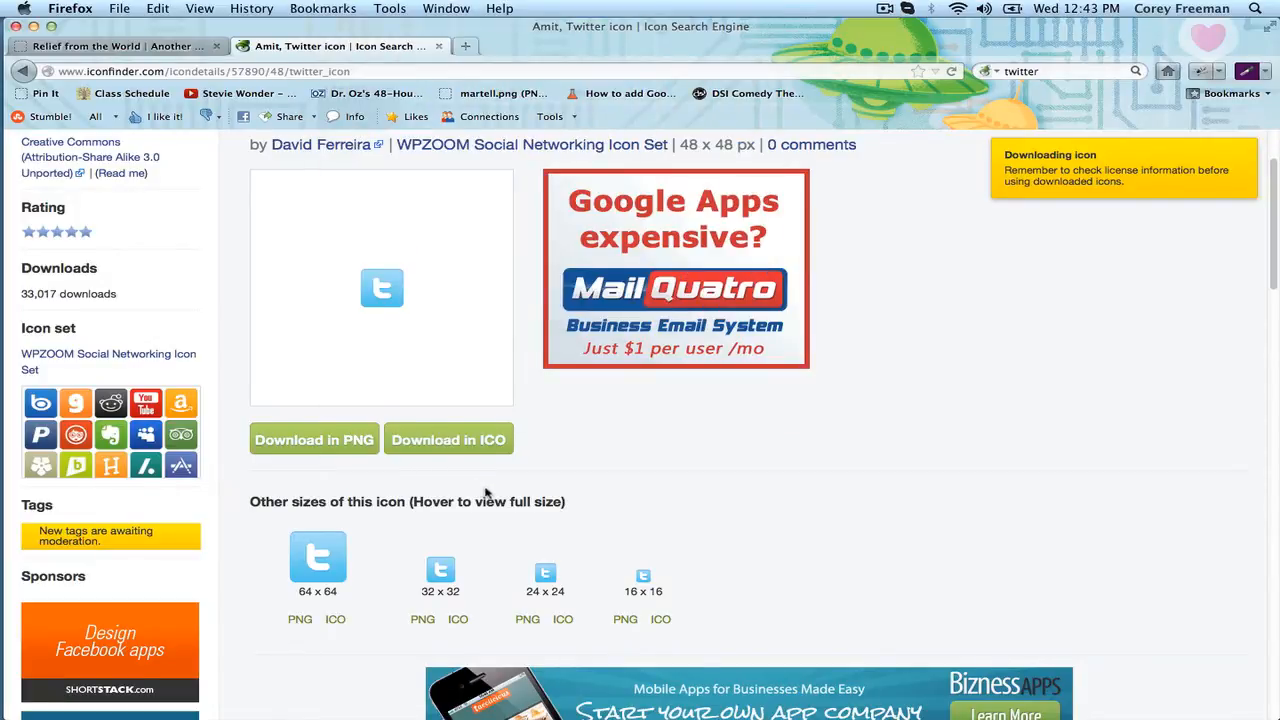
scroll(down, 3)
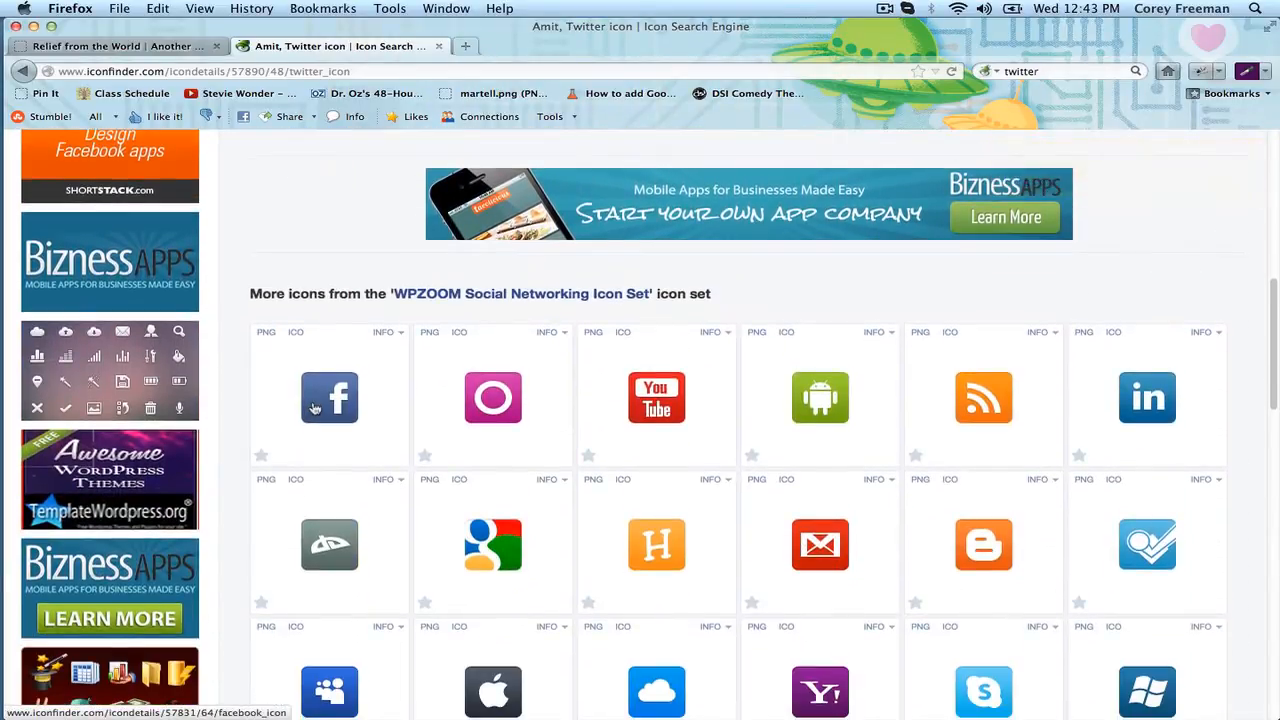
click(328, 398)
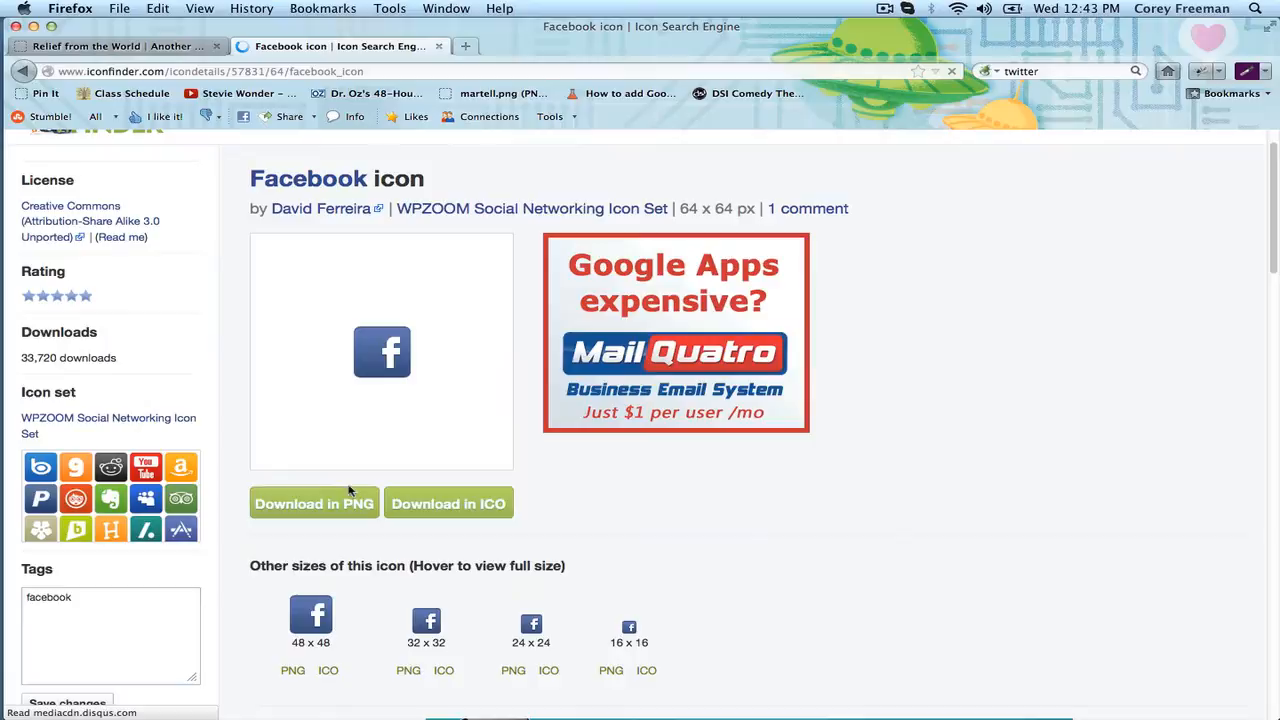
mouse_move(1264, 132)
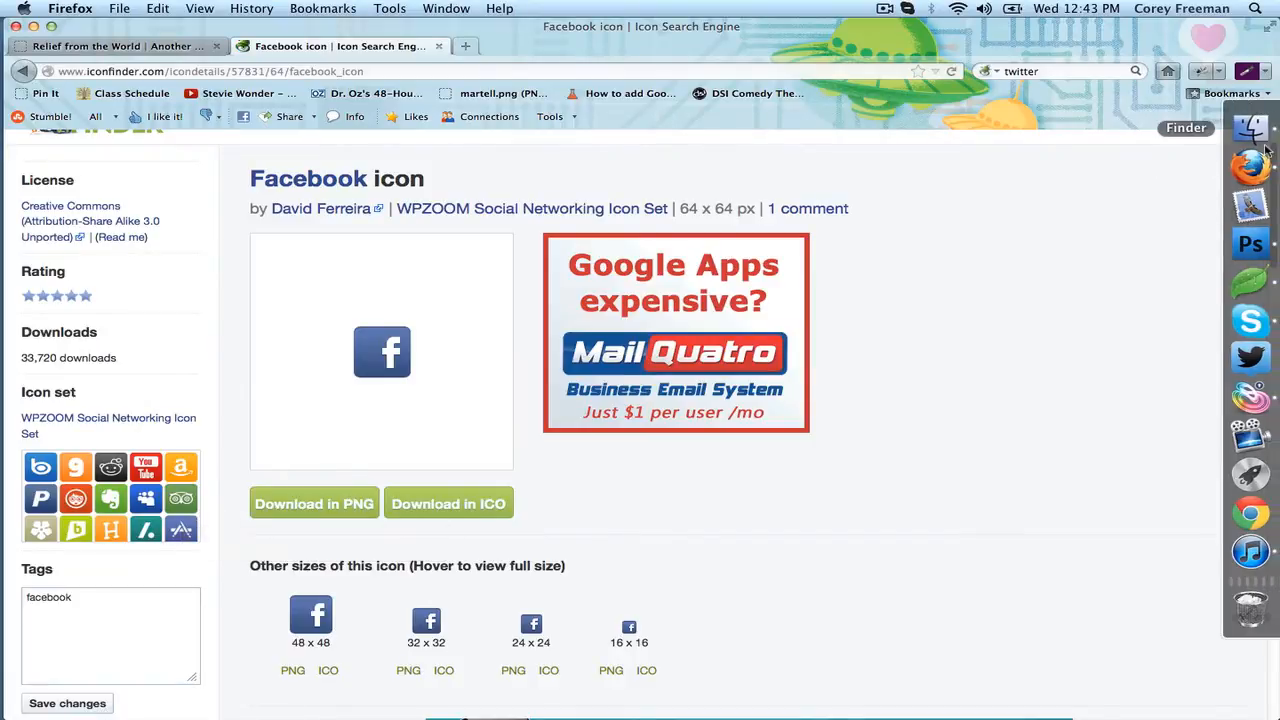
click(1252, 124)
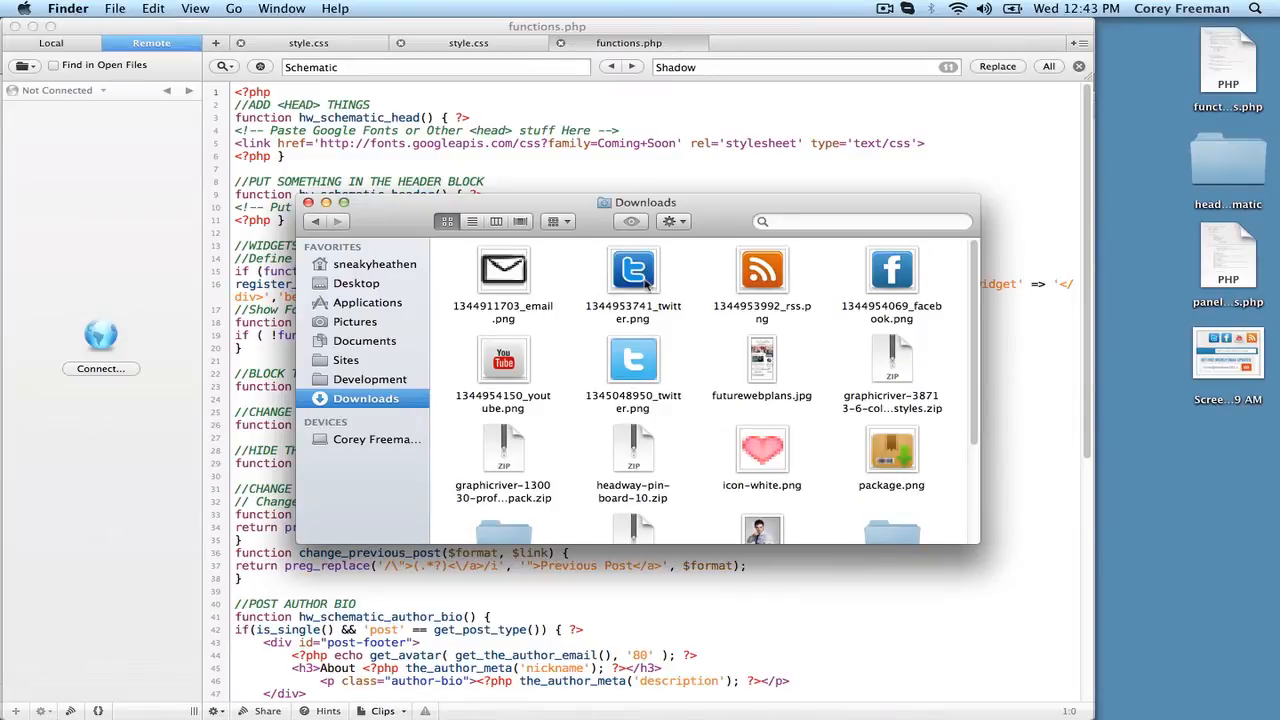
click(632, 360)
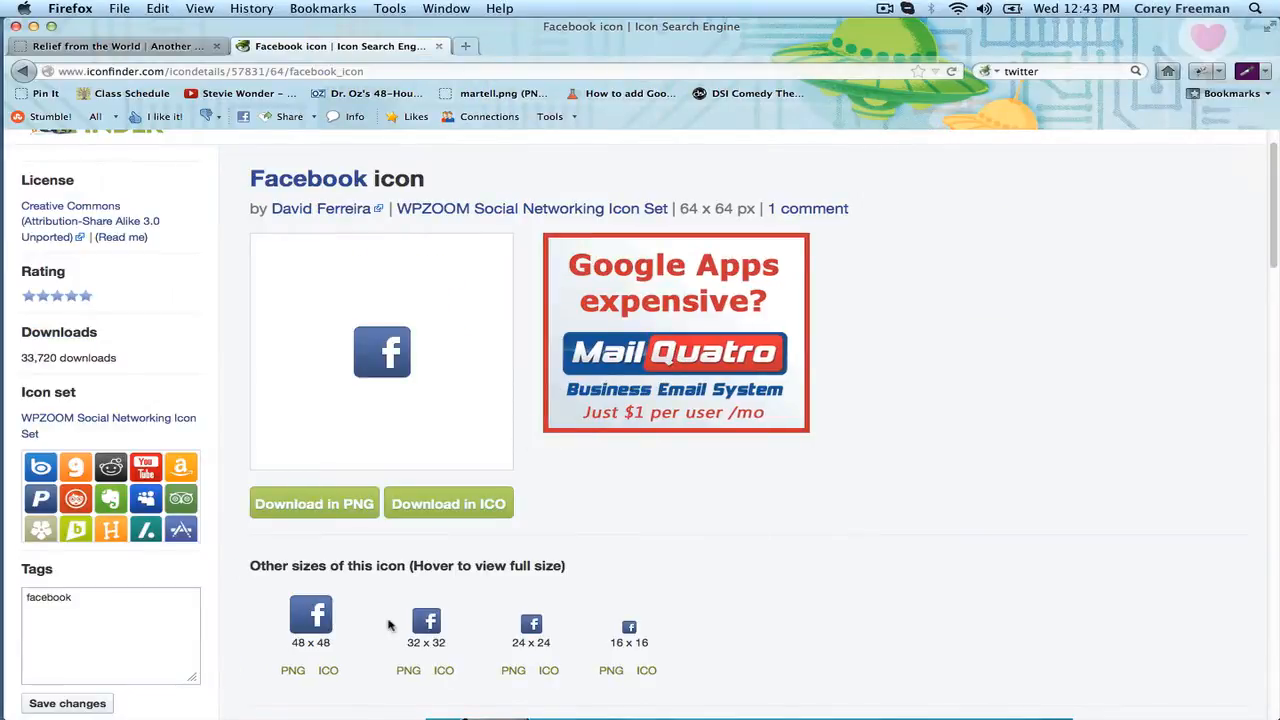
click(310, 614)
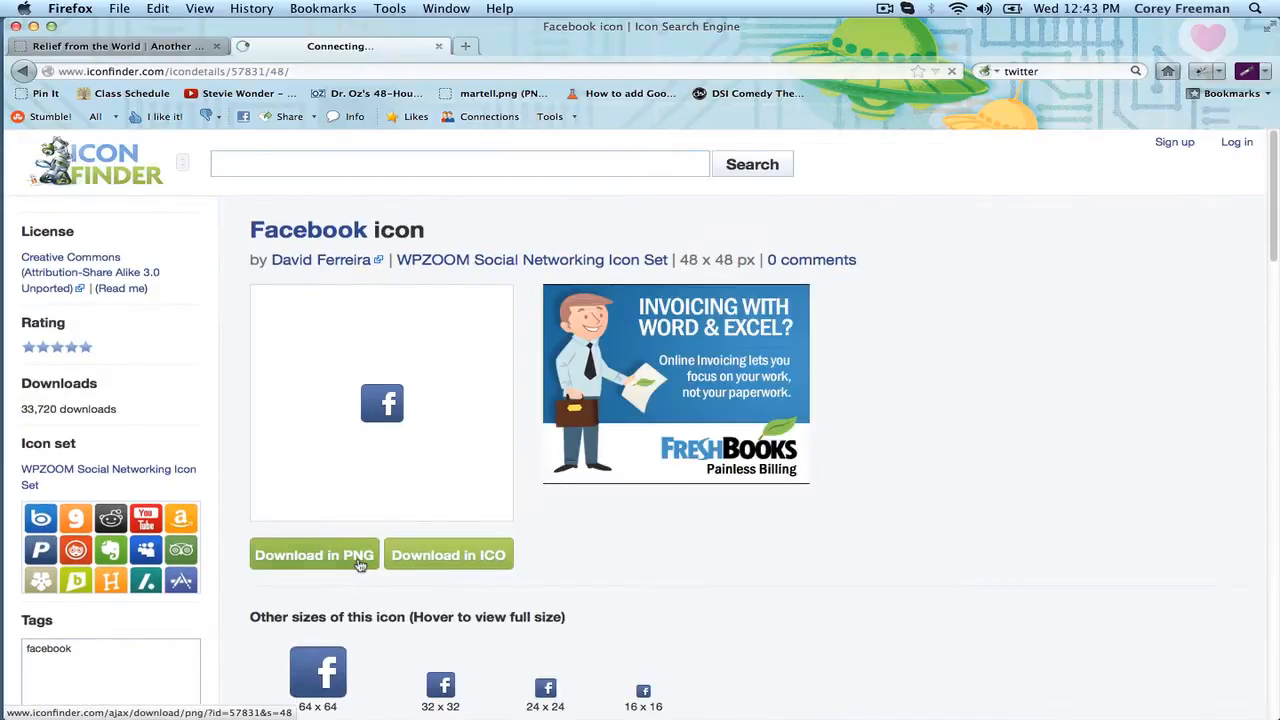
click(314, 554)
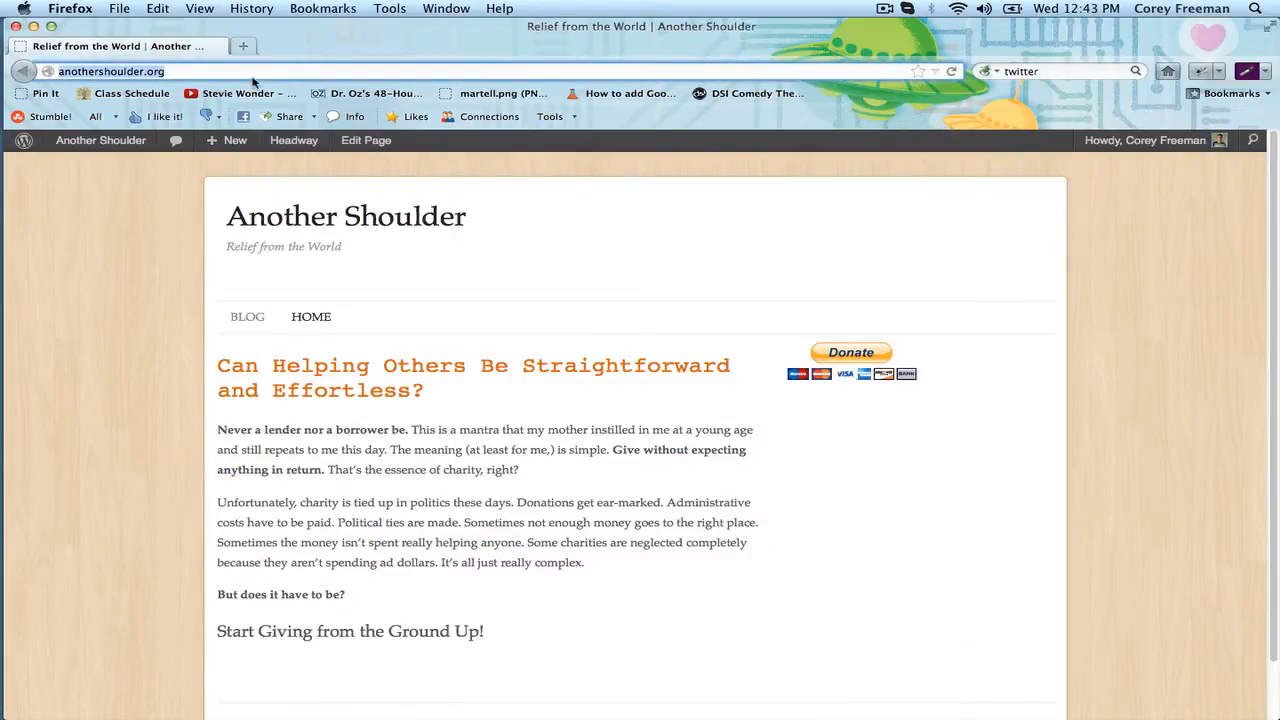
- Upload the Twitter and Facebook PNG icons from Downloads via Media > Add New
click(140, 72)
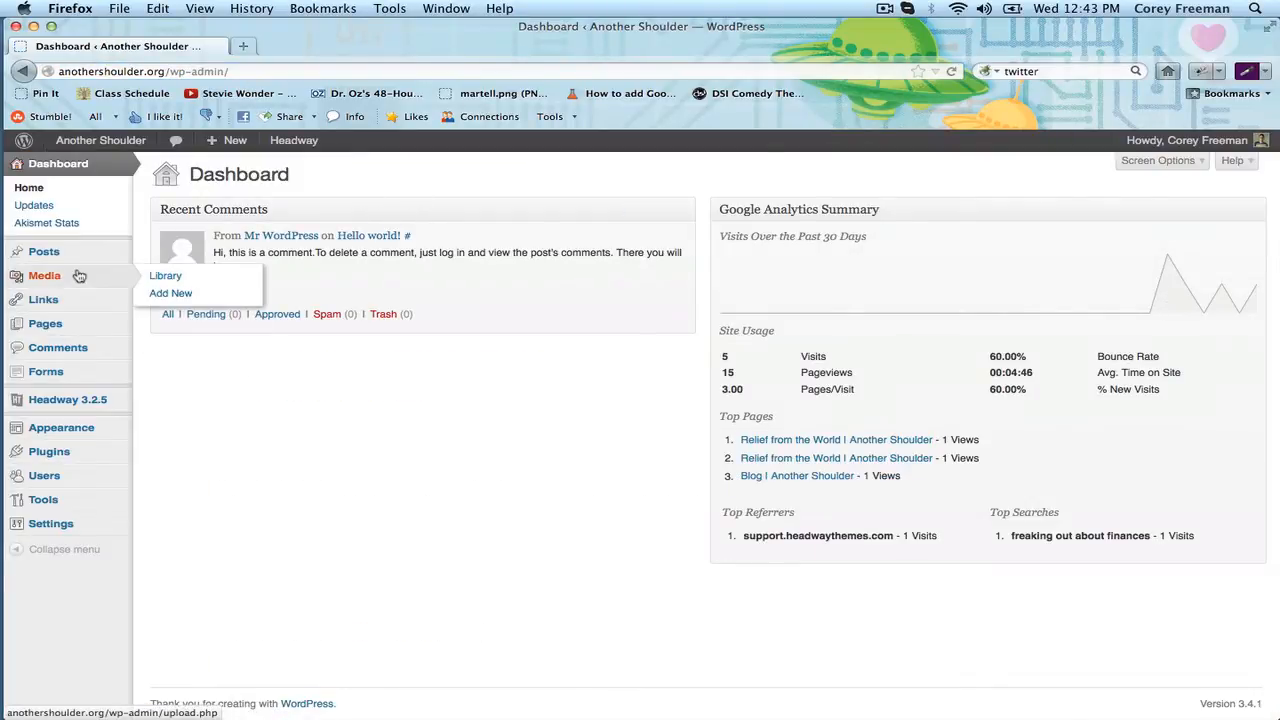
click(170, 292)
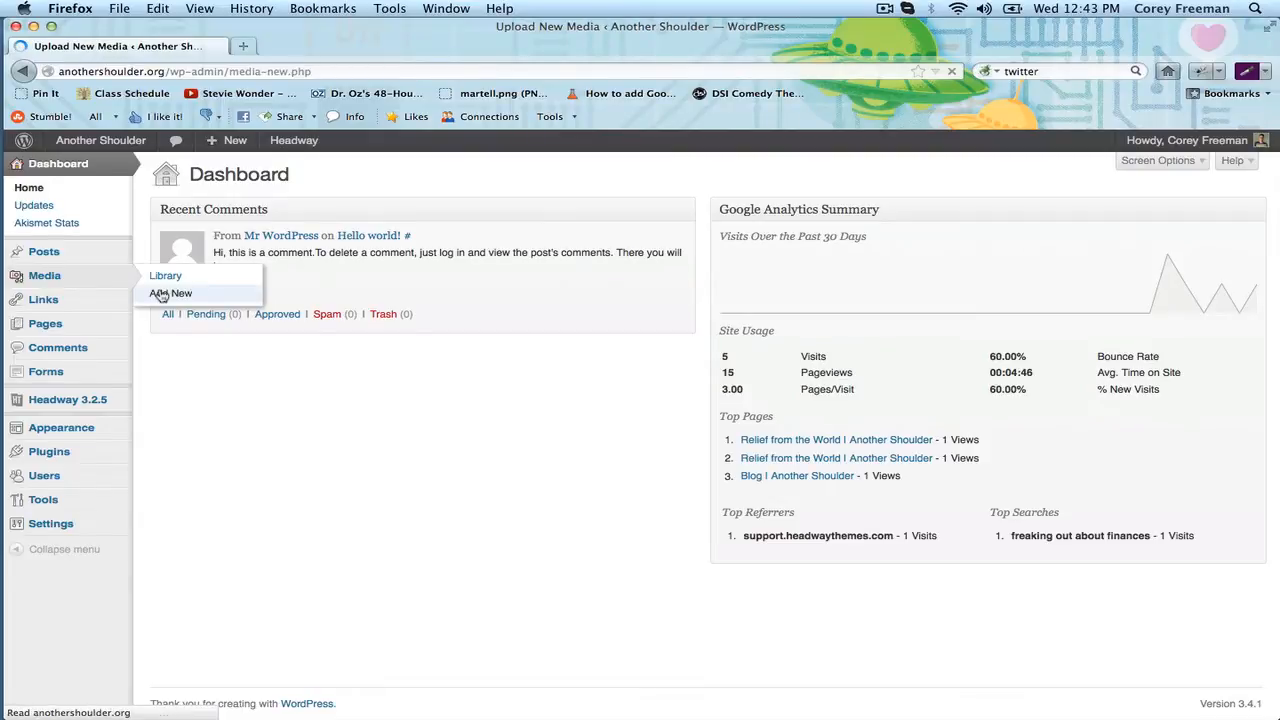
click(172, 292)
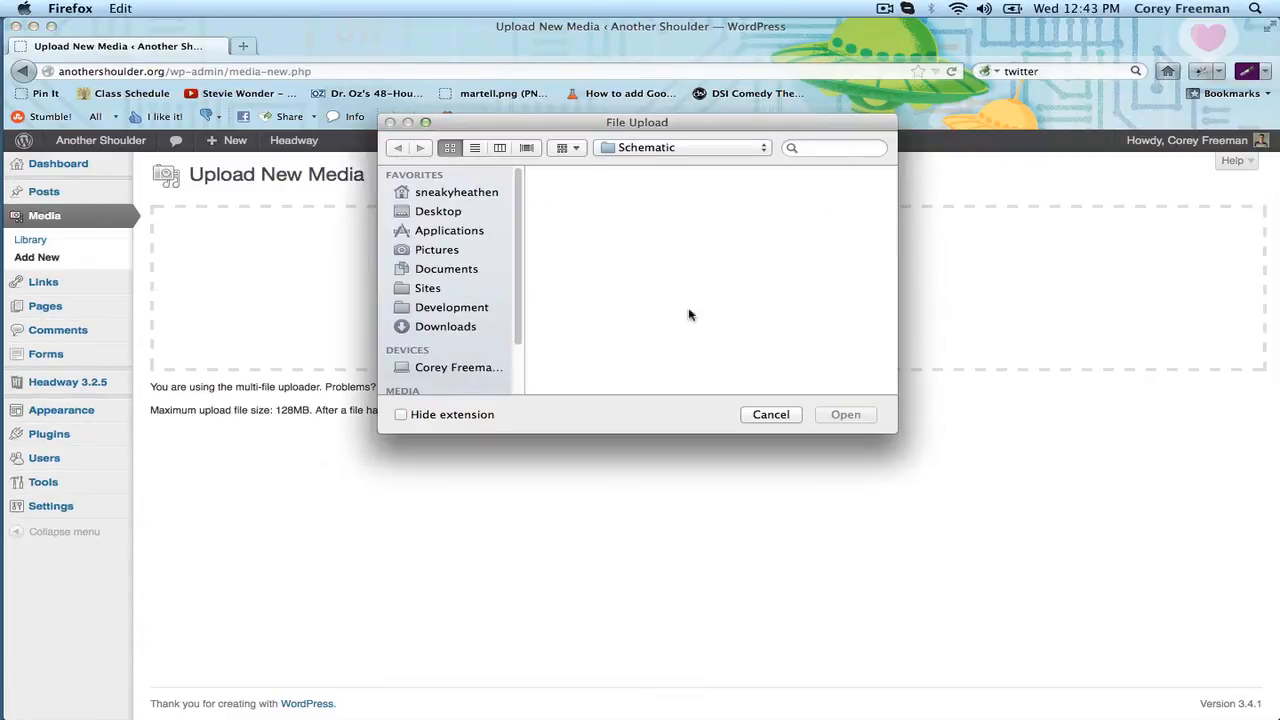
click(446, 326)
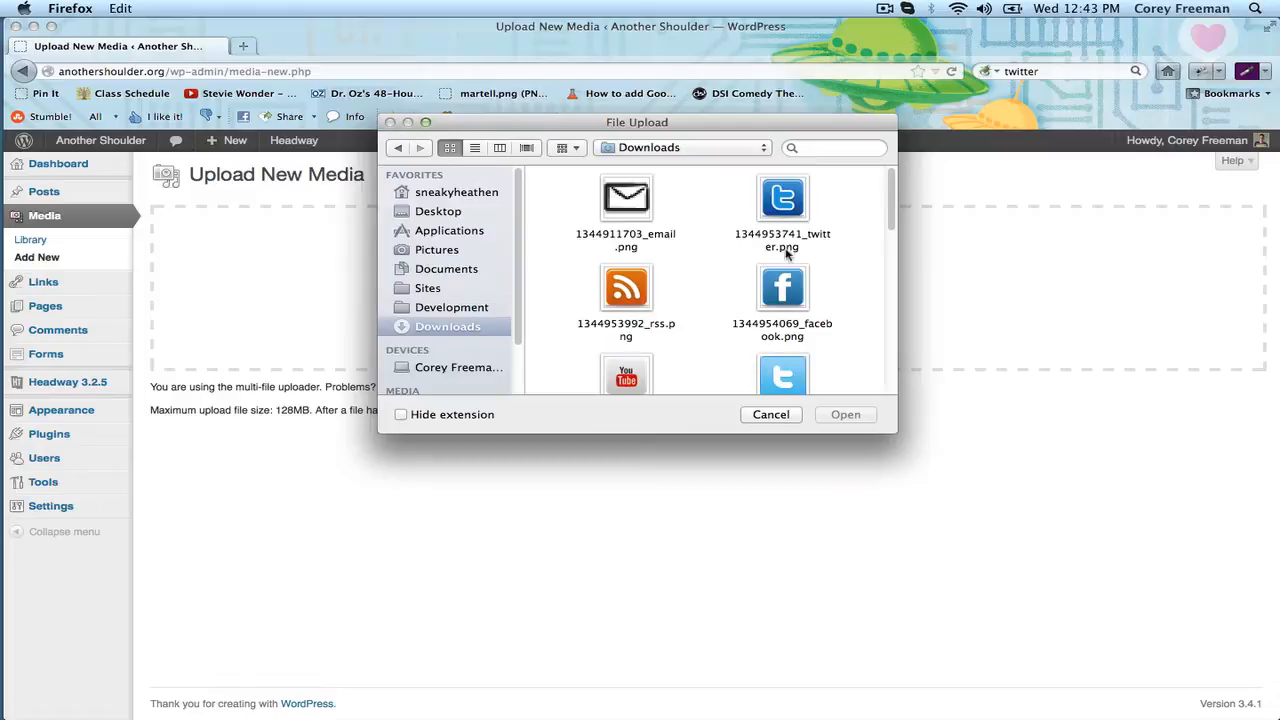
click(782, 344)
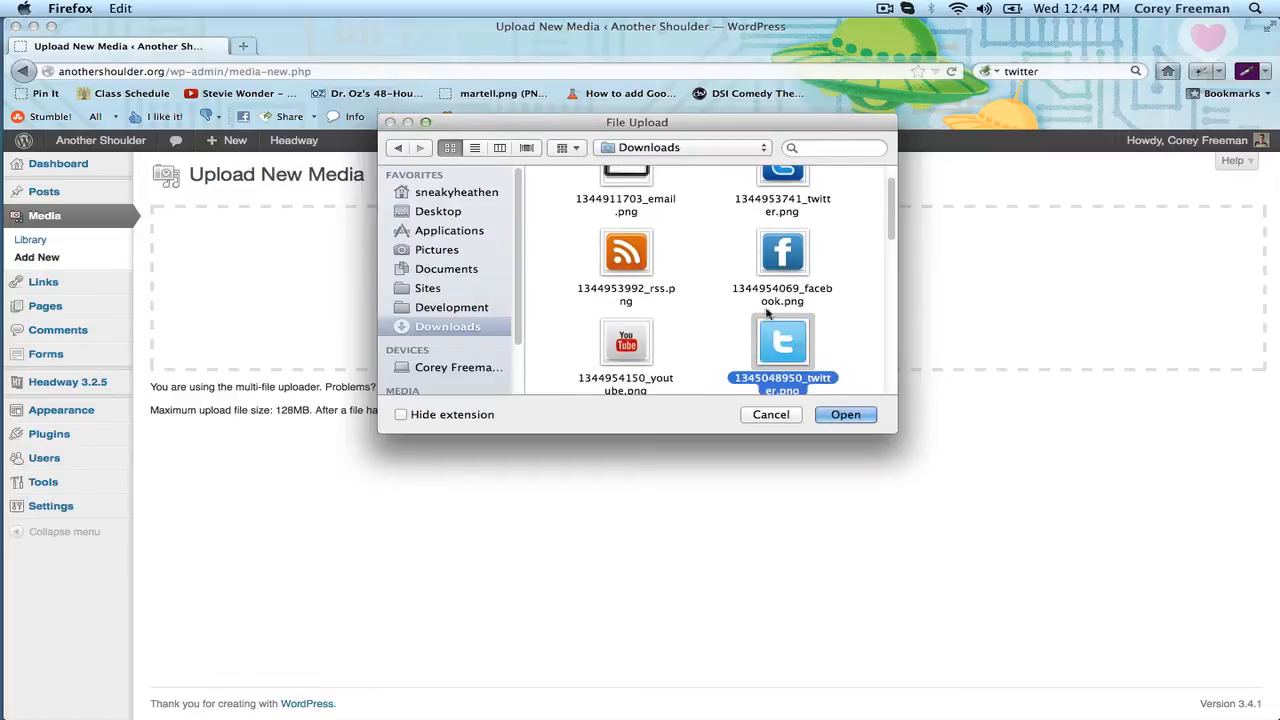
scroll(down, 3)
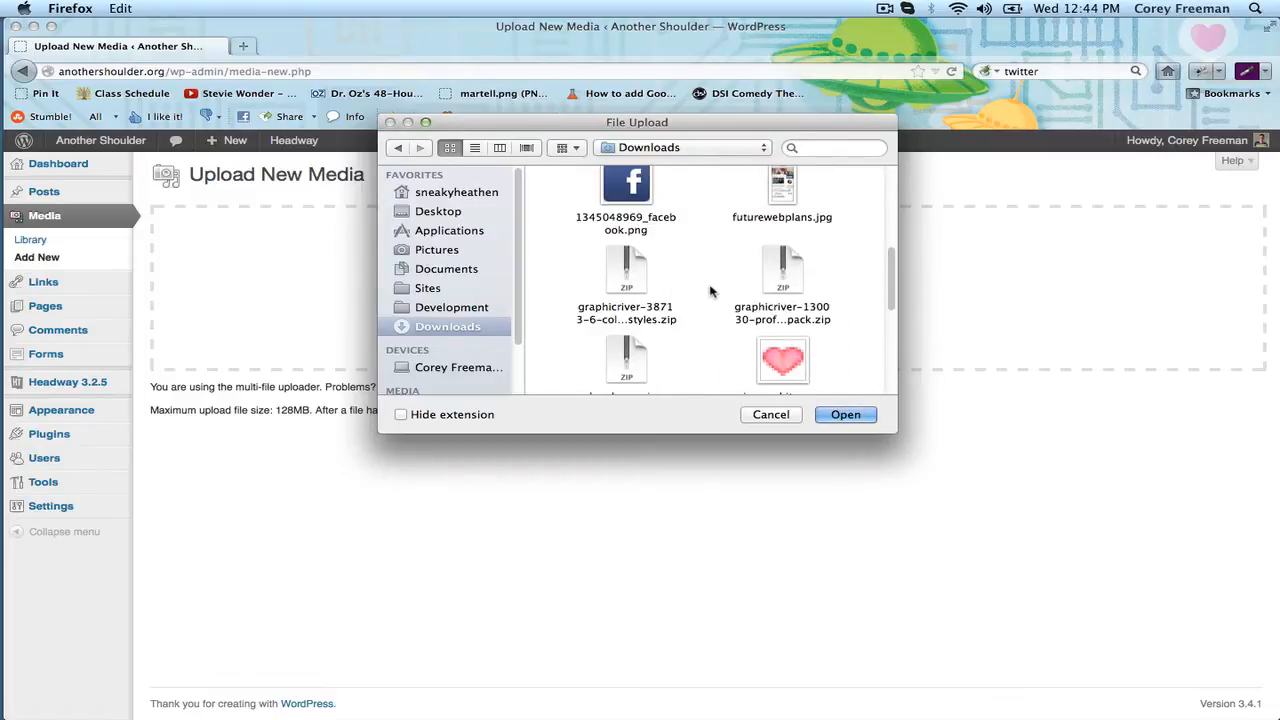
click(844, 414)
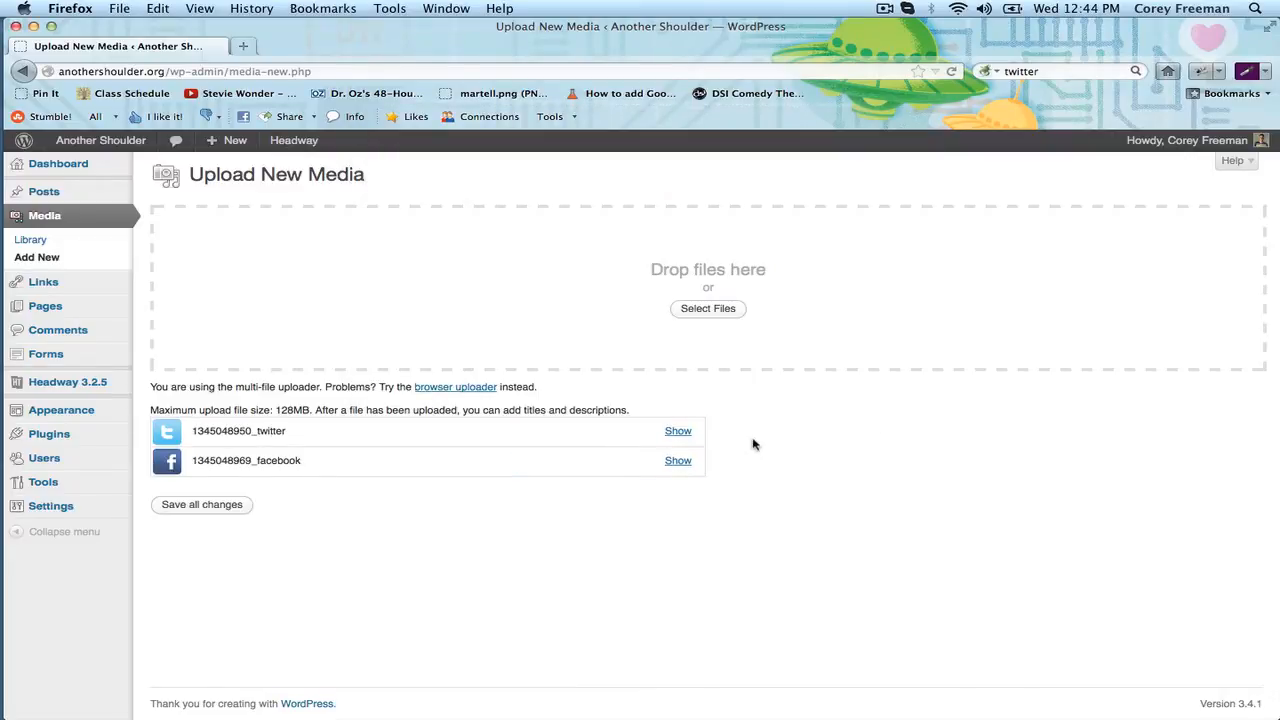
mouse_move(664, 444)
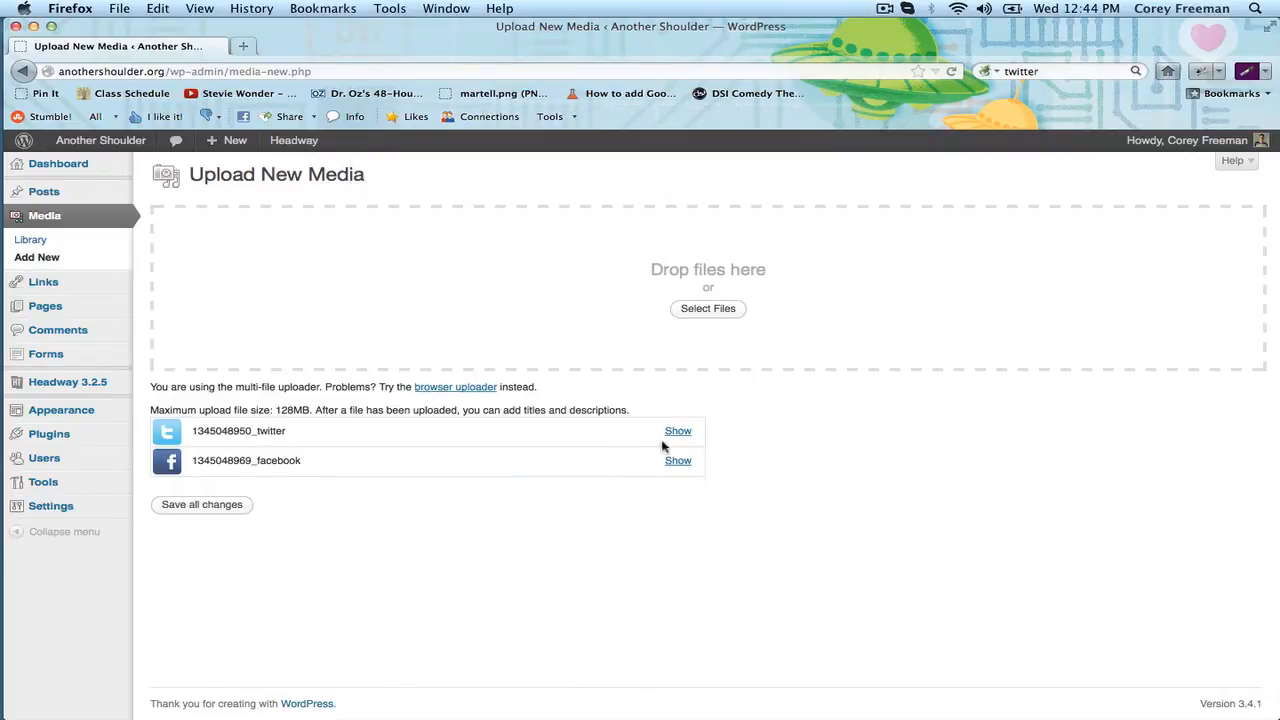
- View the uploaded facebook and twitter image details to see their file URLs
click(678, 460)
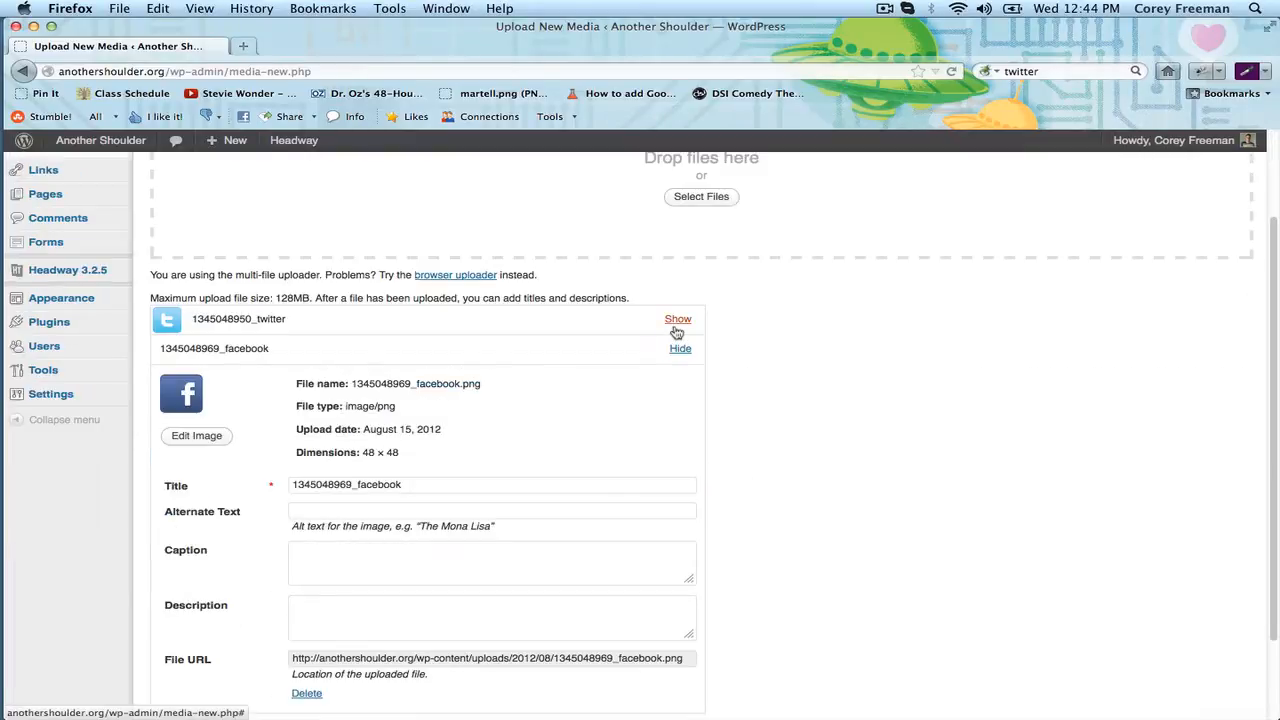
click(676, 320)
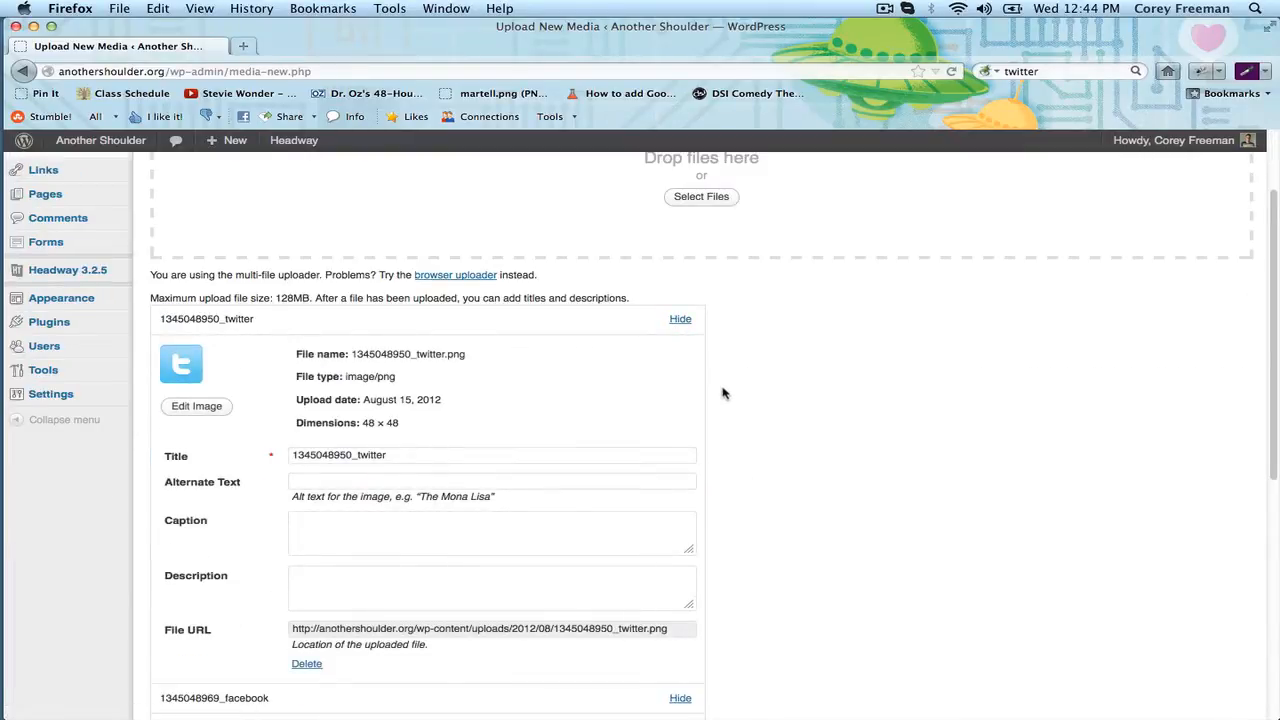
scroll(down, 3)
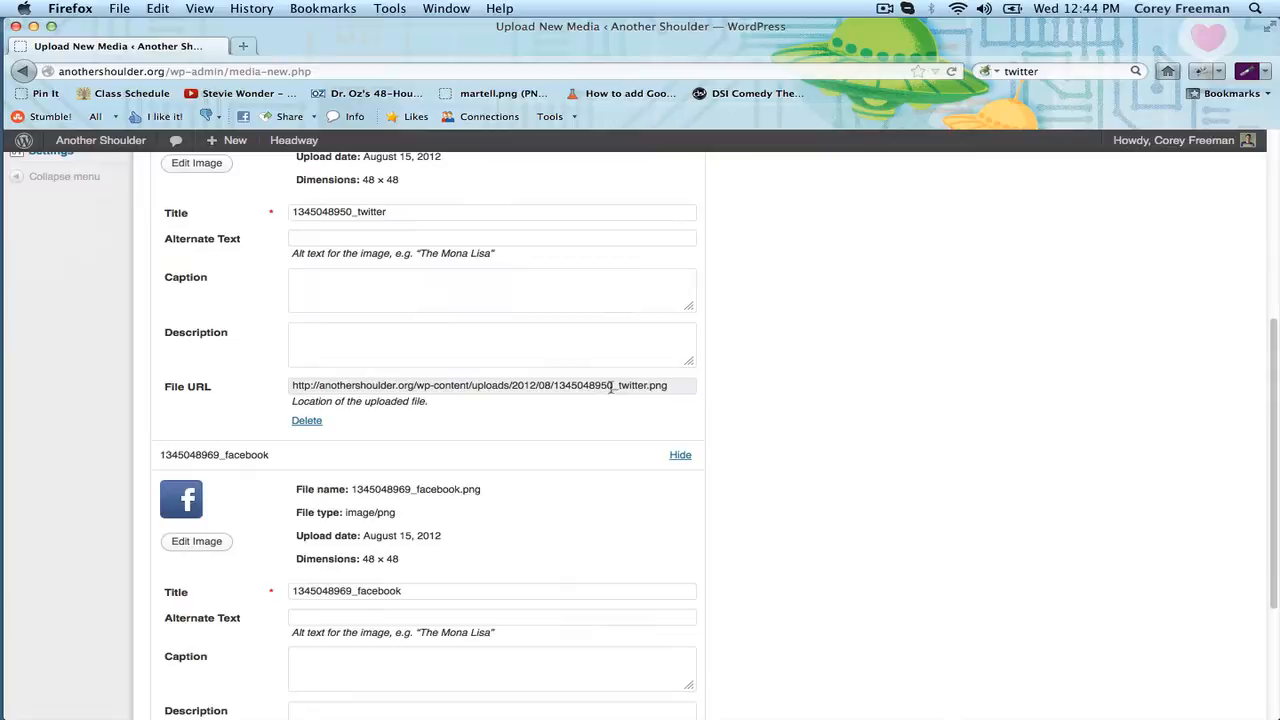
scroll(down, 3)
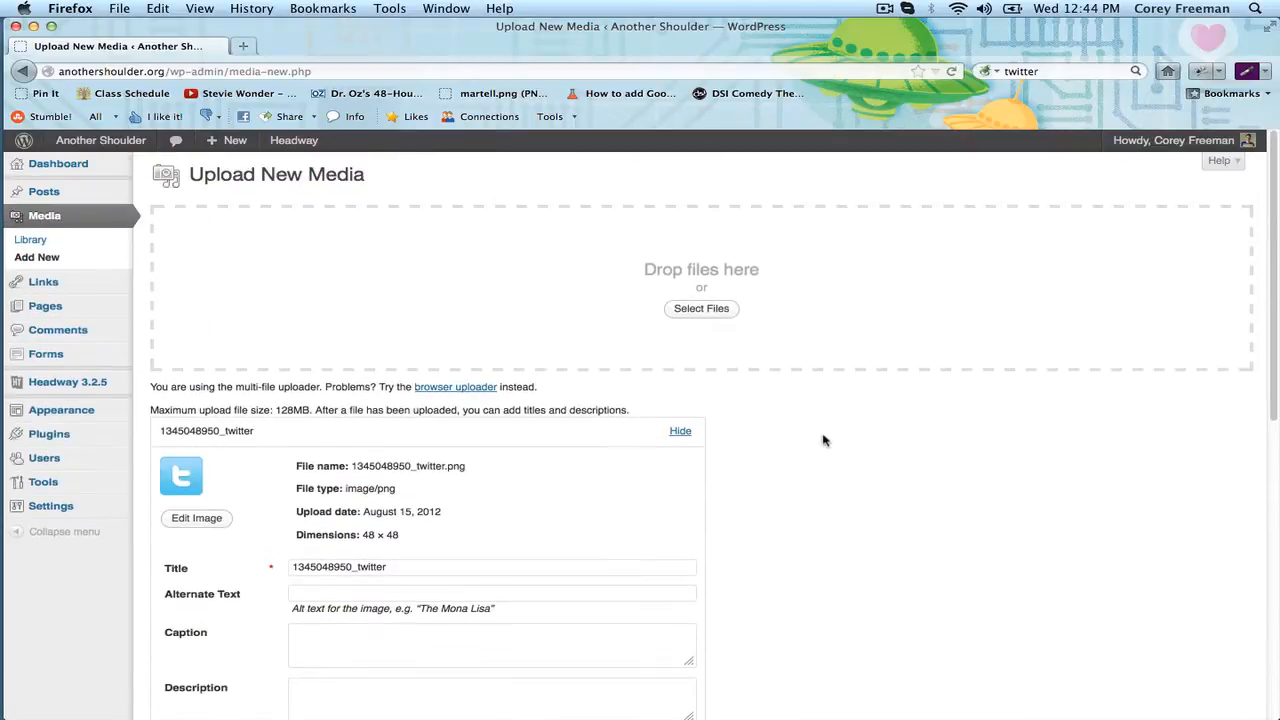
mouse_move(854, 436)
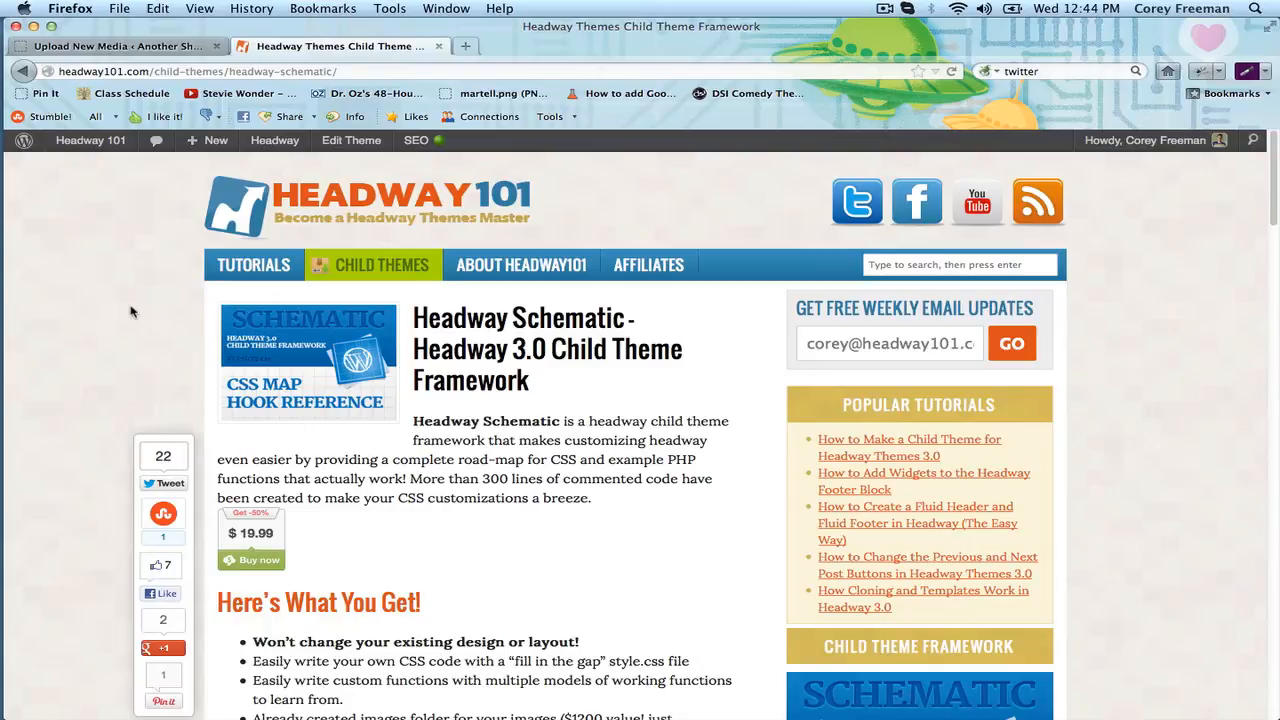
- Switch from the Headway 101 page to Coda with the child theme's functions.php open
scroll(down, 3)
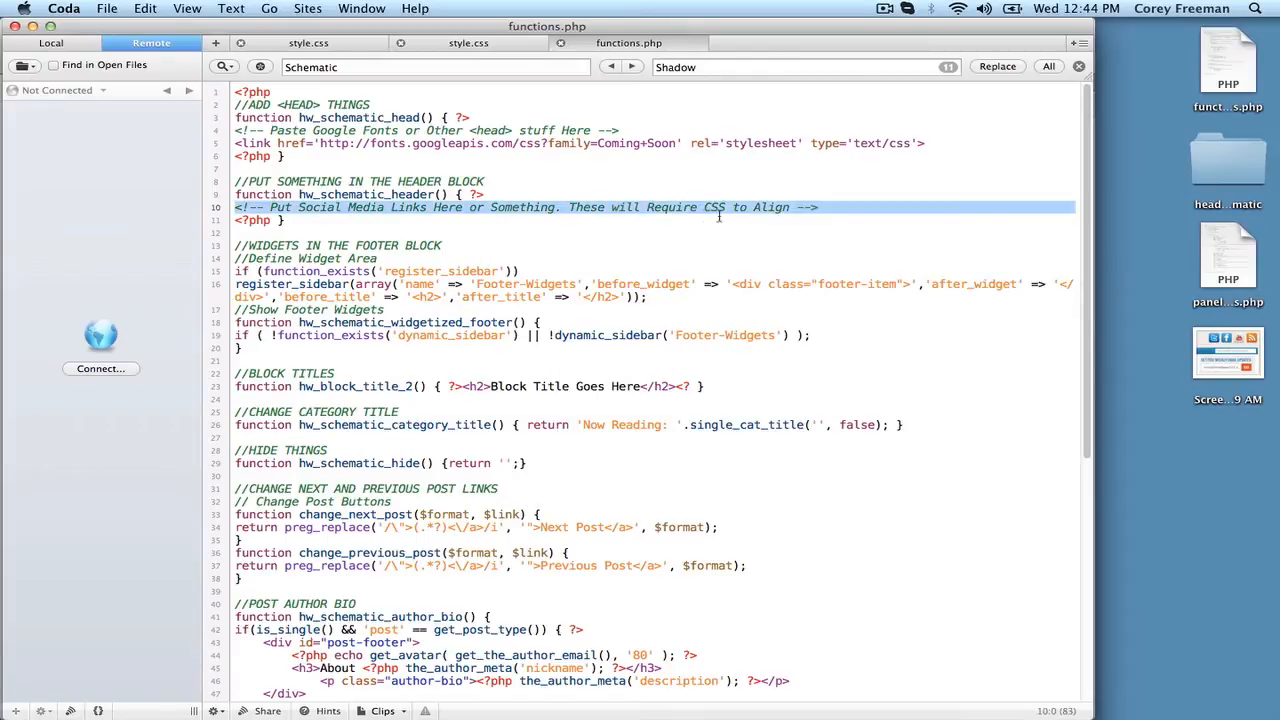
key(Delete)
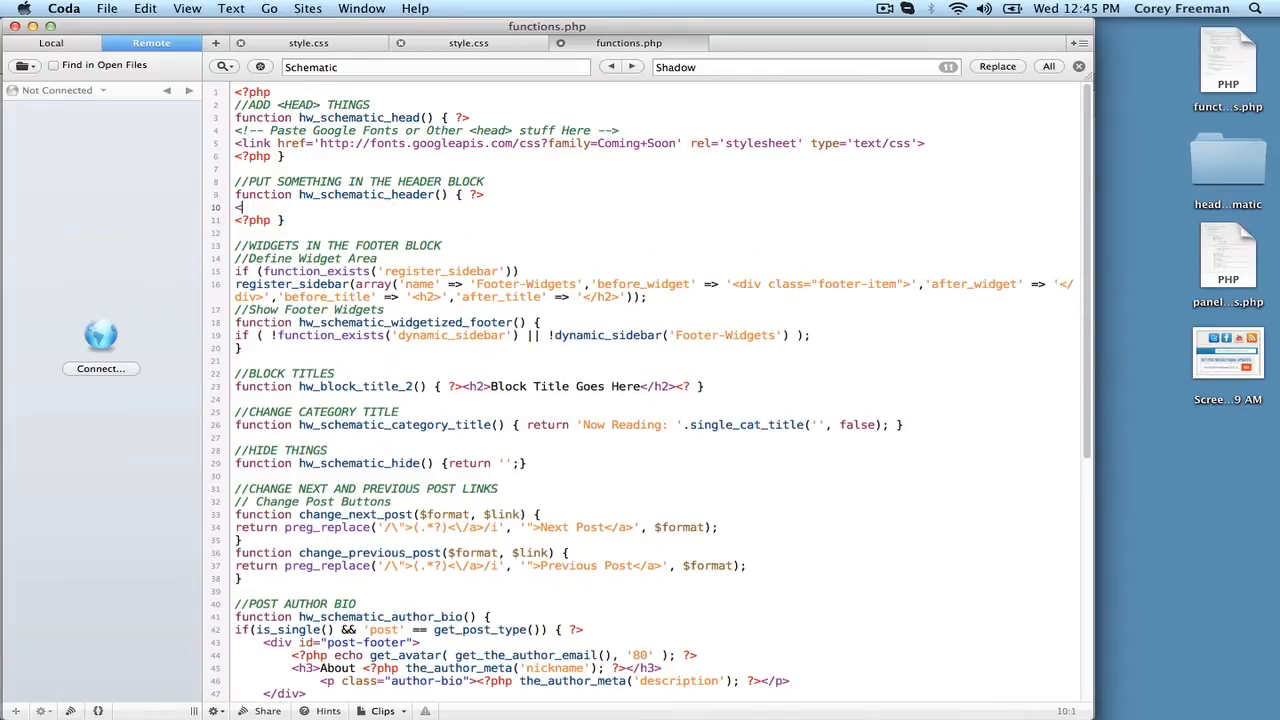
text(<a)
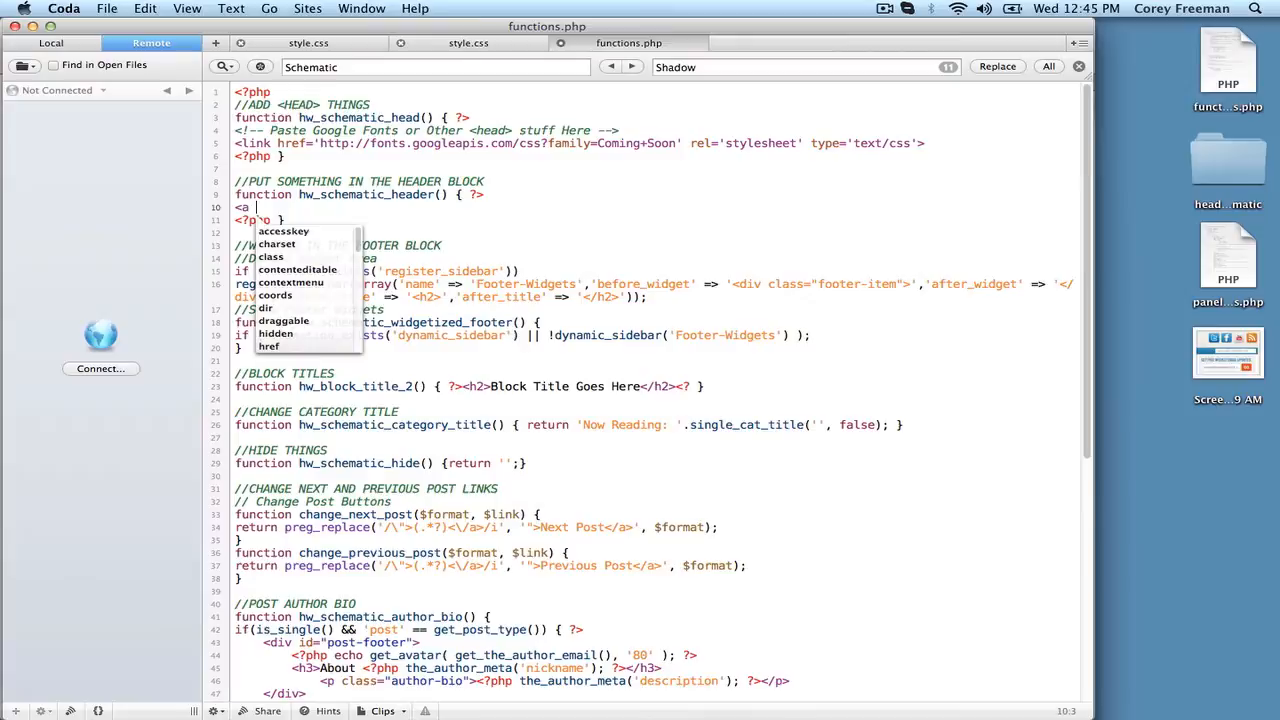
text(href=)
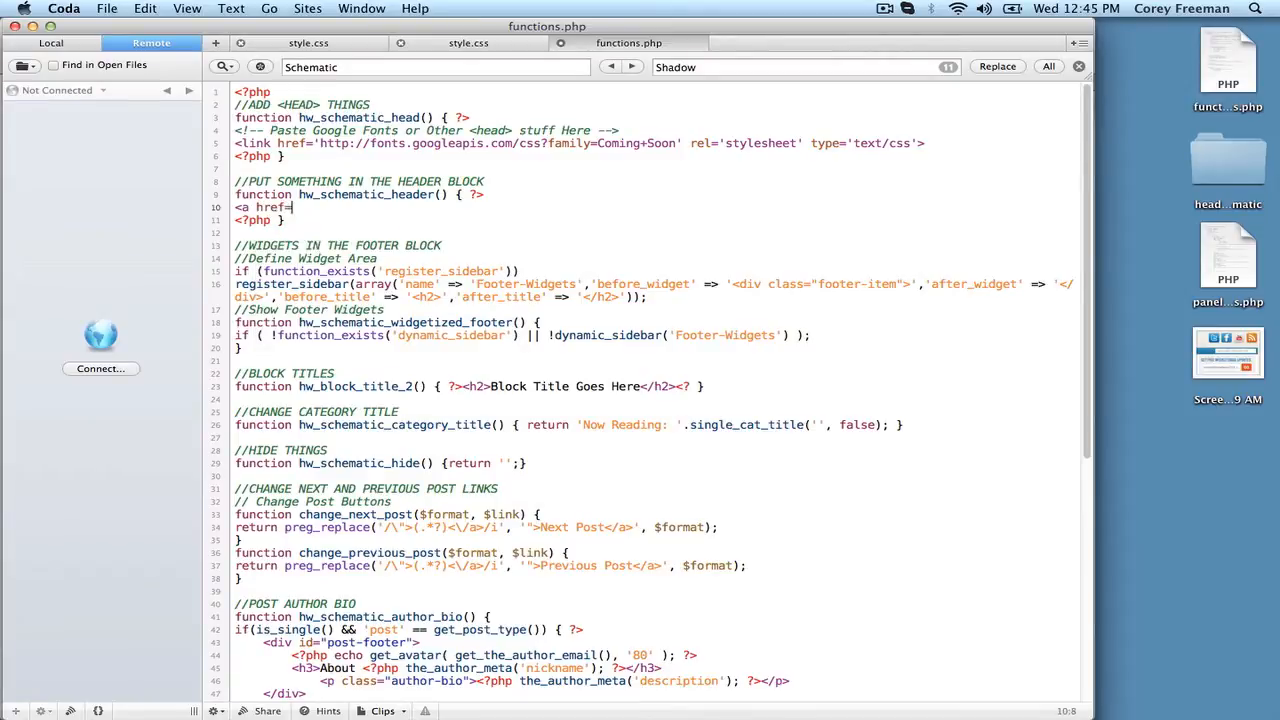
text("")
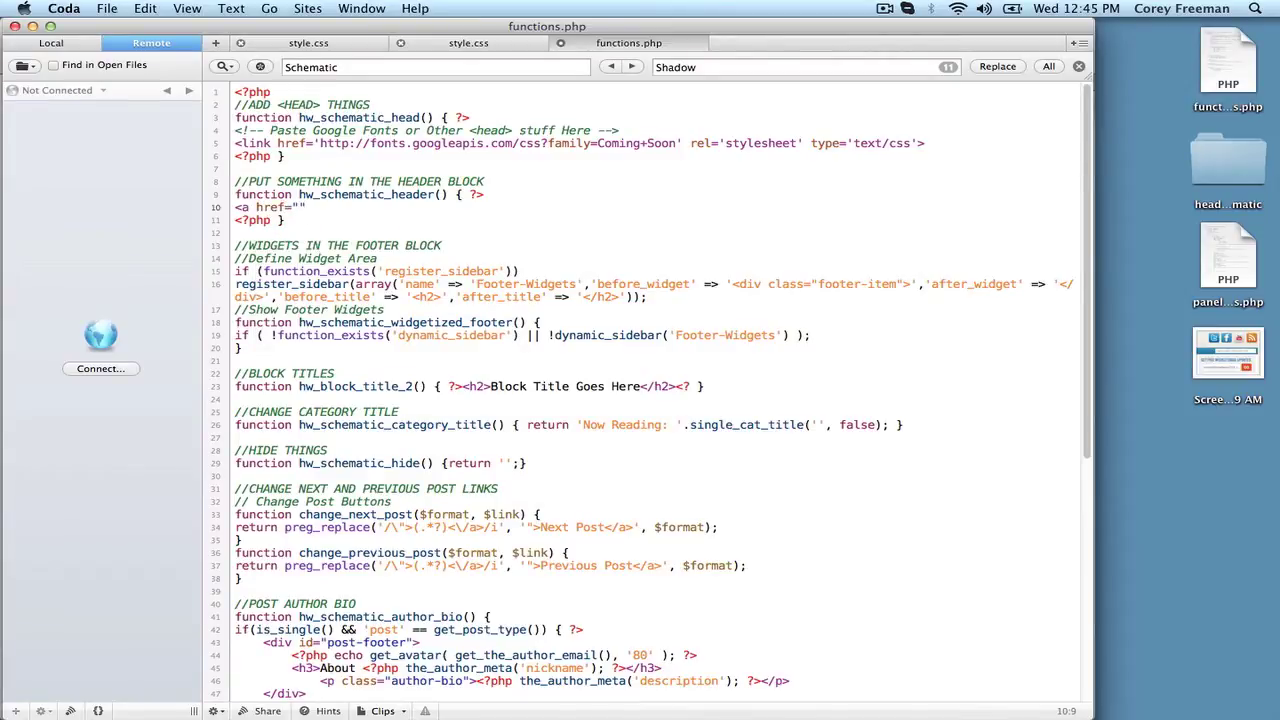
text(http://twitter.com/anothershoulder)
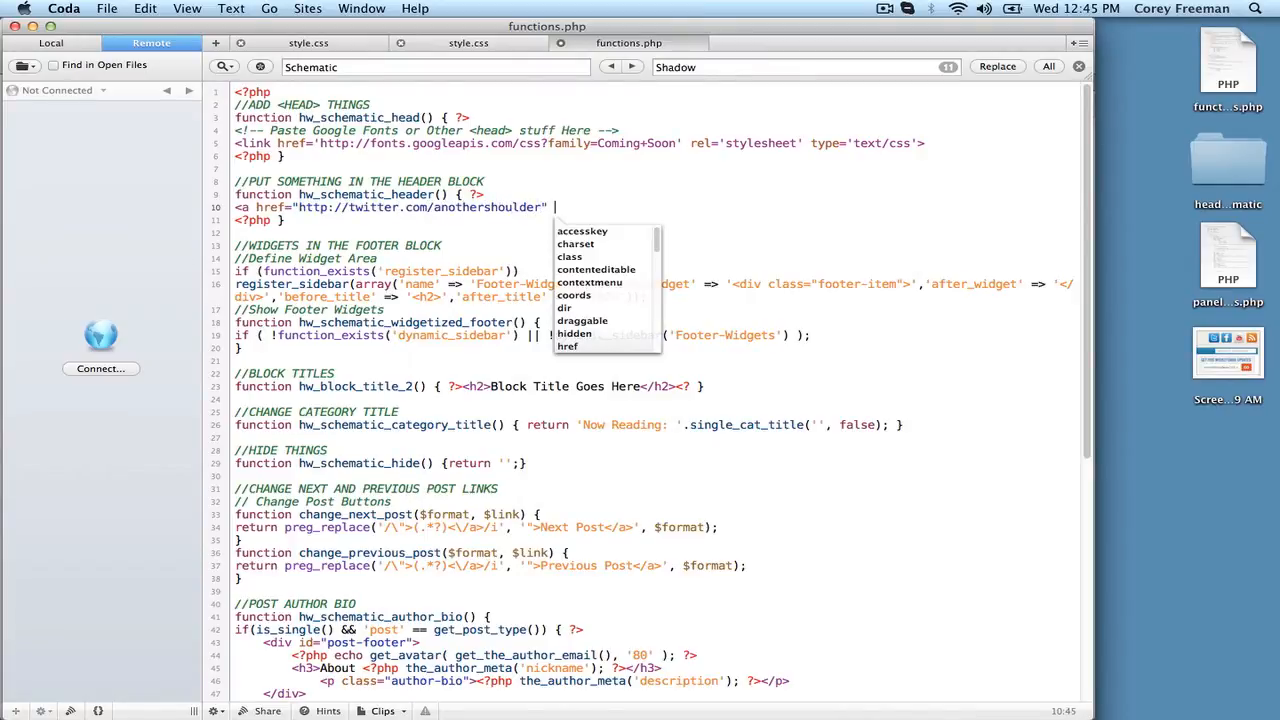
text(target="_blank"><</a>)
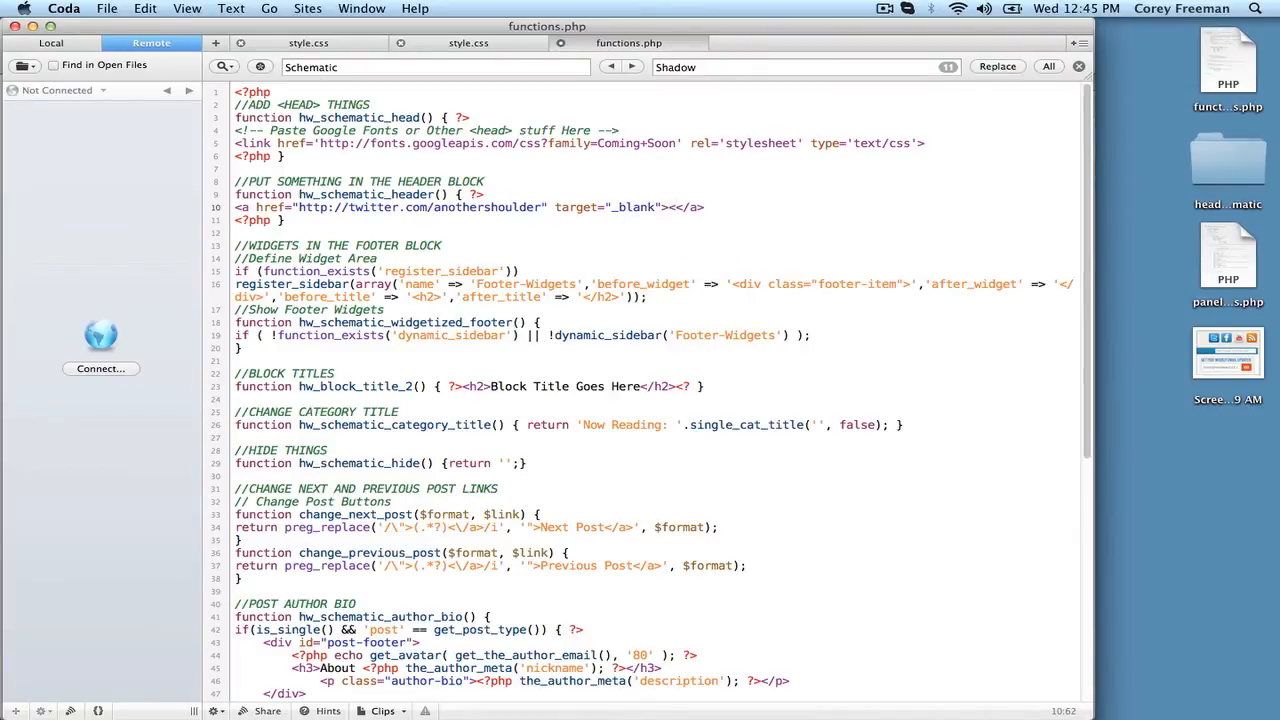
text(<img src)
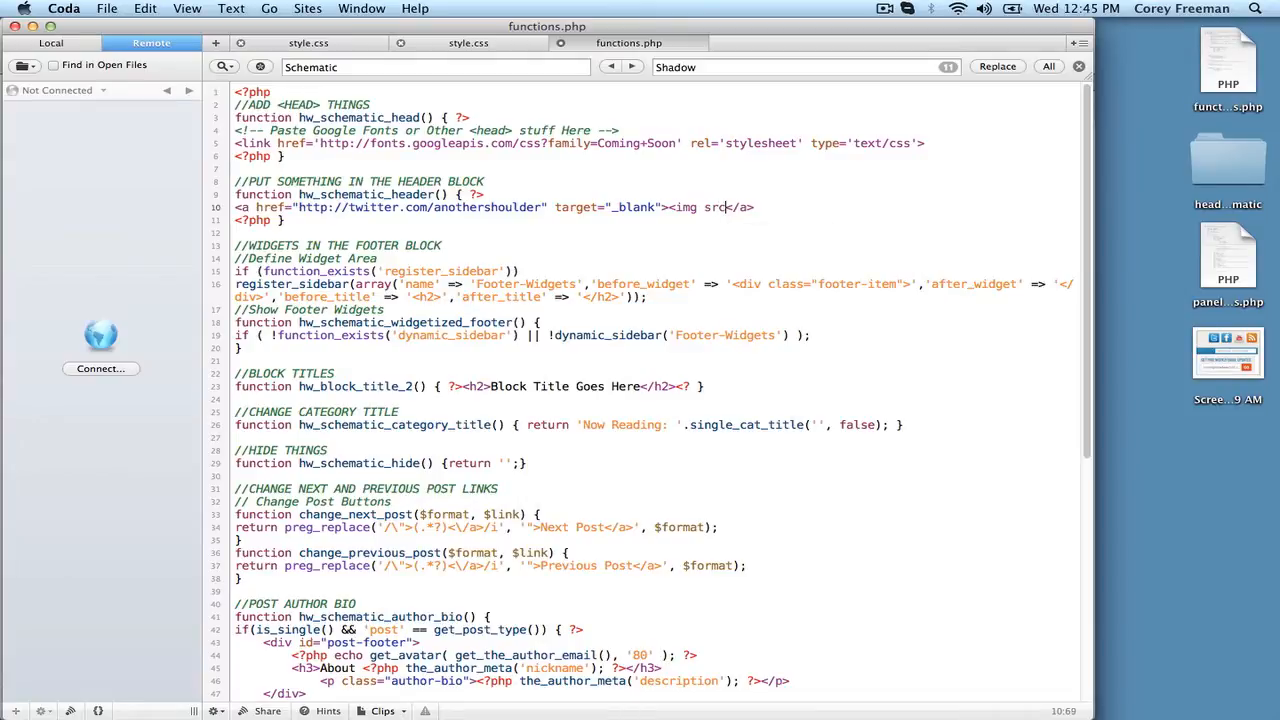
text(=")
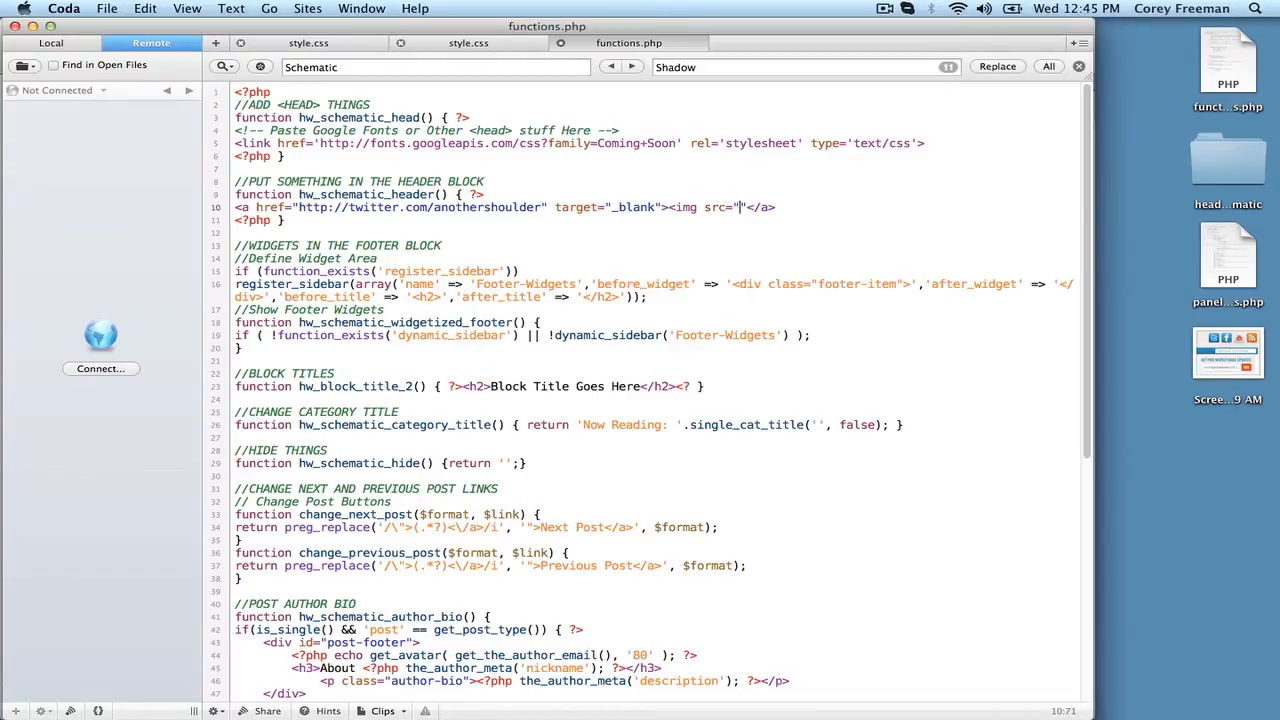
text(http://anothershoulder.org/wp-content/uploads/2012/08/1345048950_twitter.png)
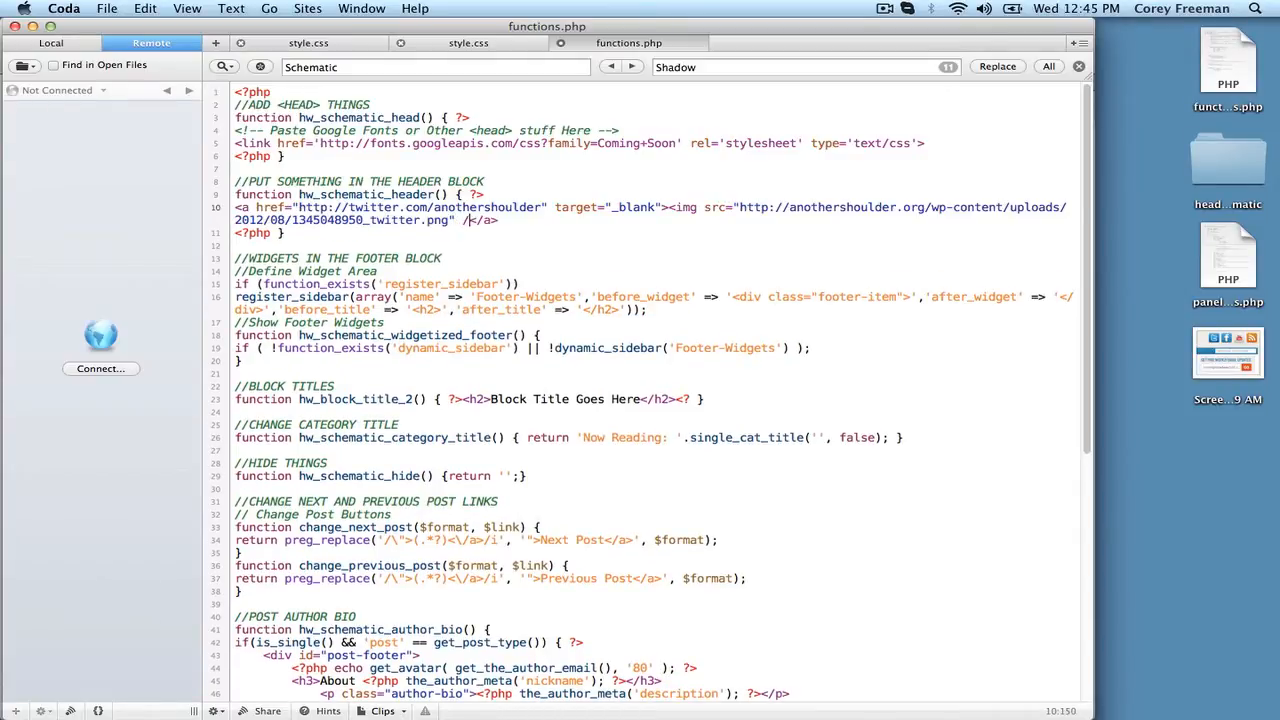
text(alt="")
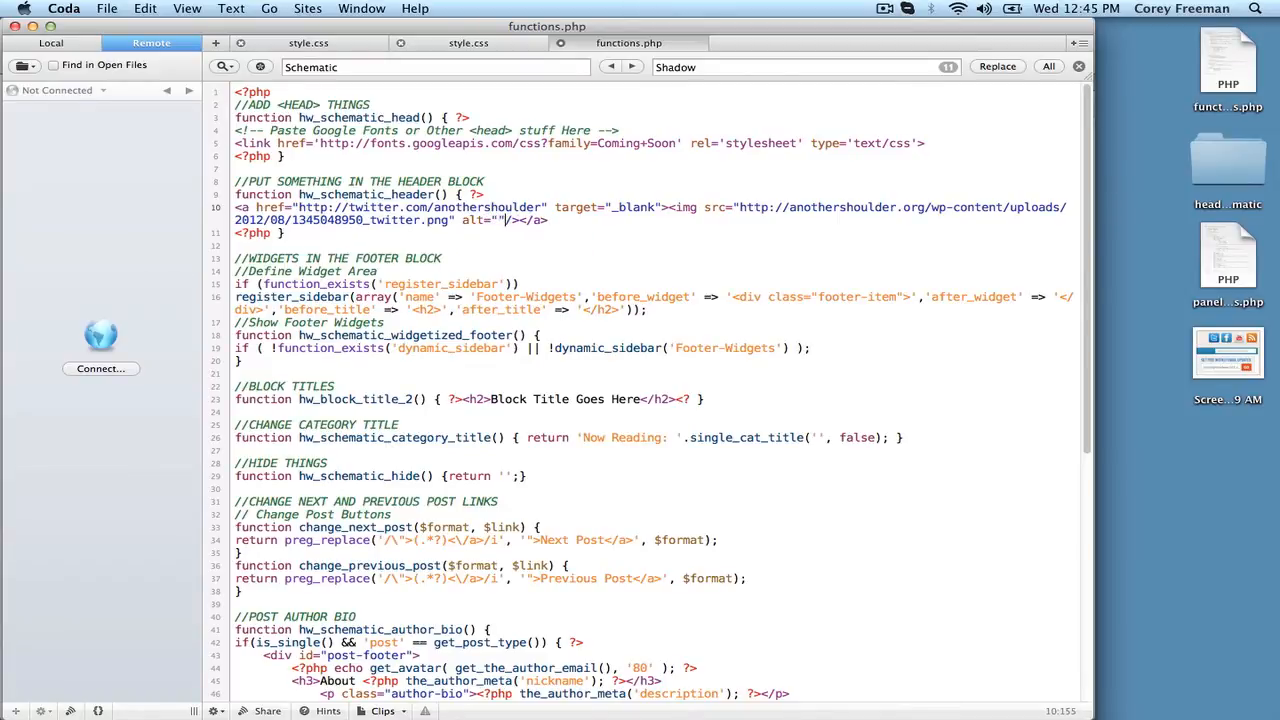
text(T)
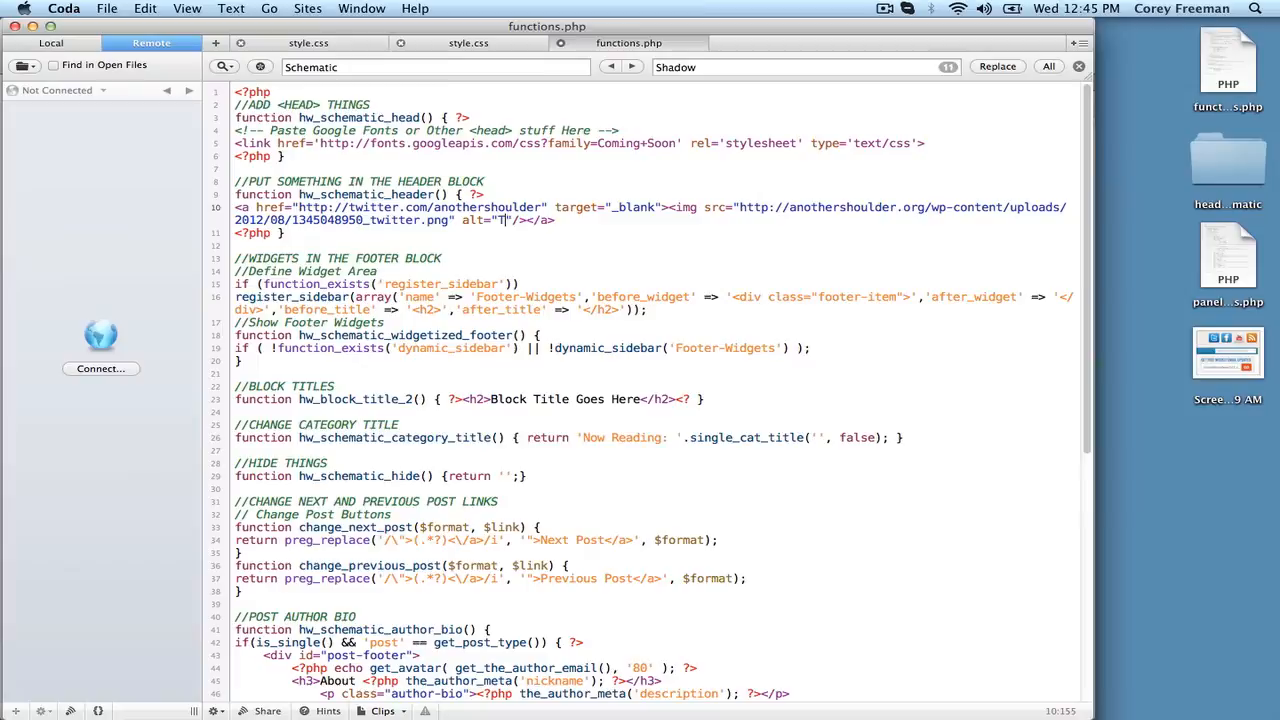
text(witter)
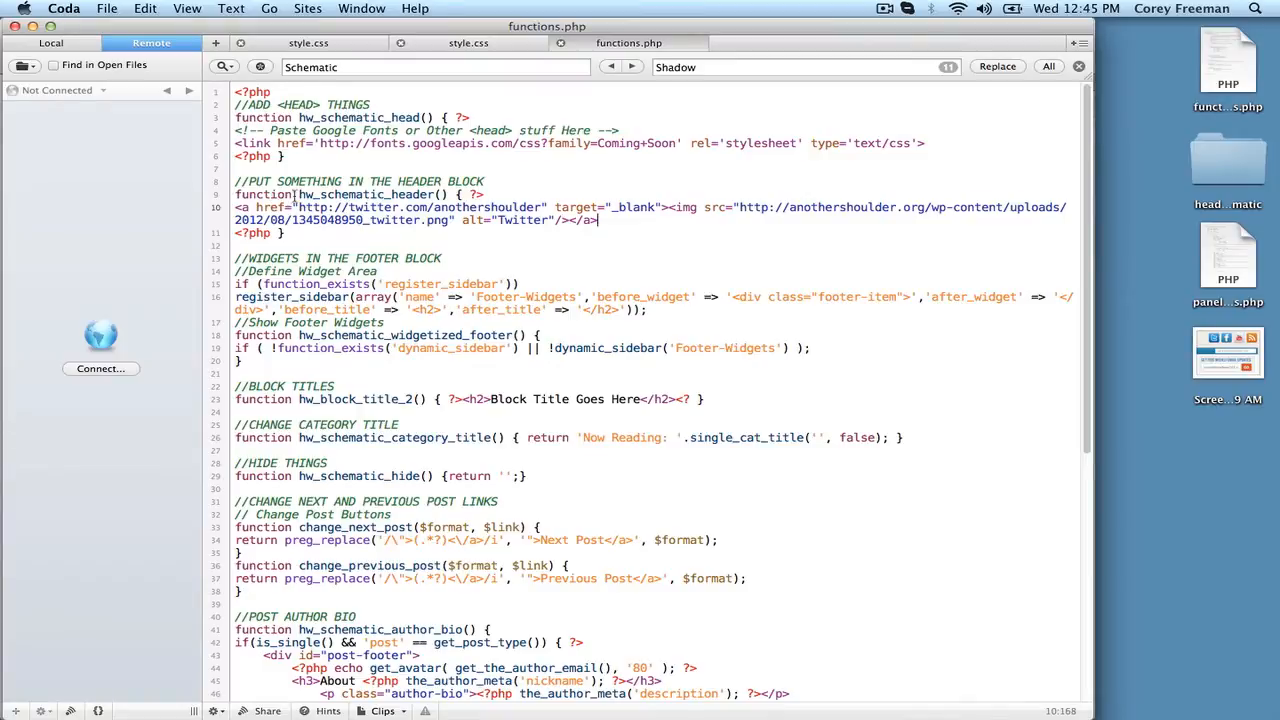
- Uncomment the headway header add_action so hw_schematic_header runs
double_click(372, 194)
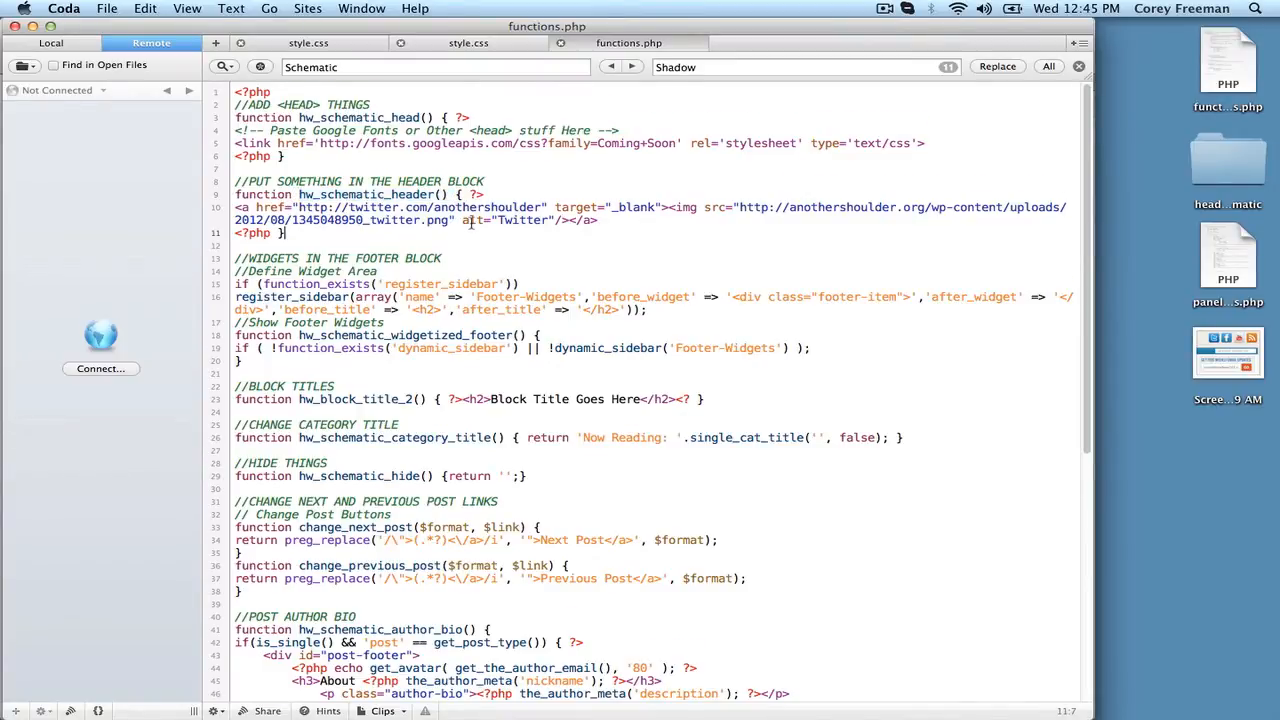
scroll(down, 3)
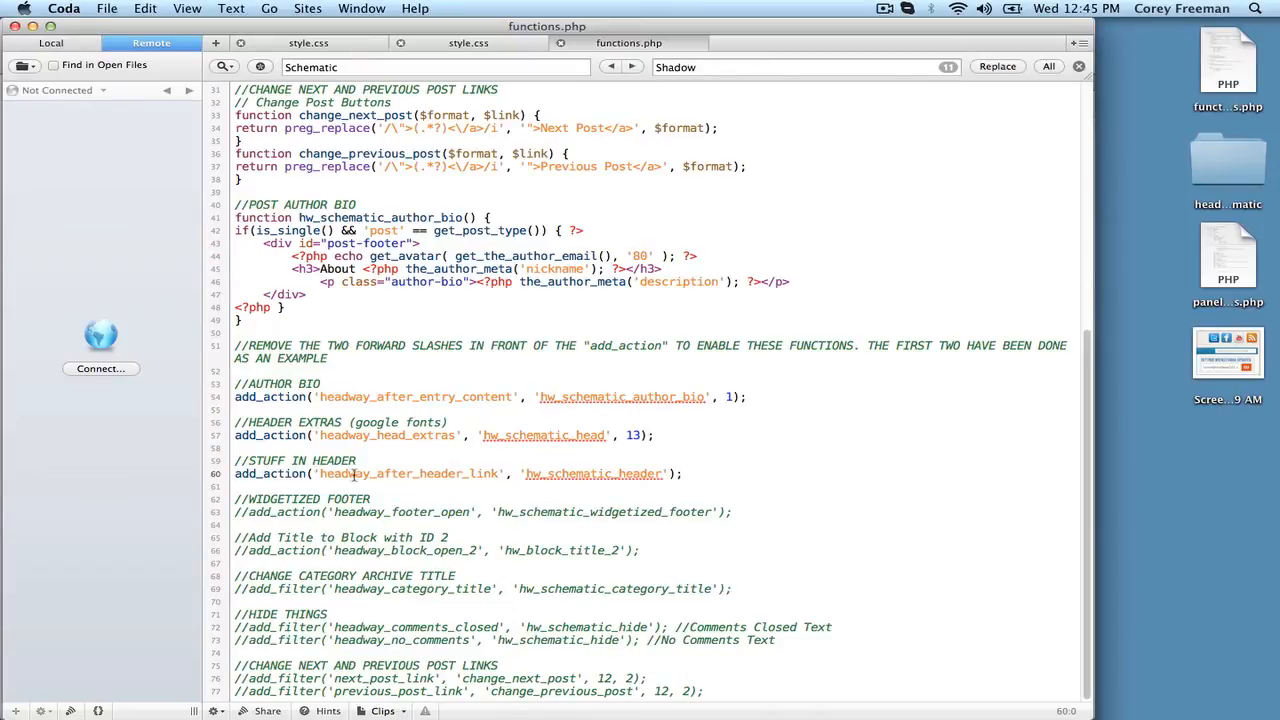
double_click(396, 474)
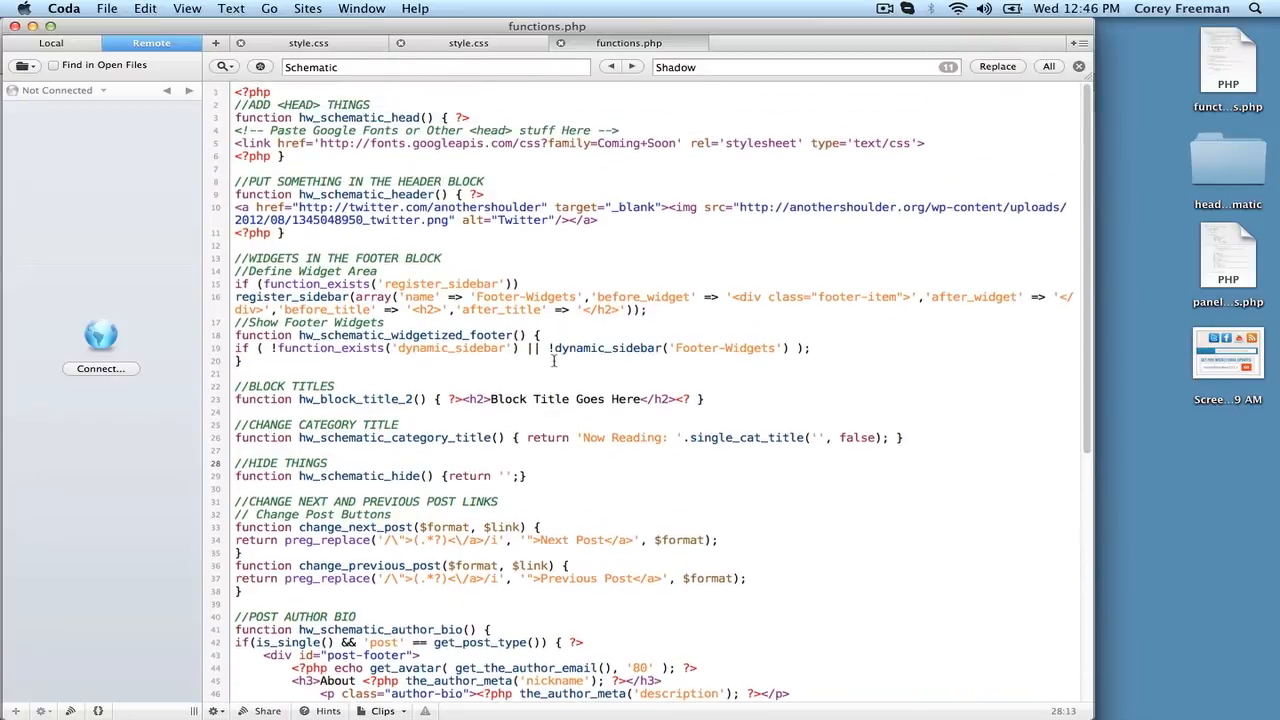
mouse_move(1268, 166)
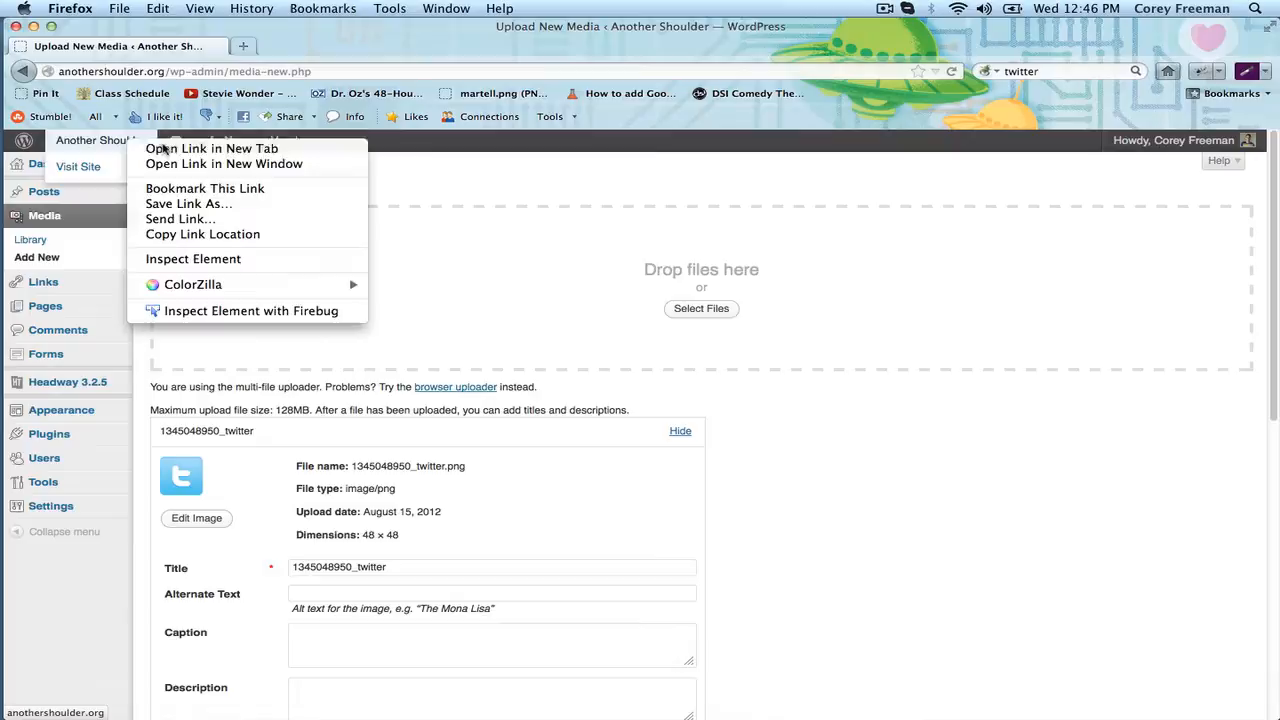
- Check the live site header for the Twitter icon, then return to the media page for the facebook File URL
click(212, 148)
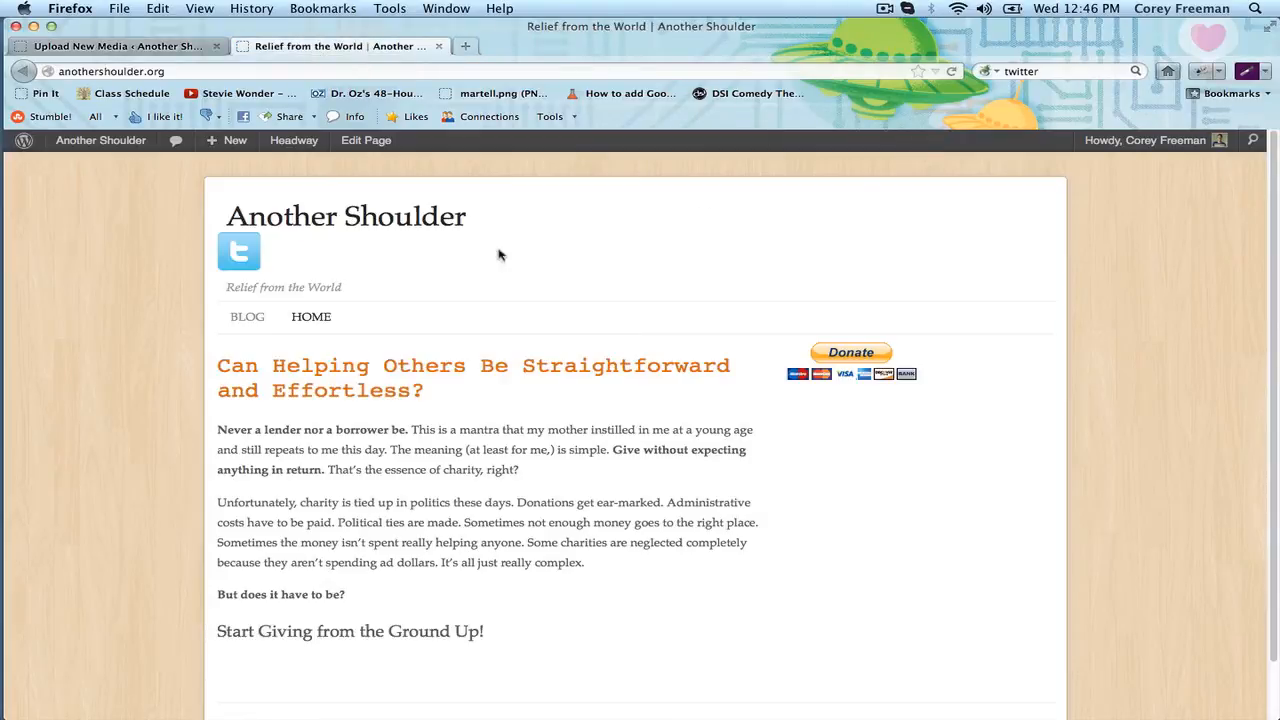
mouse_move(258, 264)
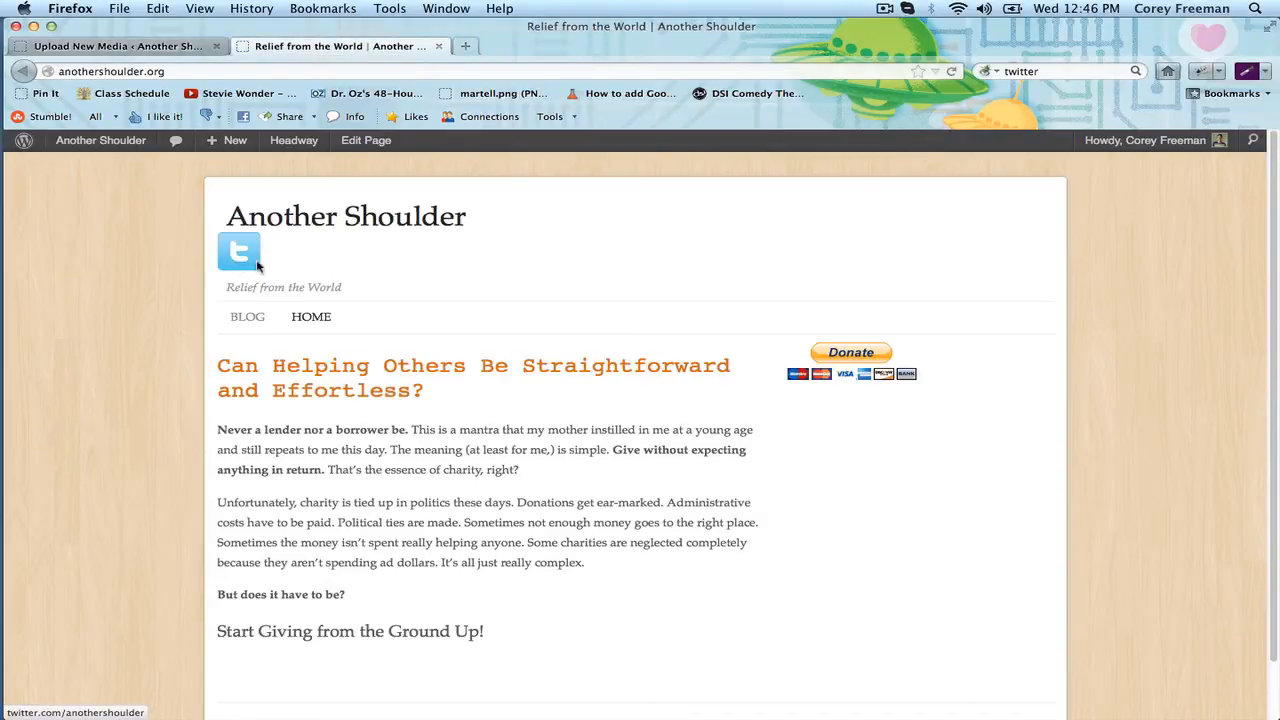
click(120, 46)
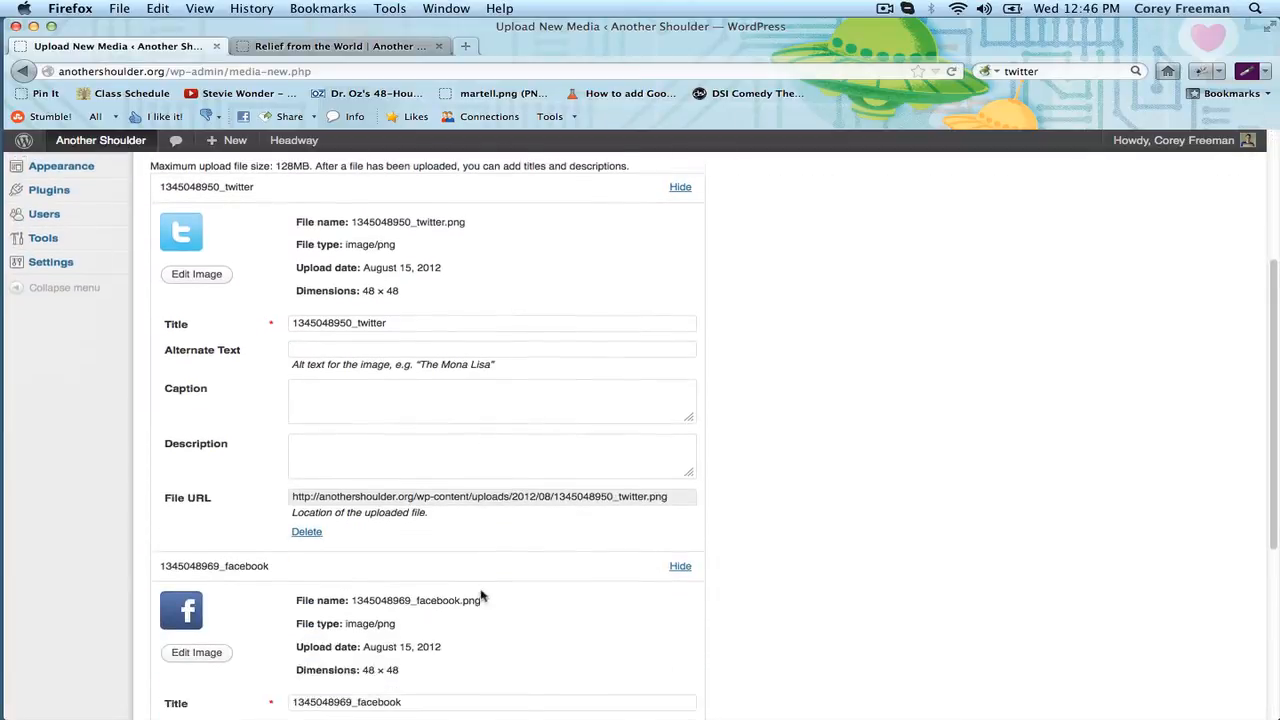
scroll(down, 3)
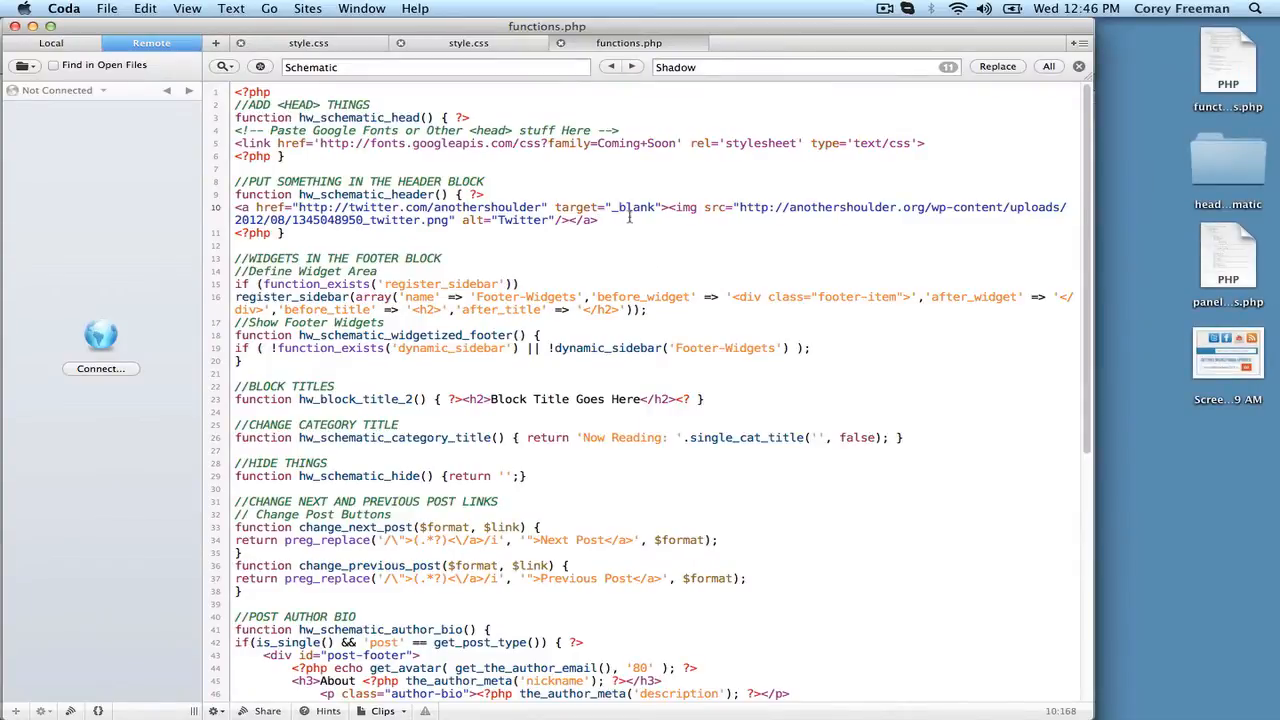
text(<a href=")
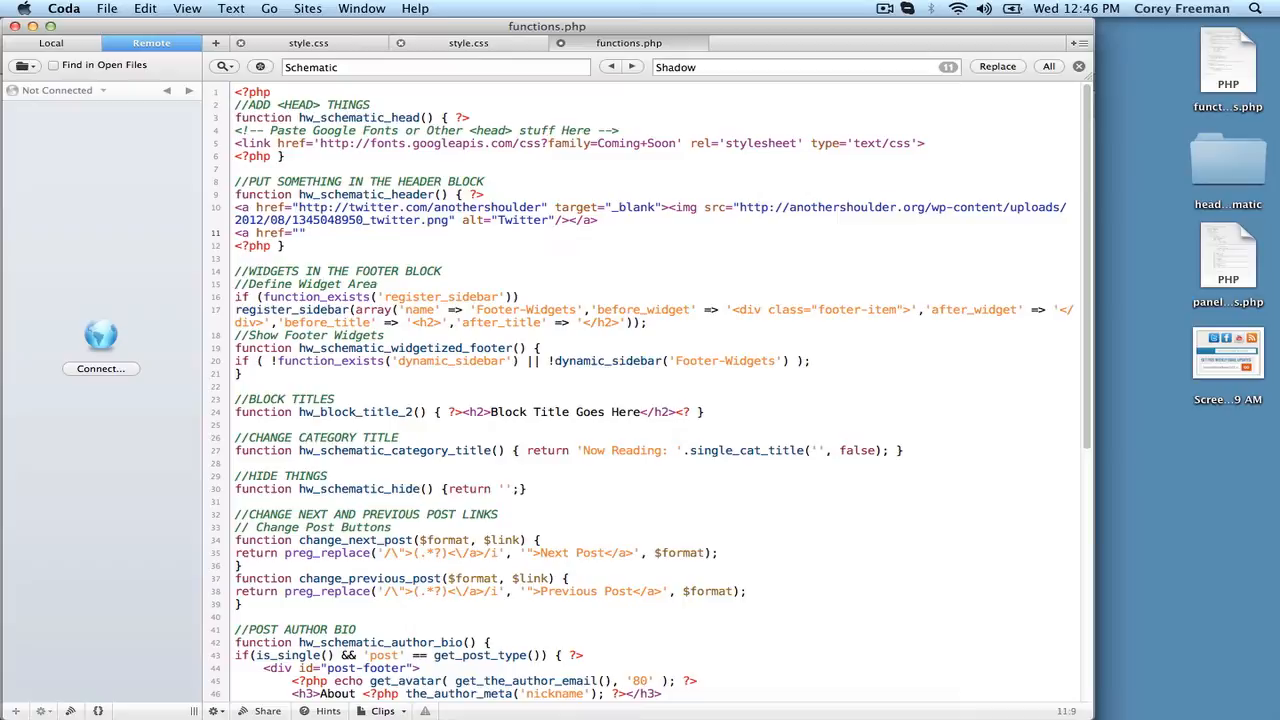
text(http://facebook.com/)
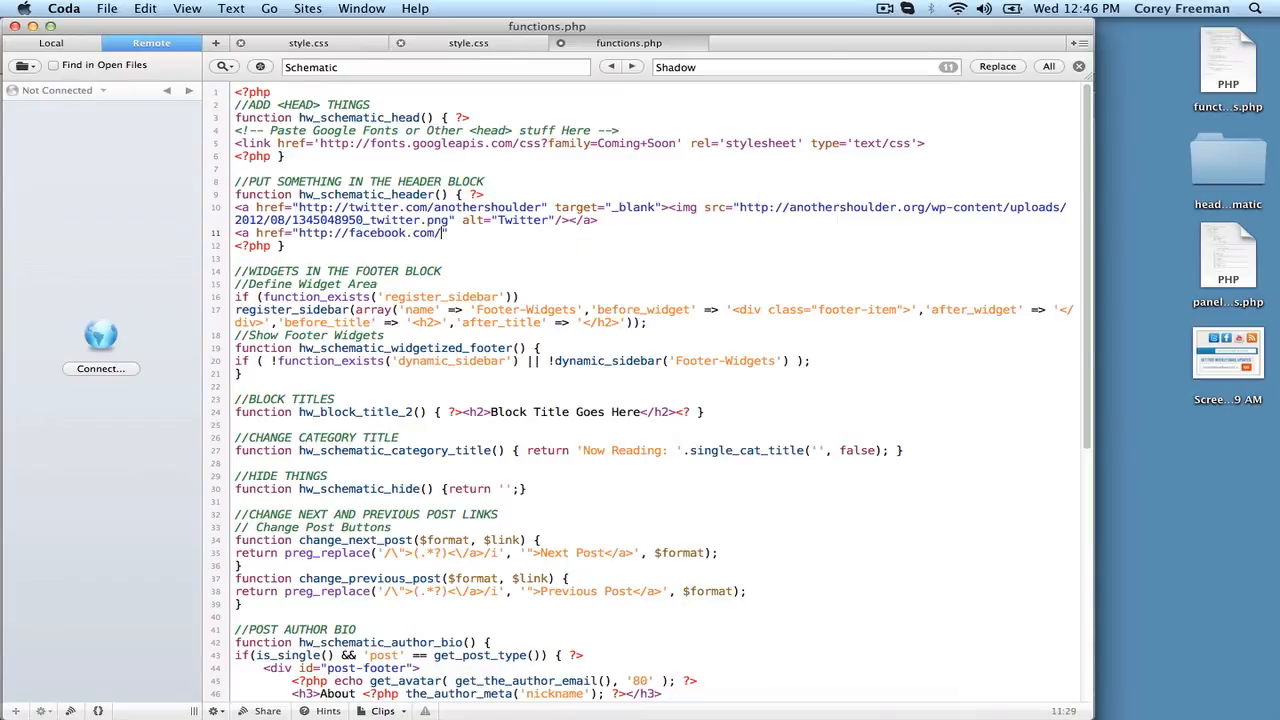
text(anothoershoulder)
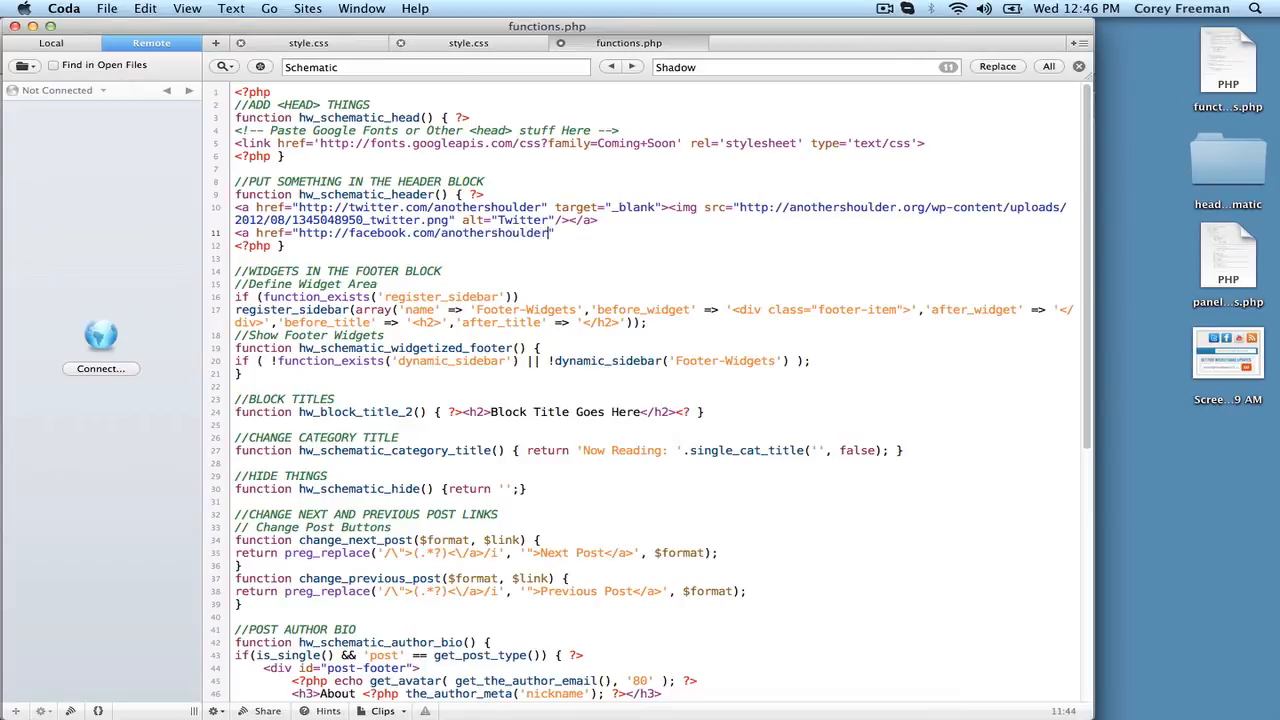
text(targe")
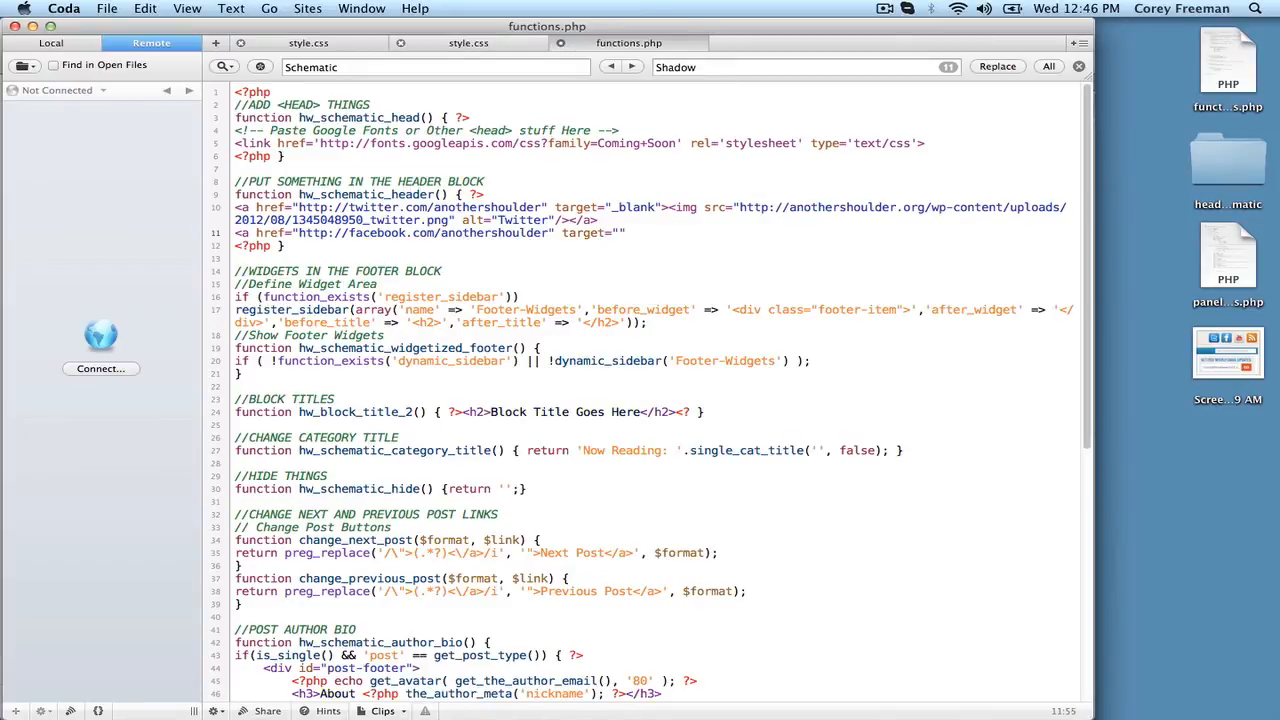
text(_blank)
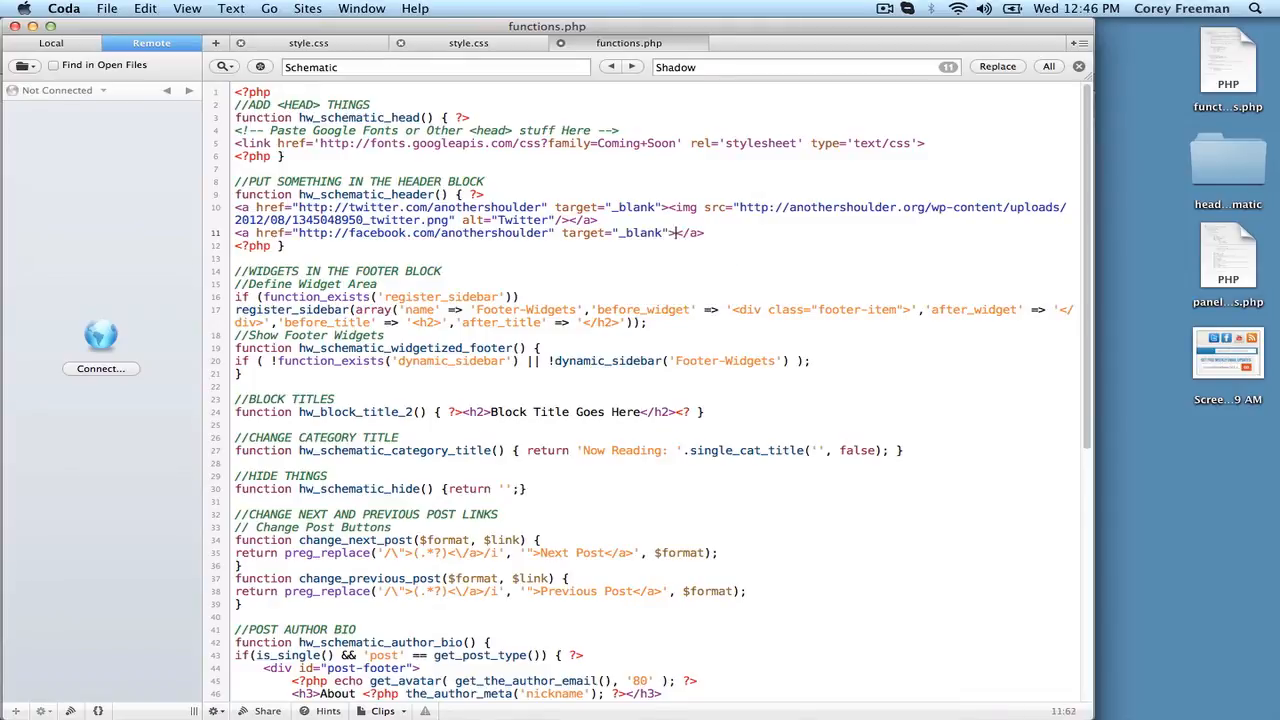
text(<img src=<)
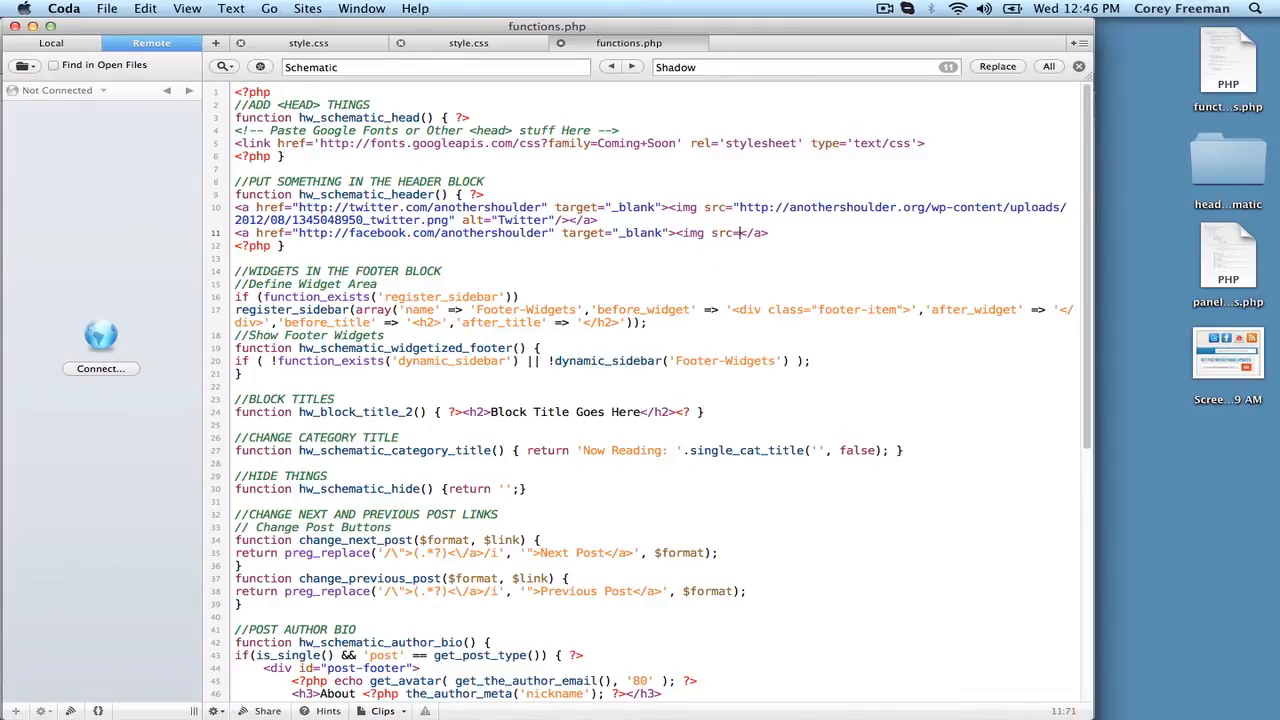
text(http://anothershoulder.org/wp-content/uploads/2012/08/1345048969_facebook.png" alt="facebook" />)
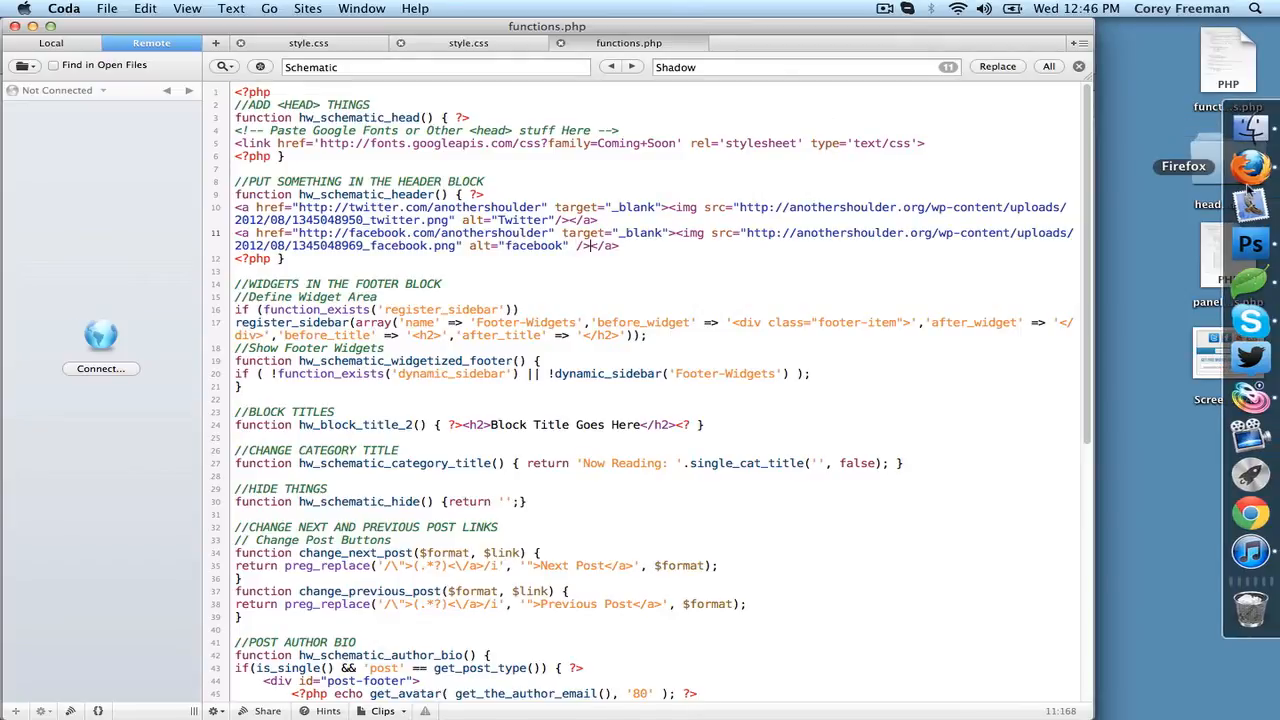
- Refresh anothershoulder.org to see the Twitter and Facebook icons in the header
click(1250, 166)
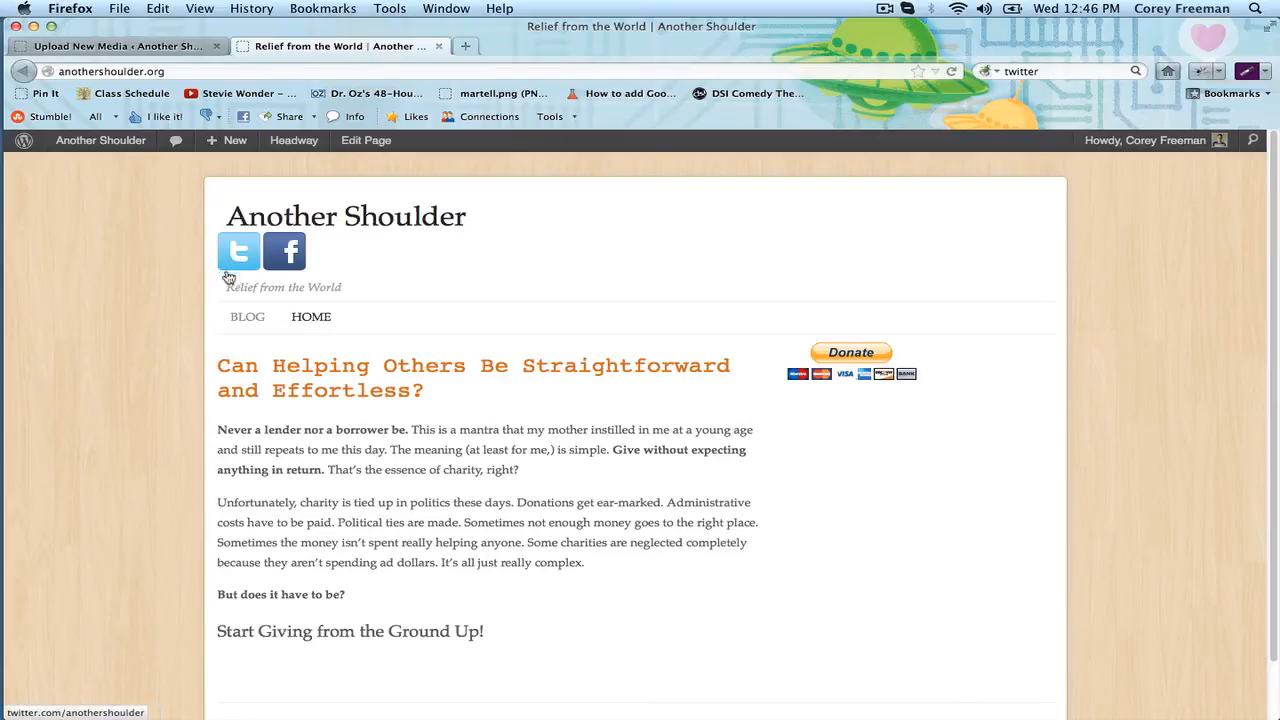
mouse_move(384, 274)
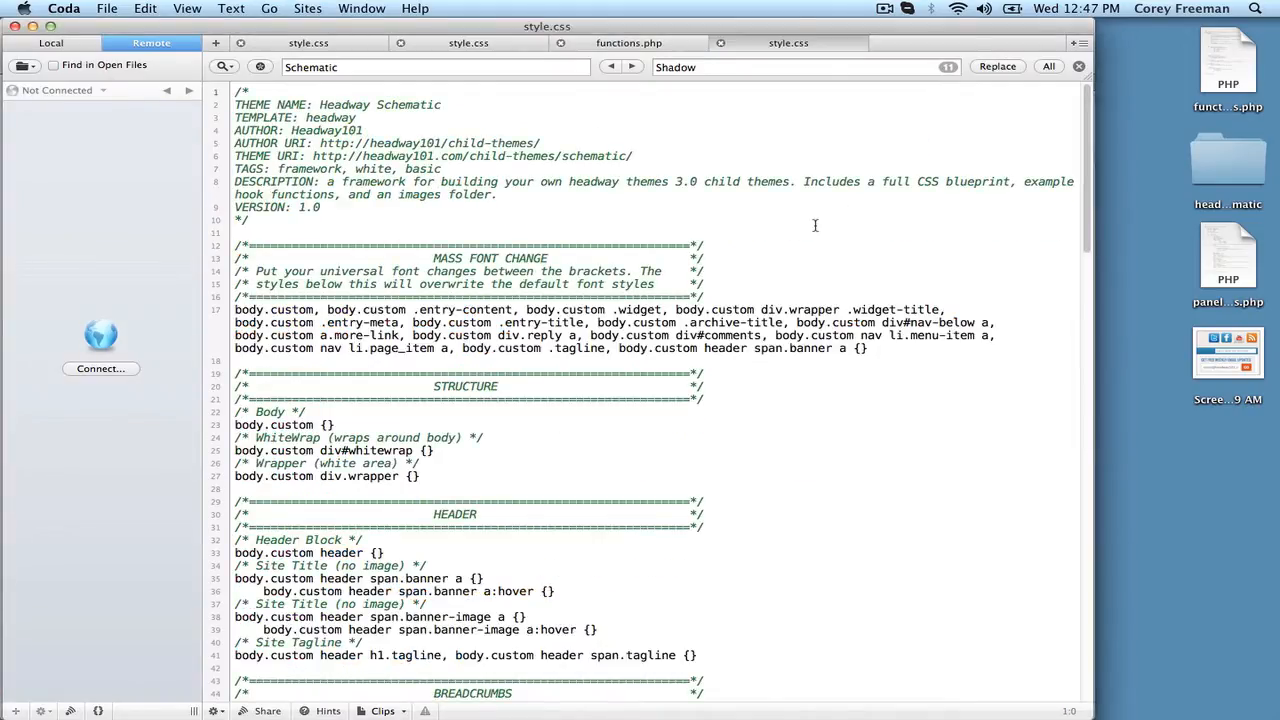
- Give the span.banner a and span.banner-image a rules display: inline; float: left; width: auto
scroll(down, 3)
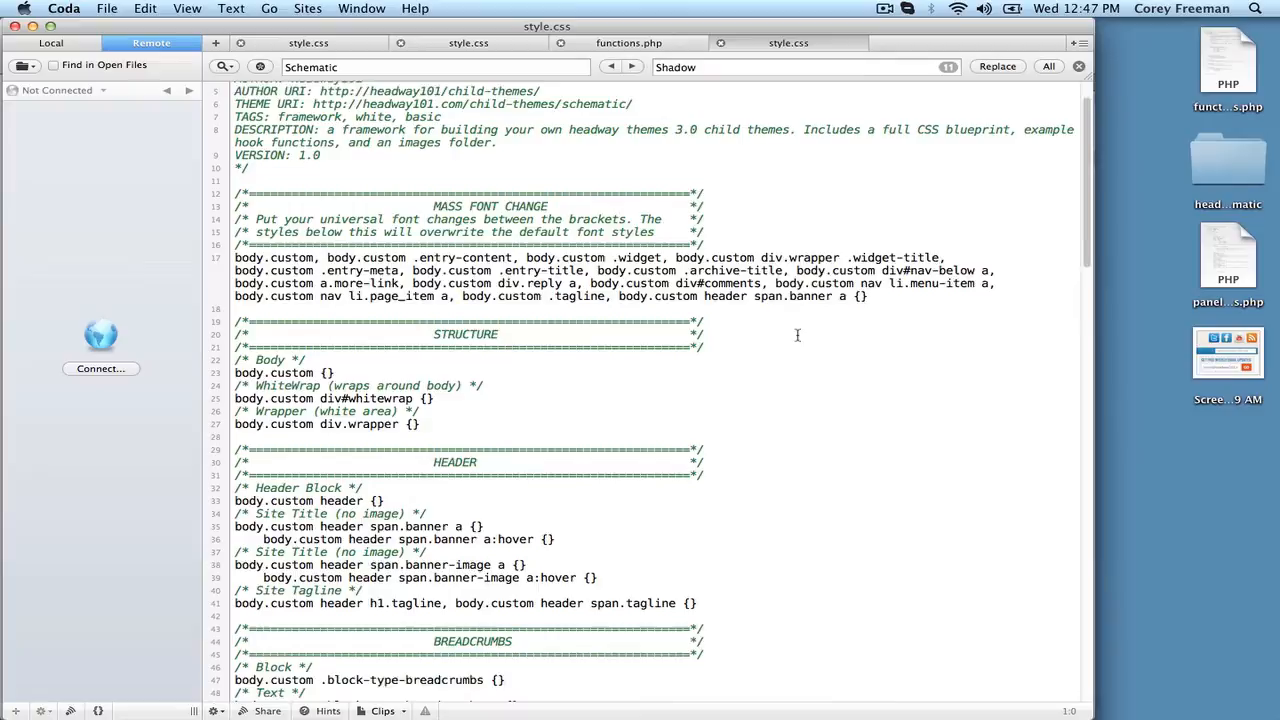
scroll(down, 3)
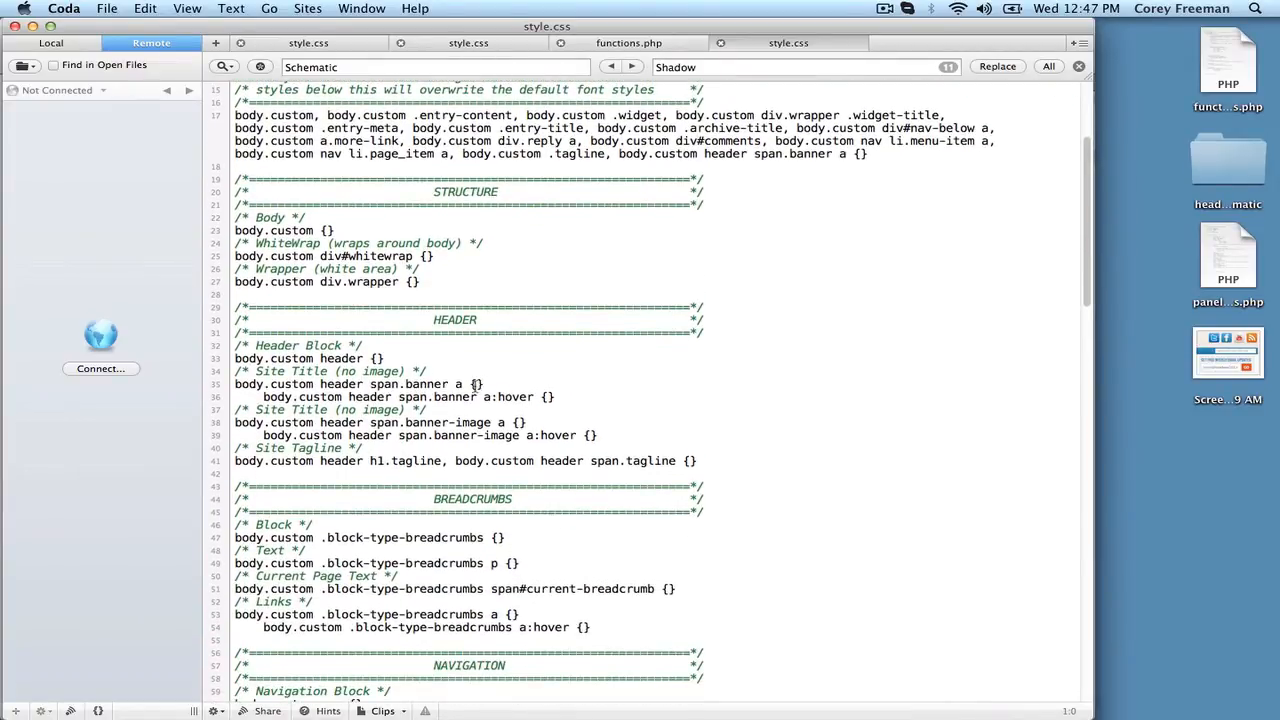
text(m)
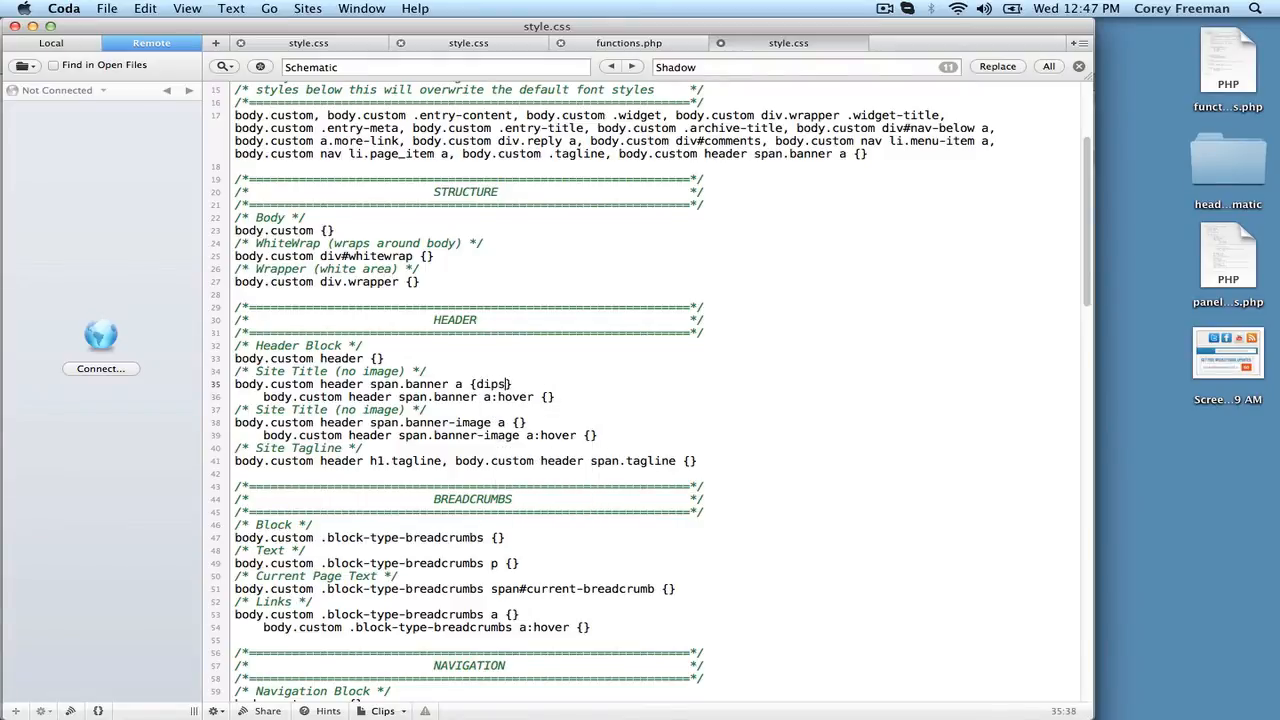
text(display: inline; float: left;)
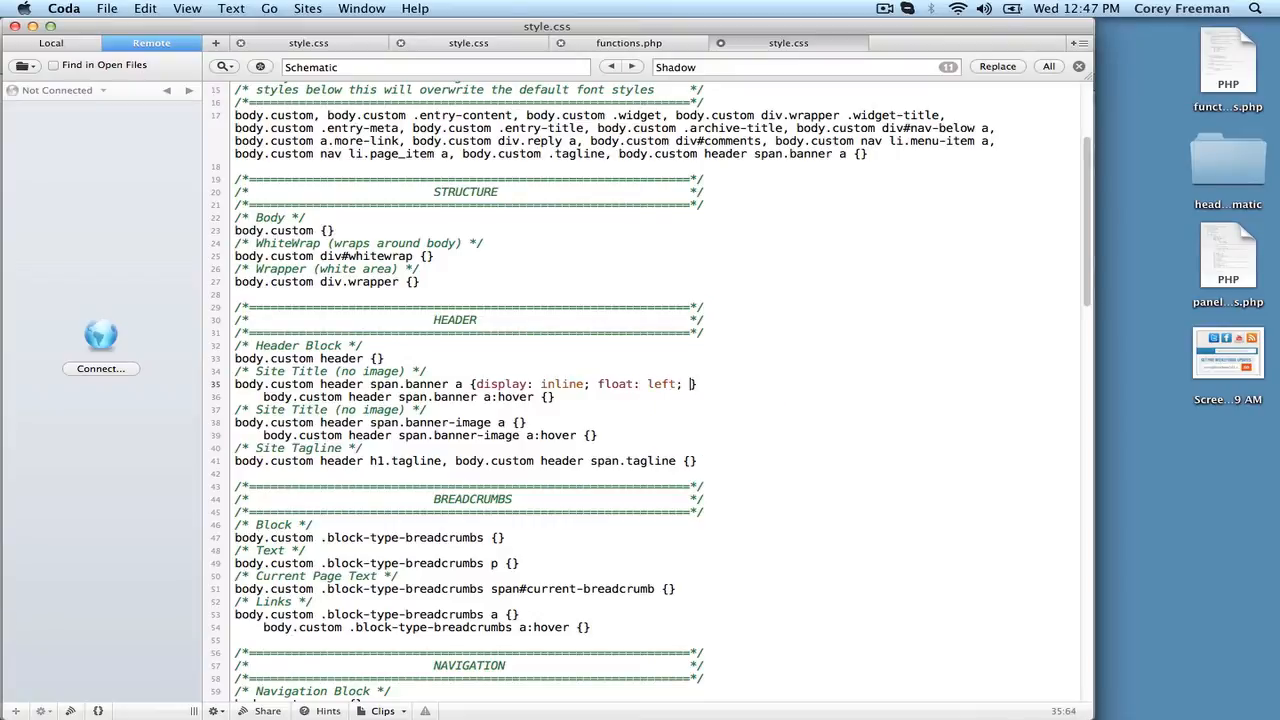
text(width: auto;)
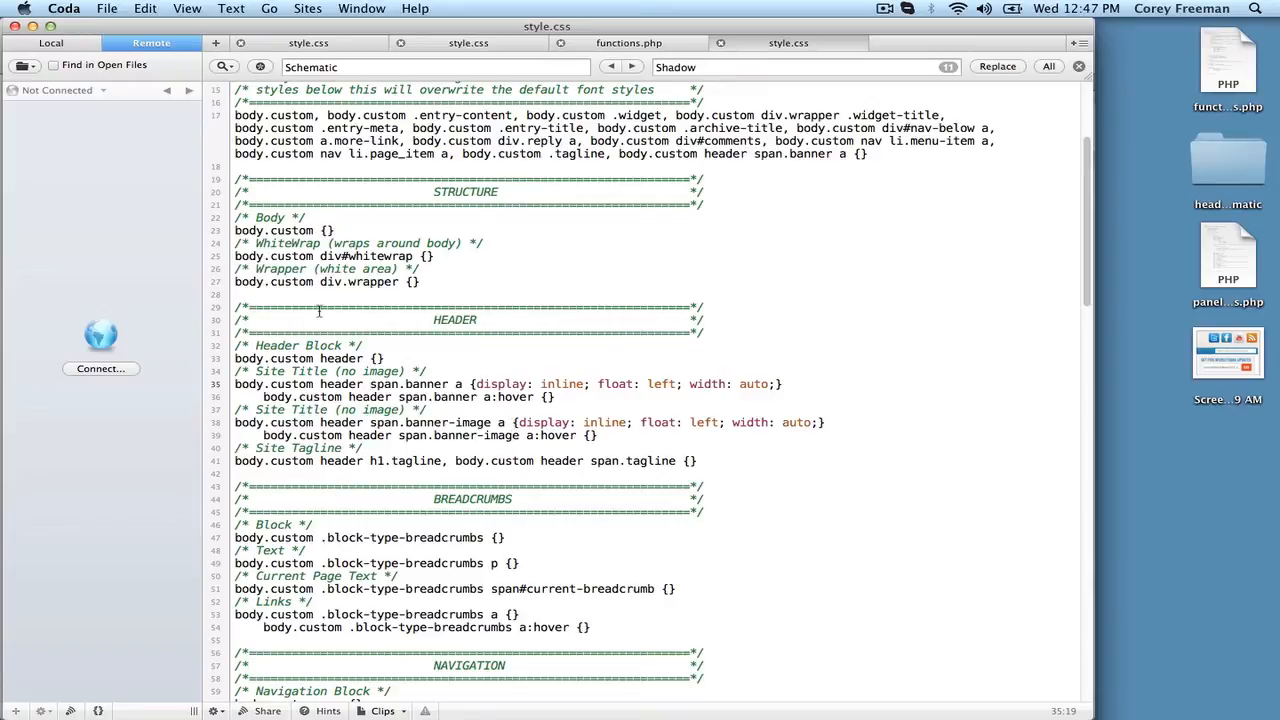
mouse_move(590, 44)
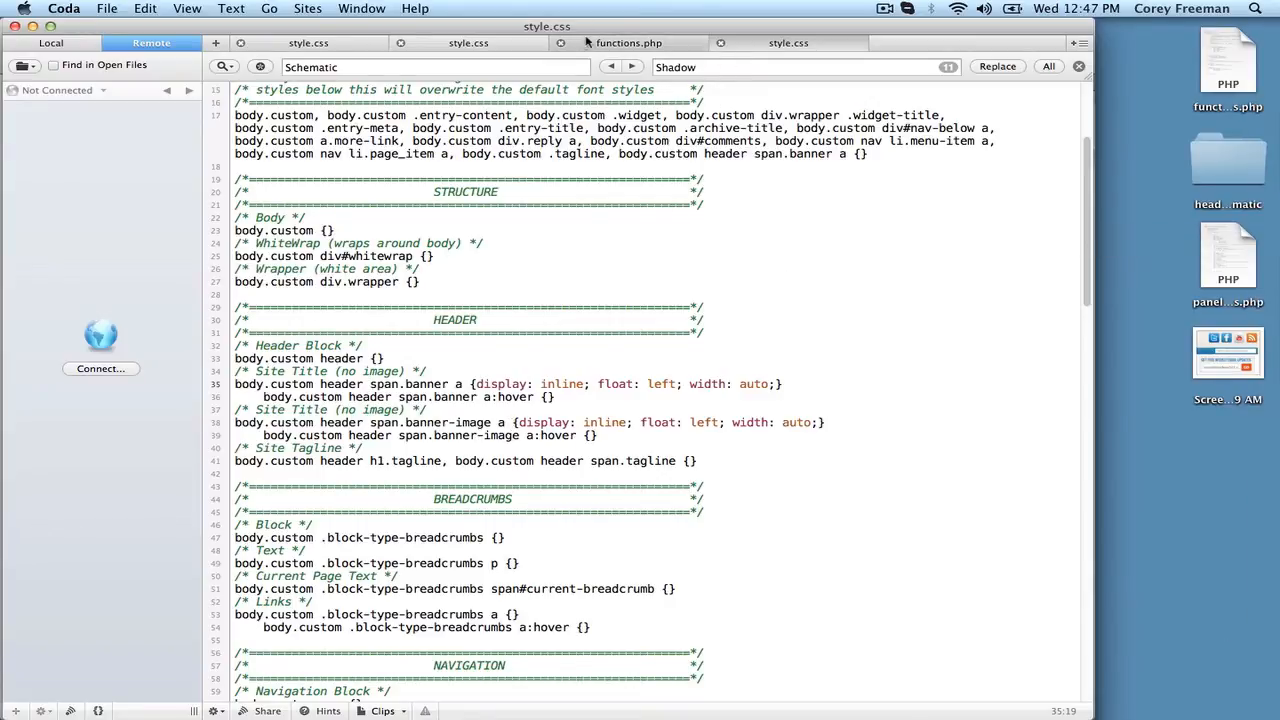
- Wrap the two header icon links in <div id="social">…</div> in functions.php
click(626, 44)
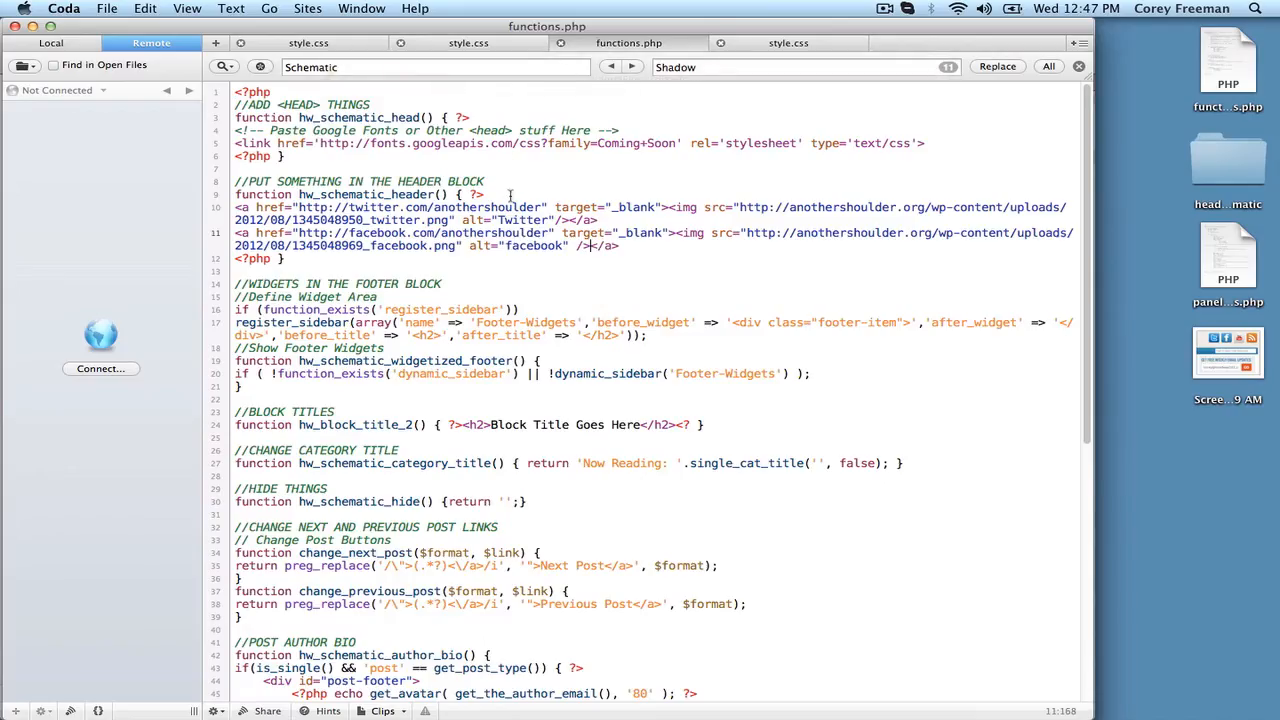
text(<div)
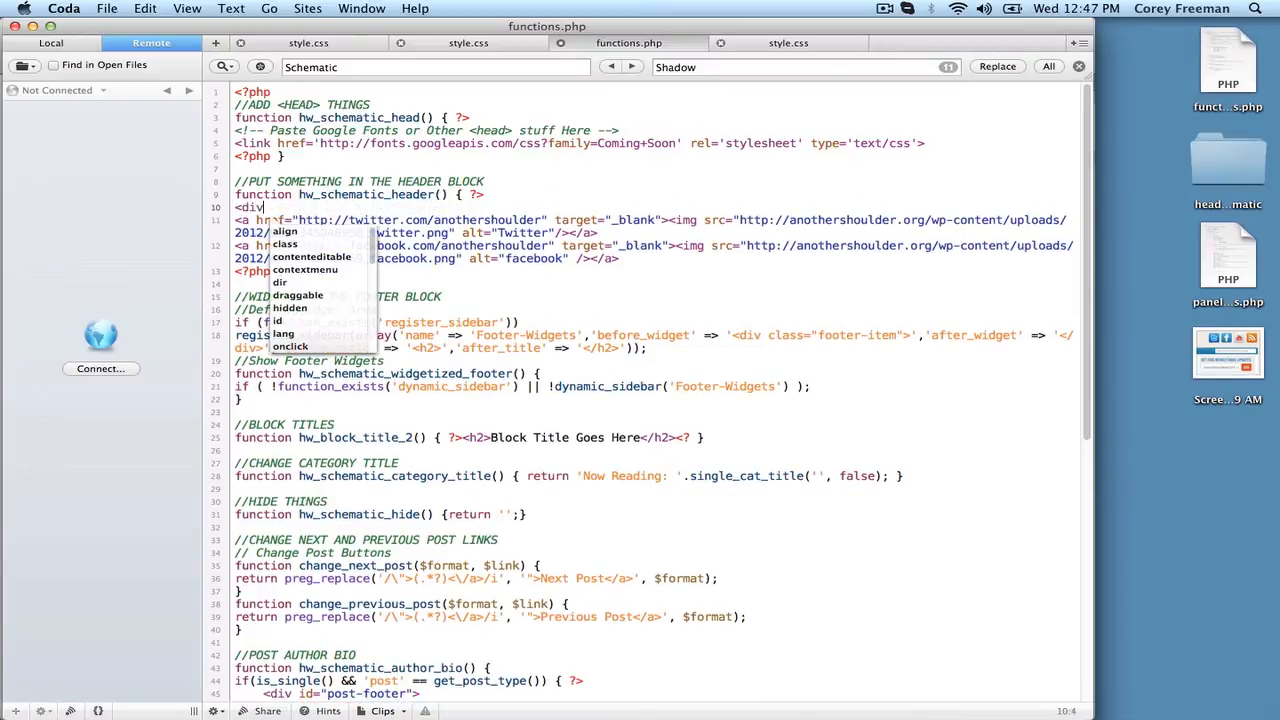
text(id="social">)
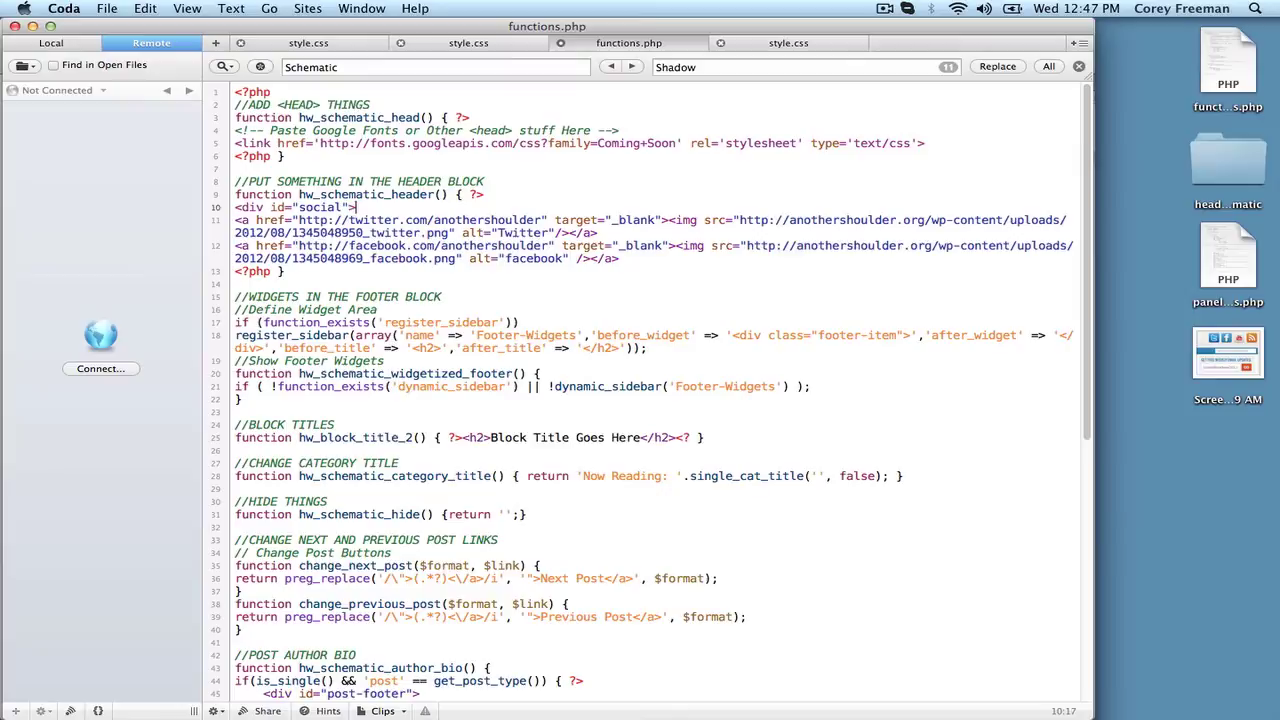
text(</d)
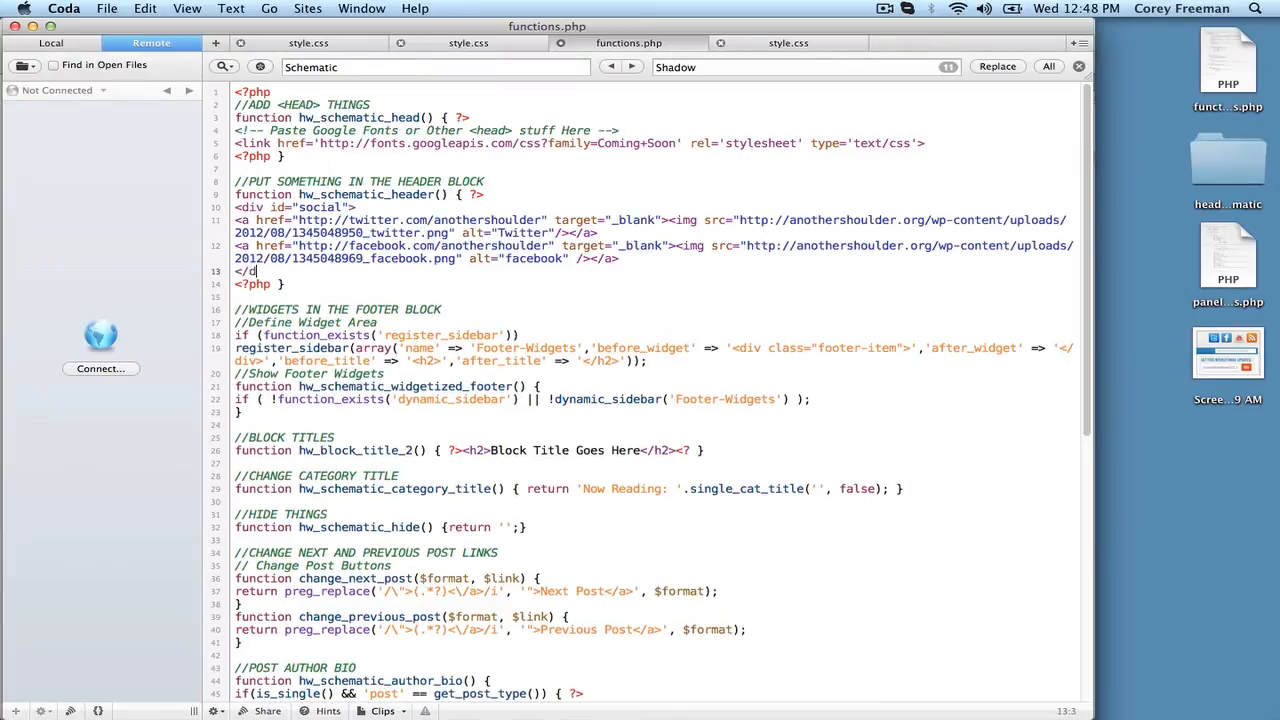
text(iv>)
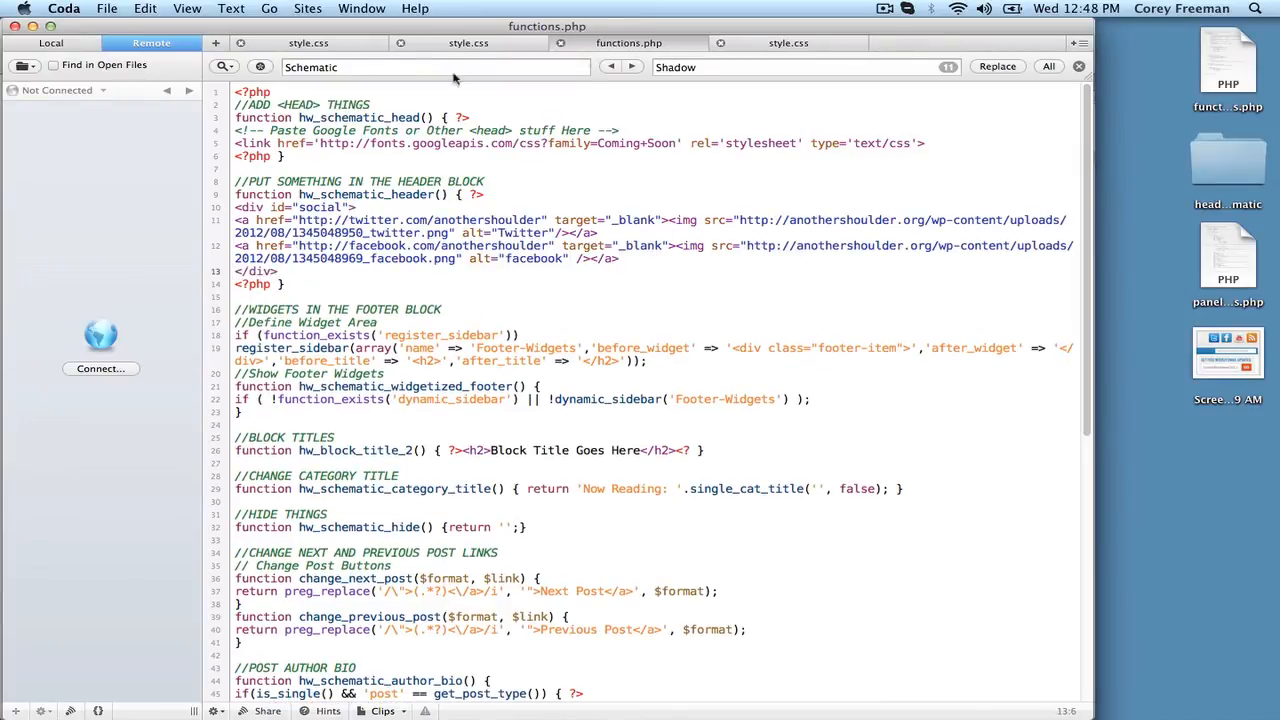
- Add a Social Media rule body.custom div#social {float: right; display: inline;} in style.css
click(786, 44)
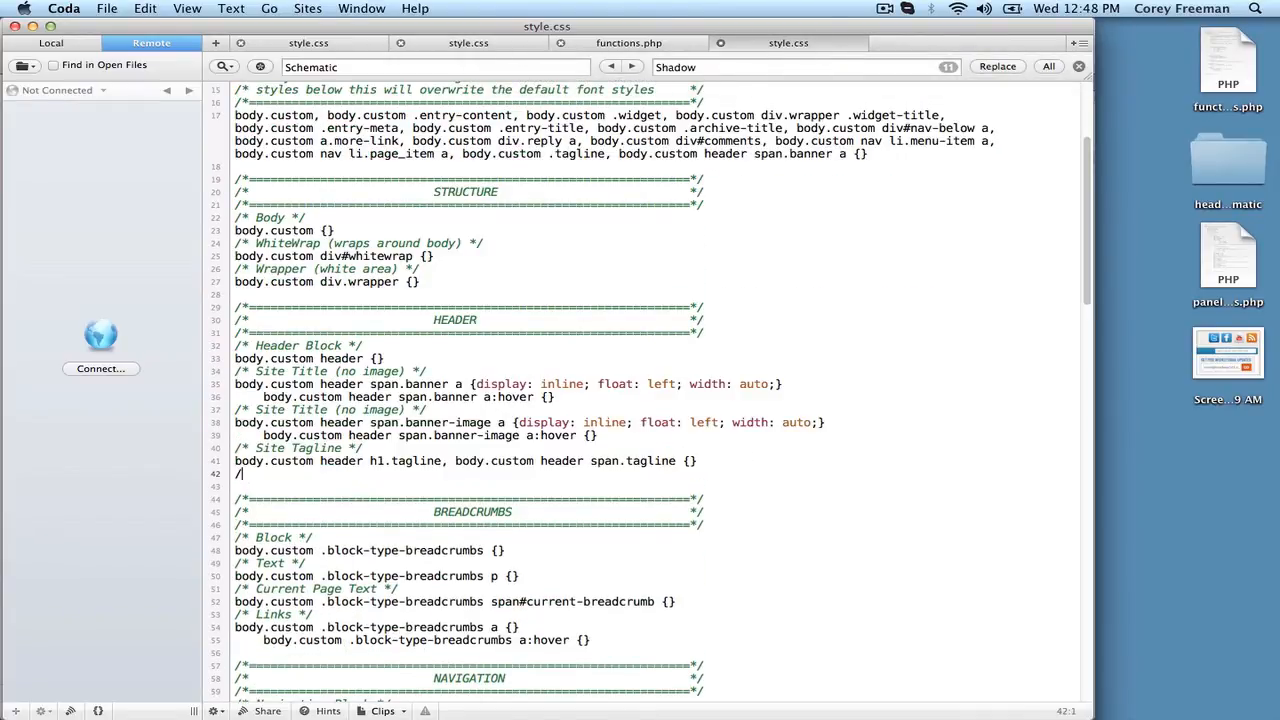
text(* Social m)
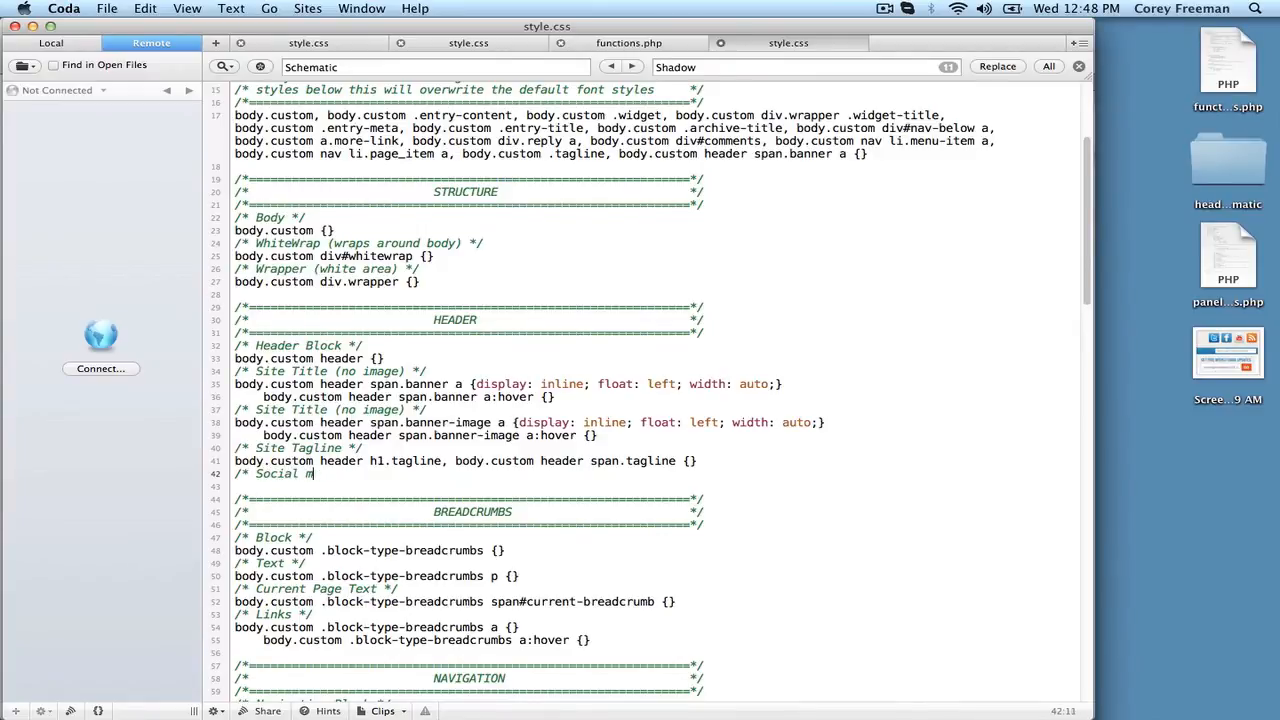
text(edia)
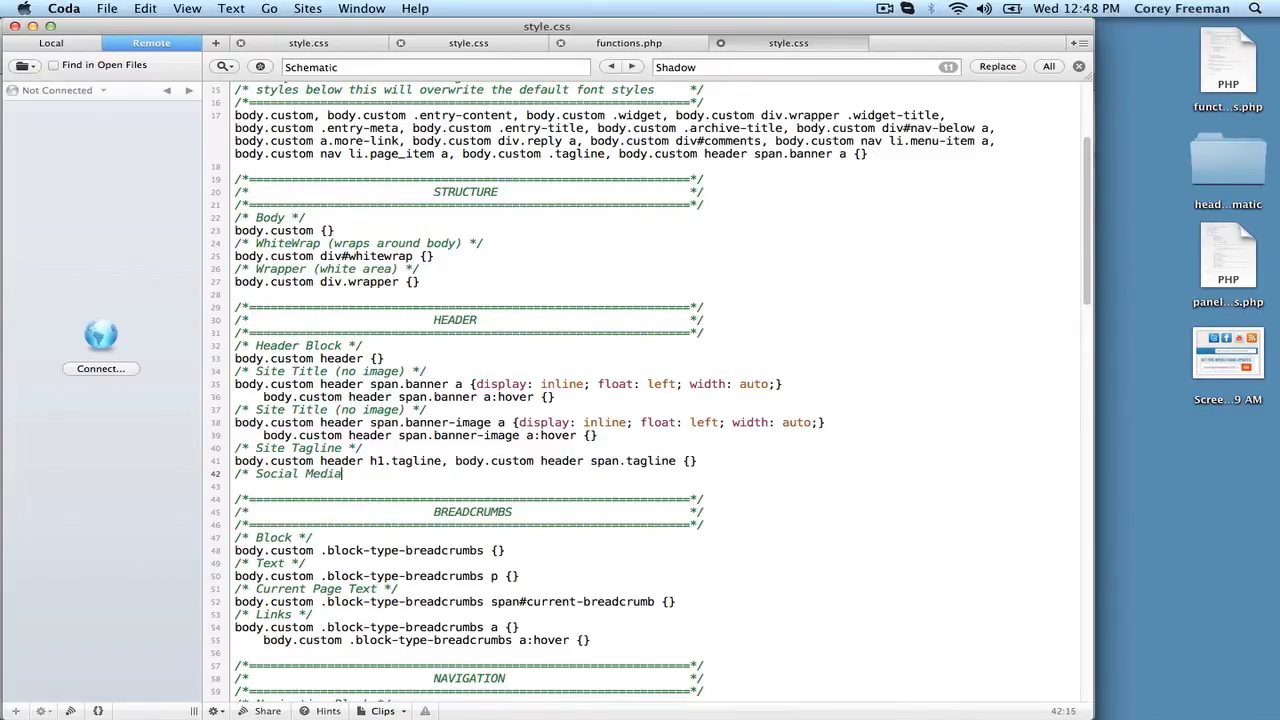
text(body.custom d)
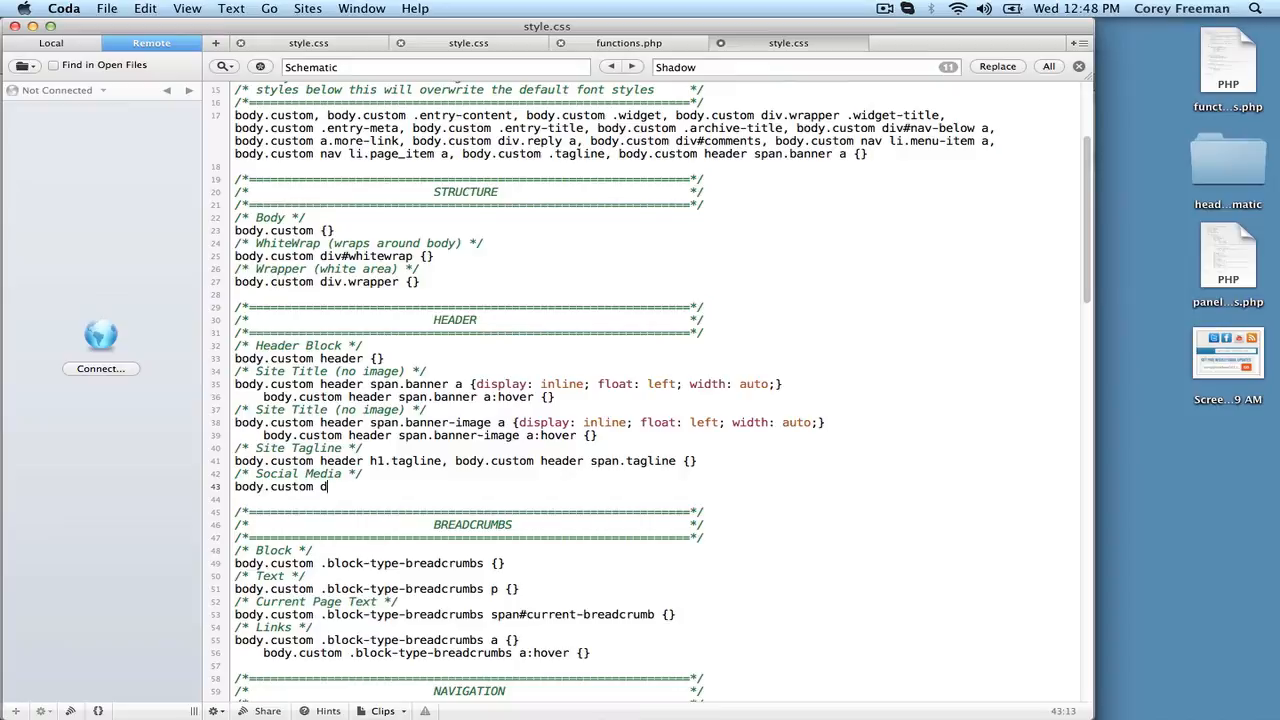
text(iv#social)
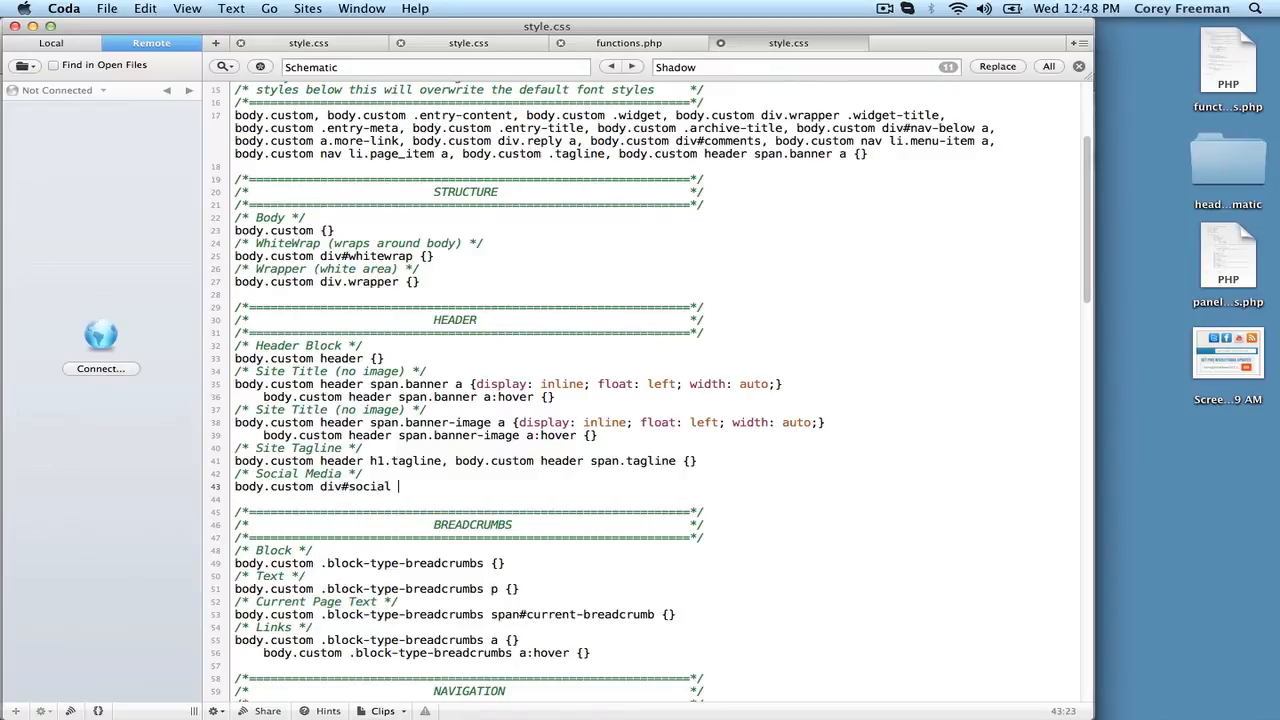
text({float: right})
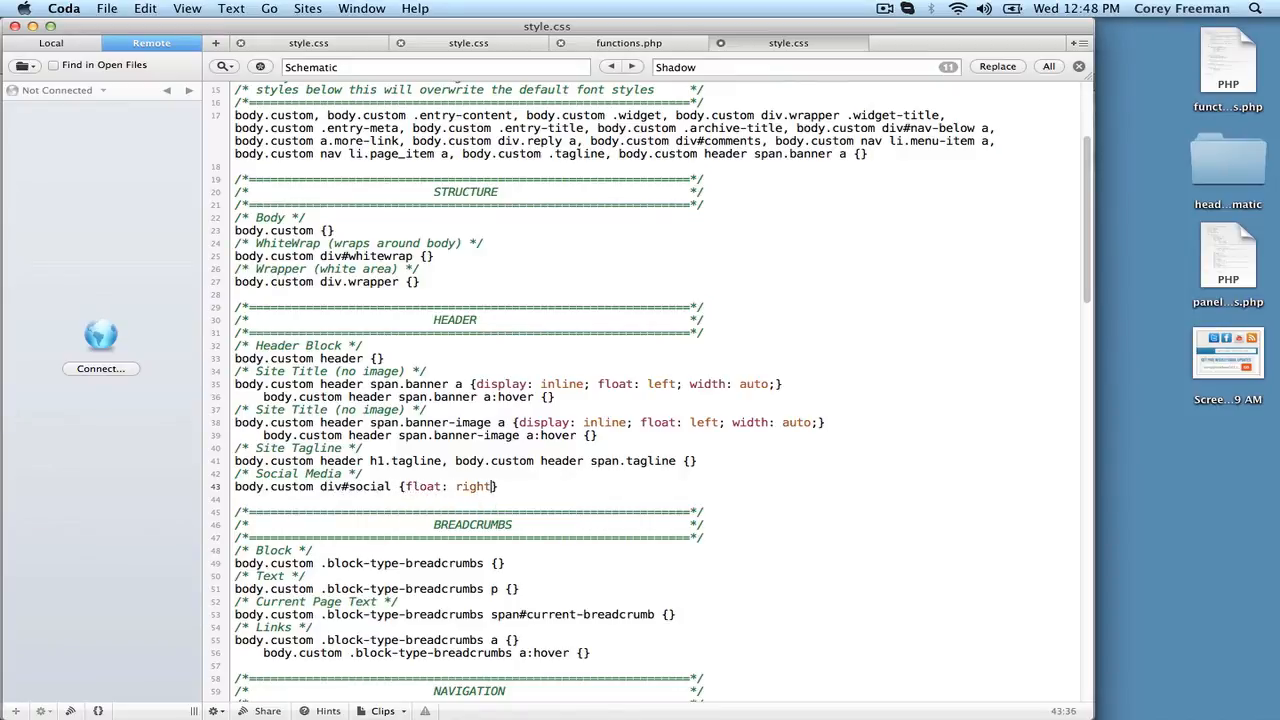
text(; display: inline;)
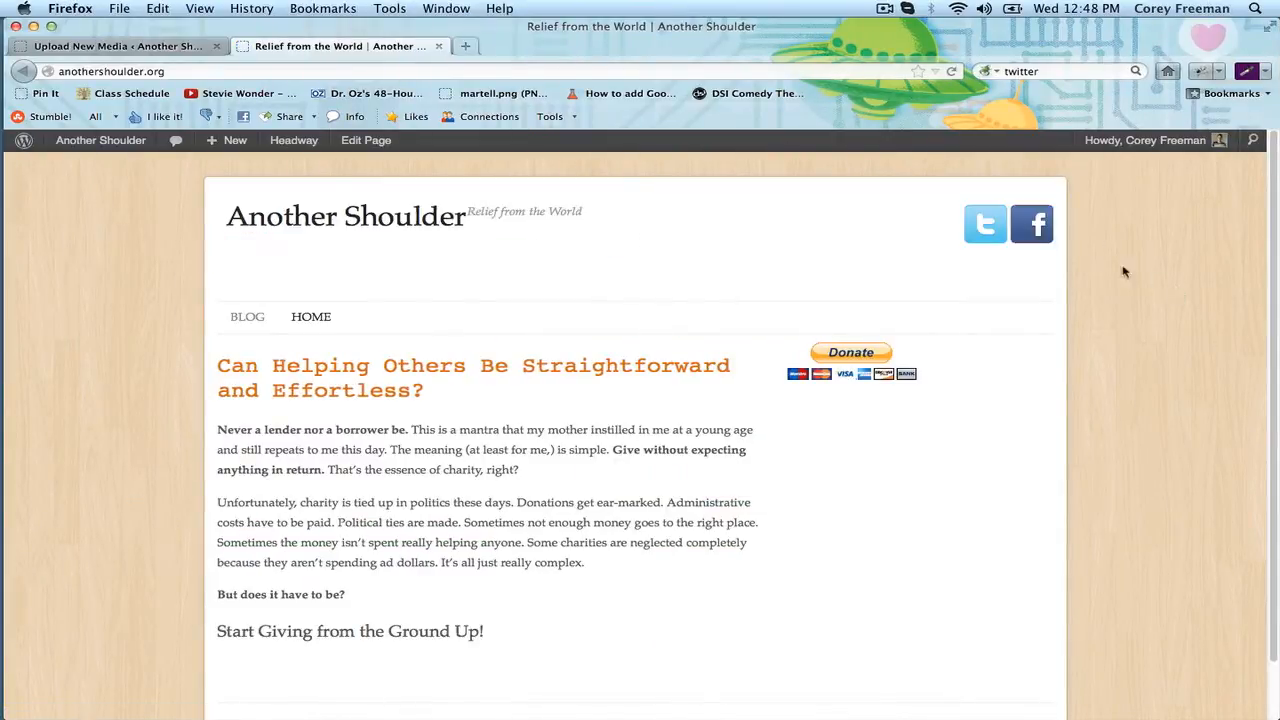
mouse_move(1020, 238)
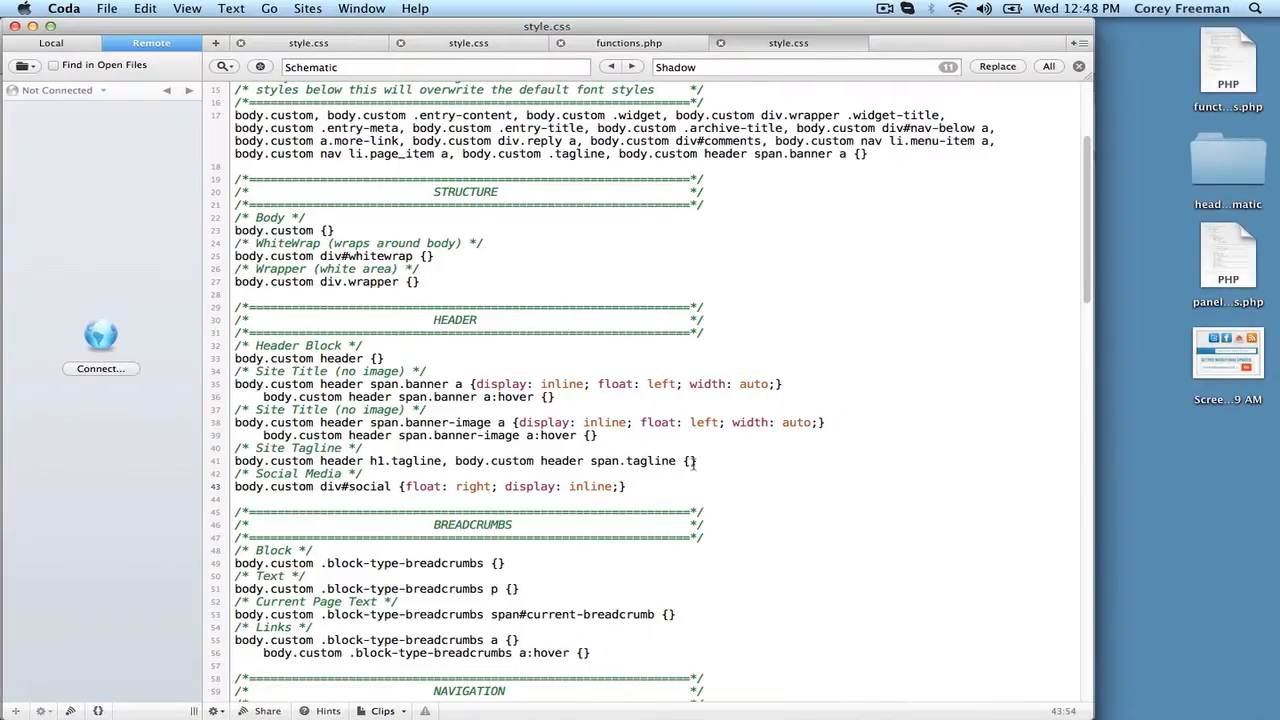
- Add clear: both; to the div#social rule in style.css so the tagline drops below the title
text(clear: both;)
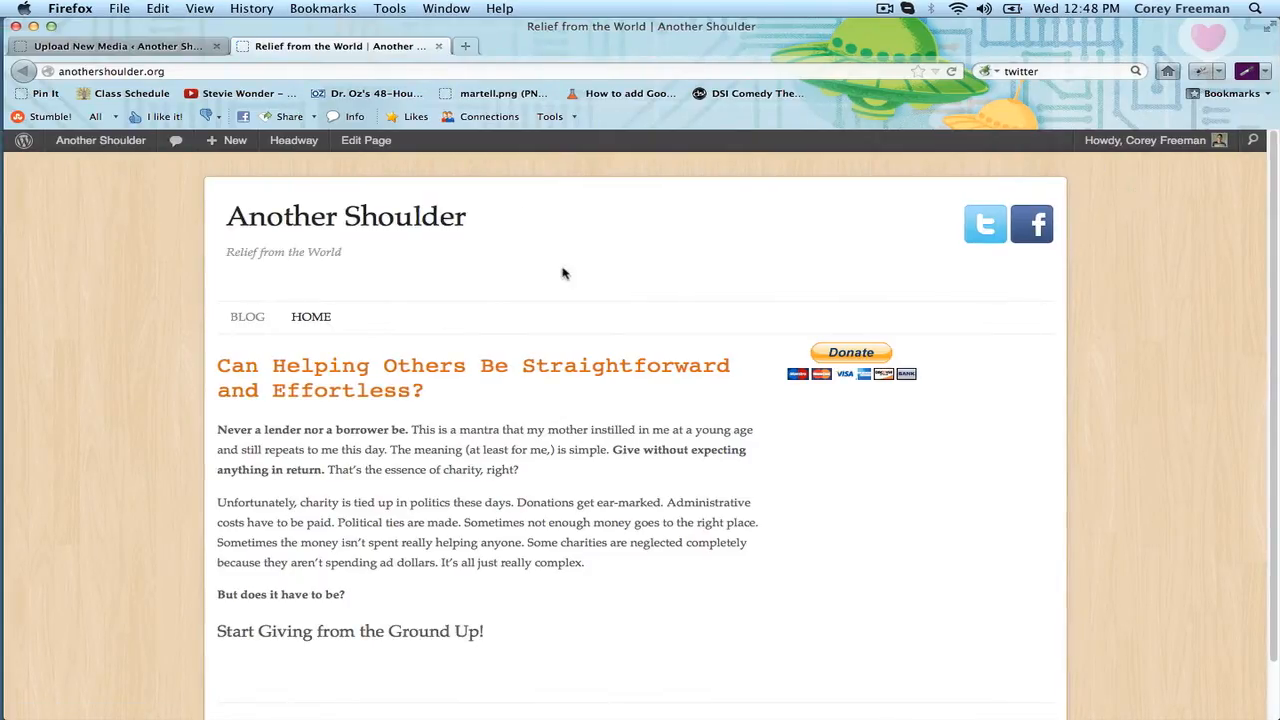
mouse_move(1044, 240)
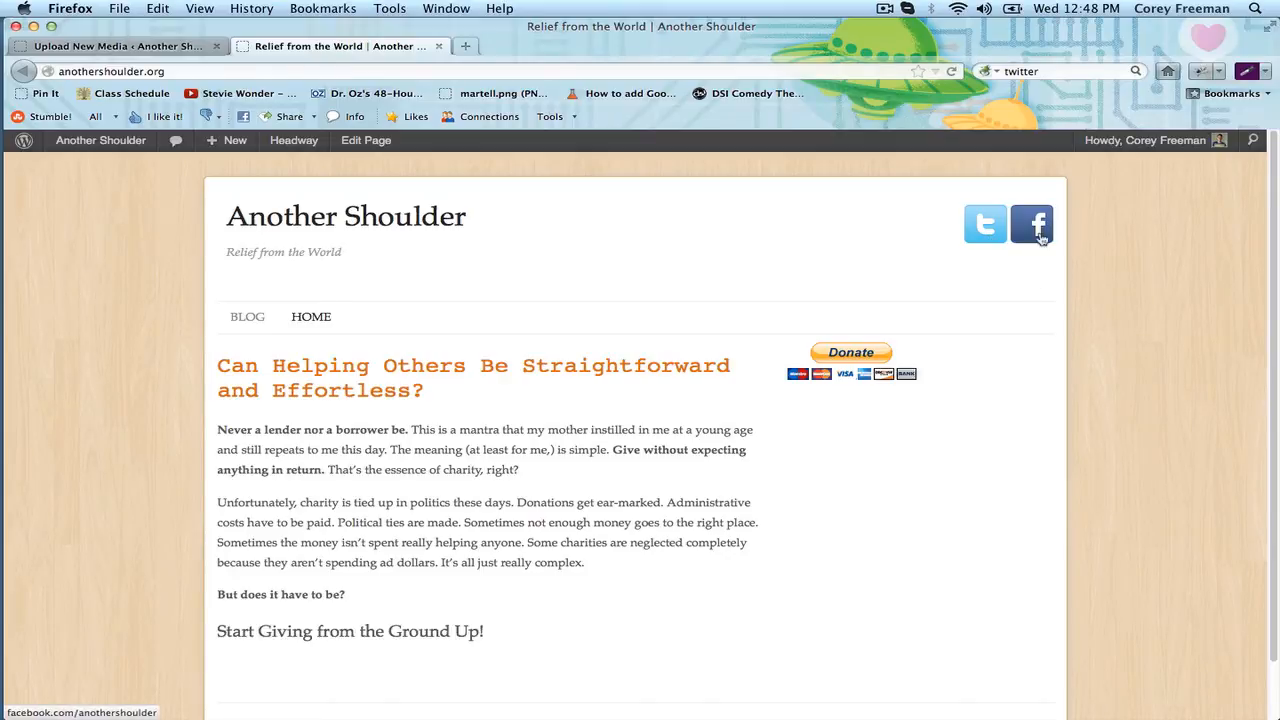
mouse_move(1004, 276)
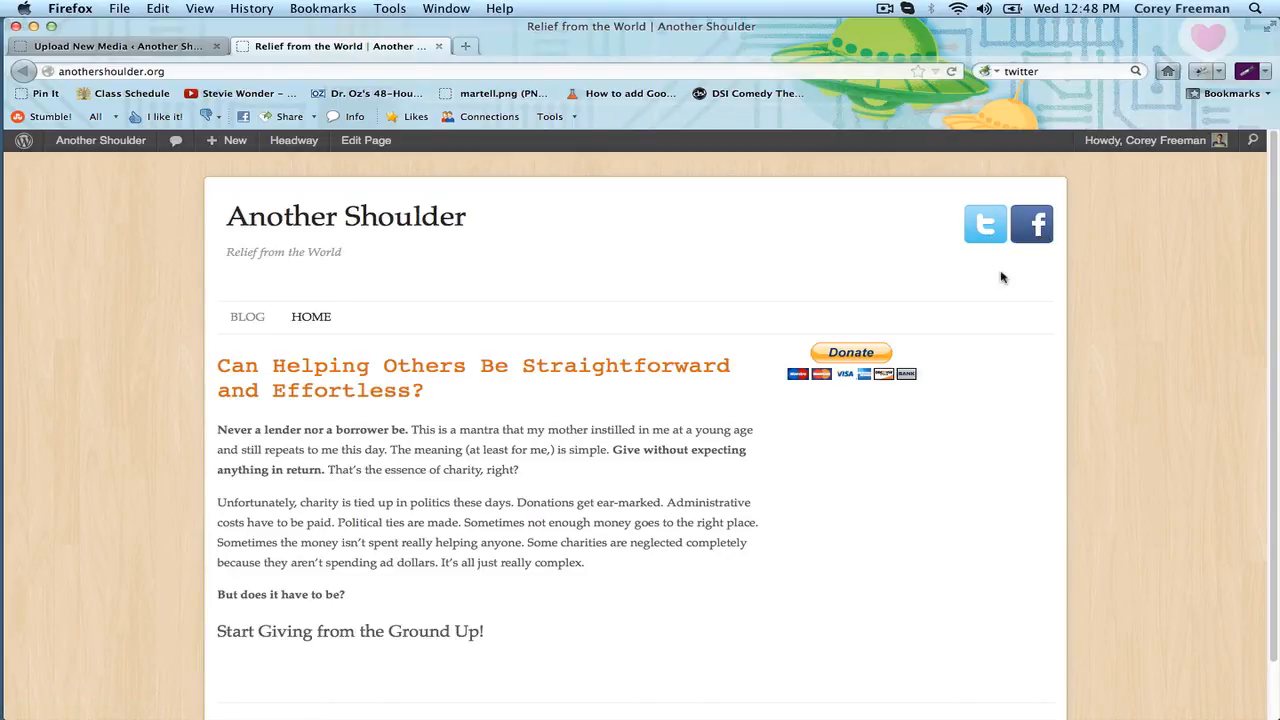
mouse_move(1010, 248)
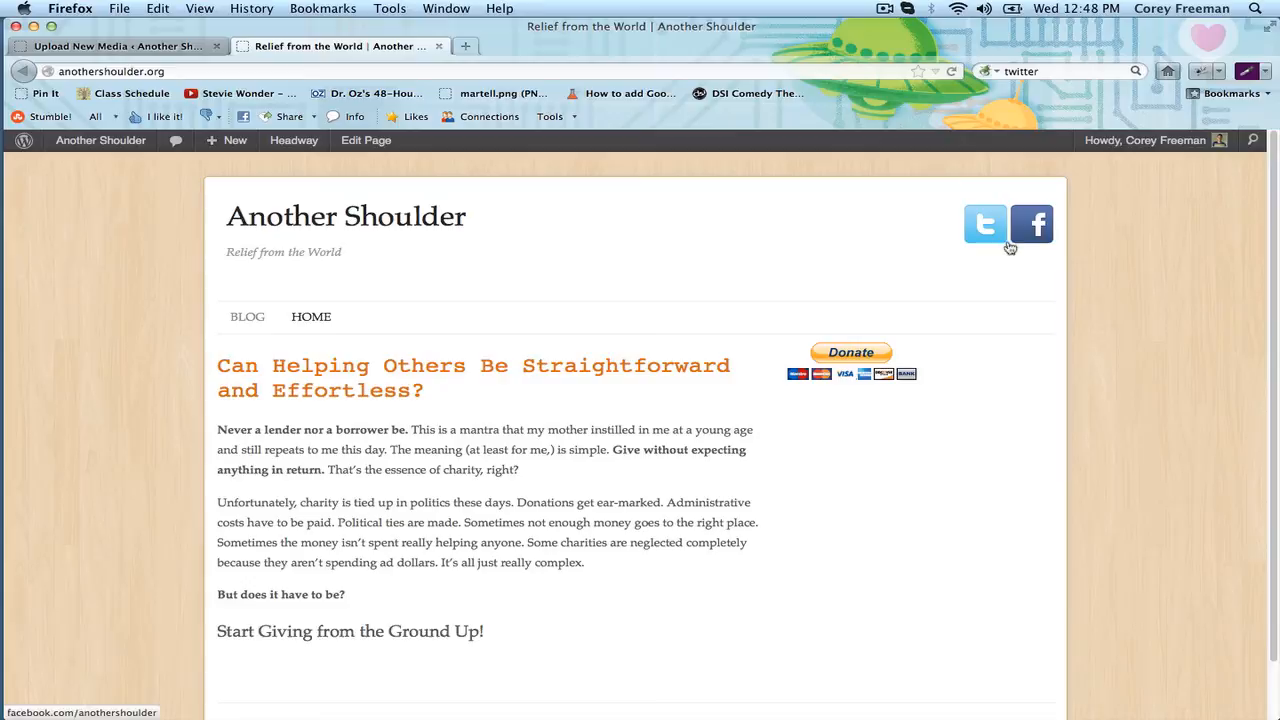
mouse_move(994, 272)
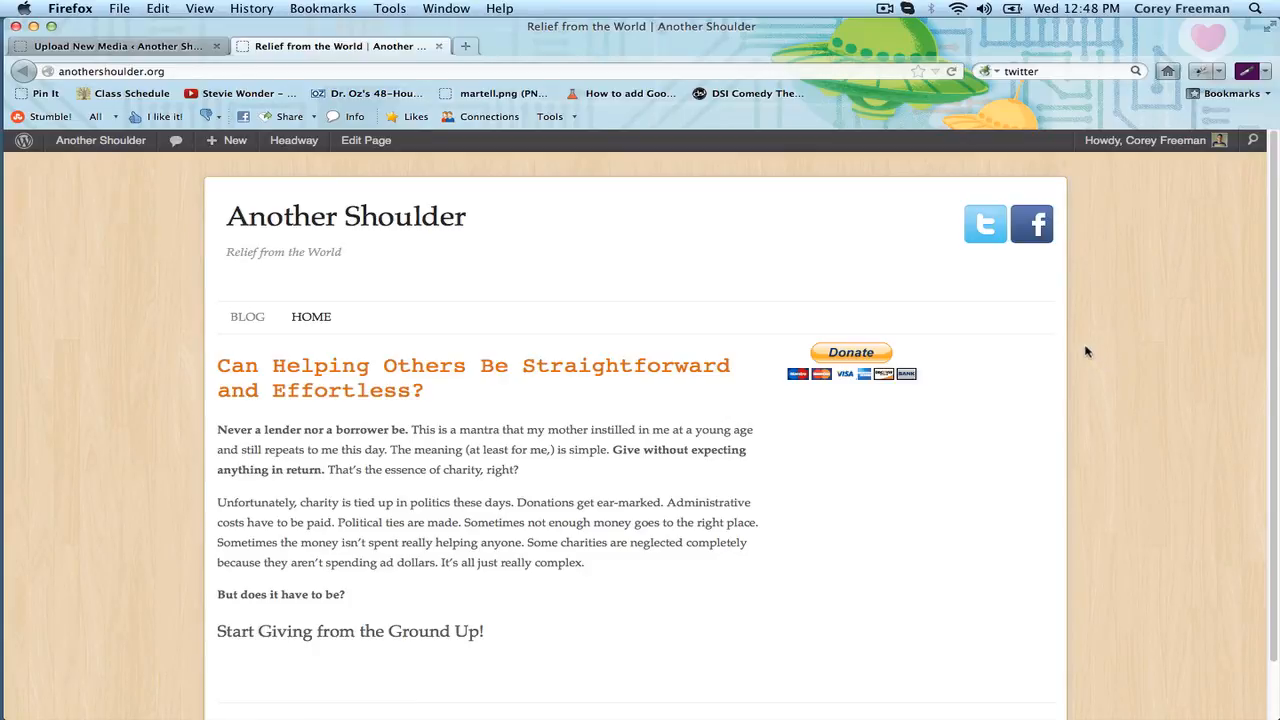
mouse_move(984, 224)
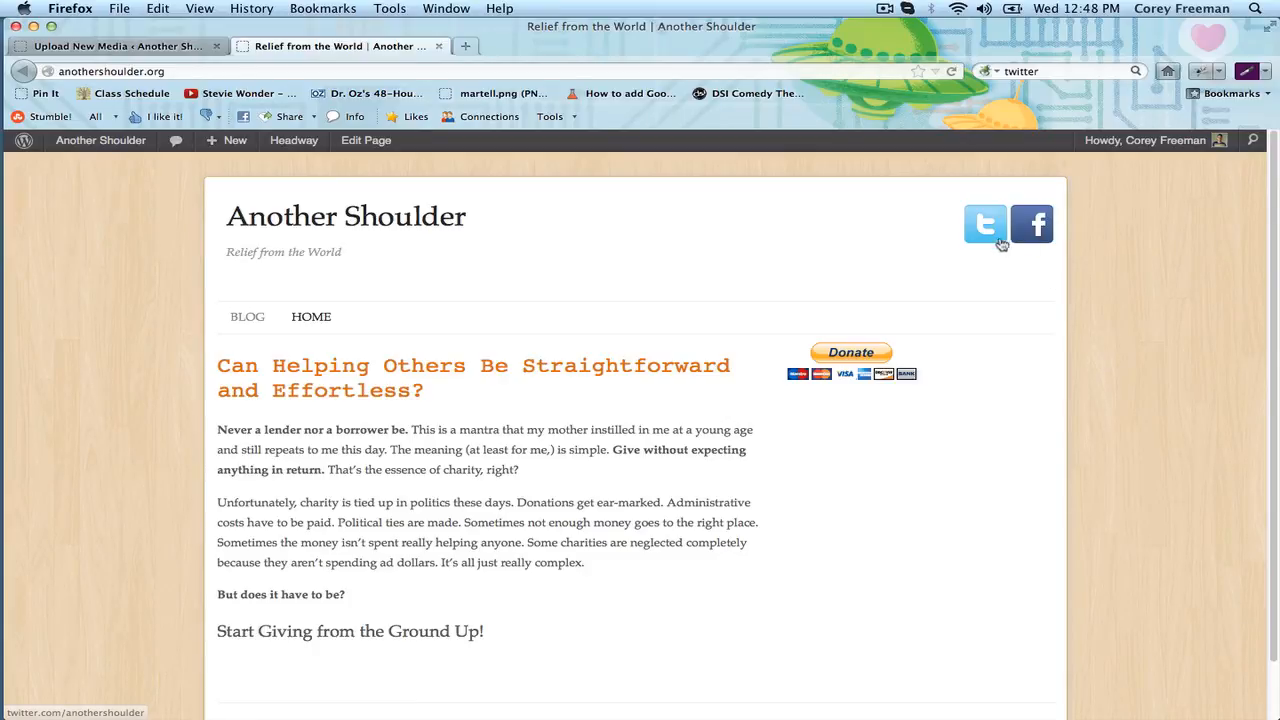
mouse_move(1088, 320)
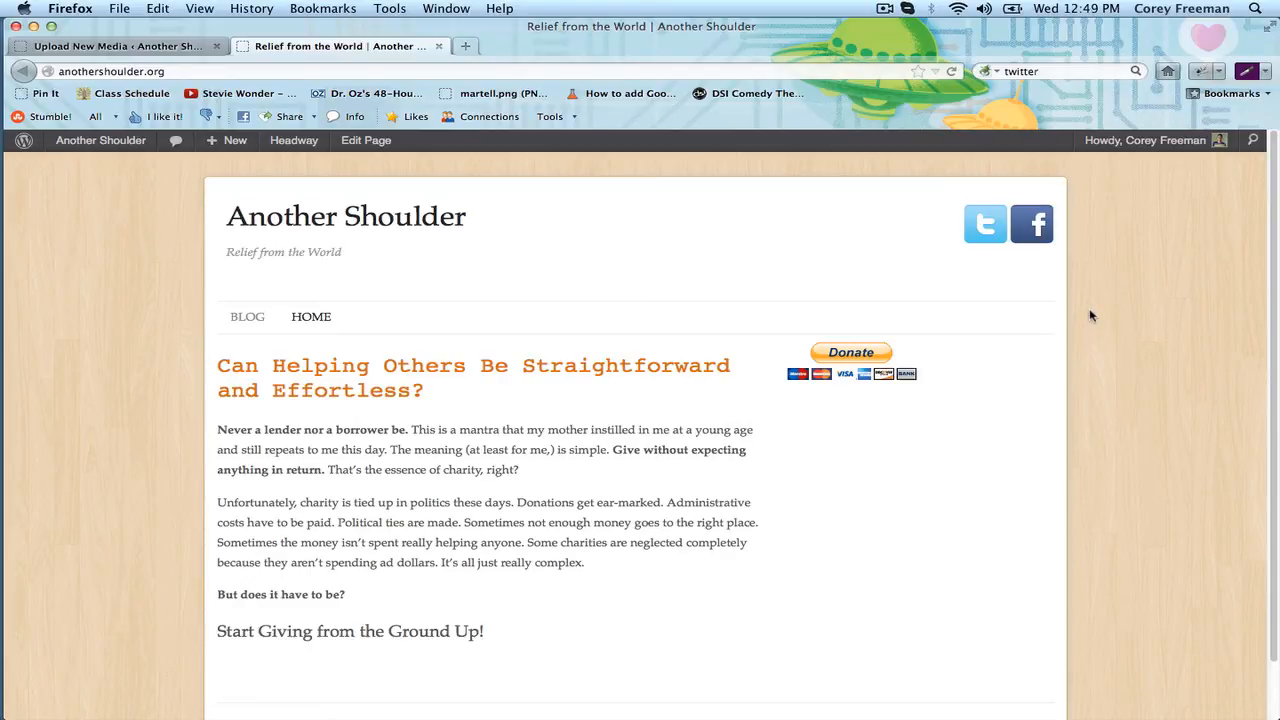
mouse_move(1072, 346)
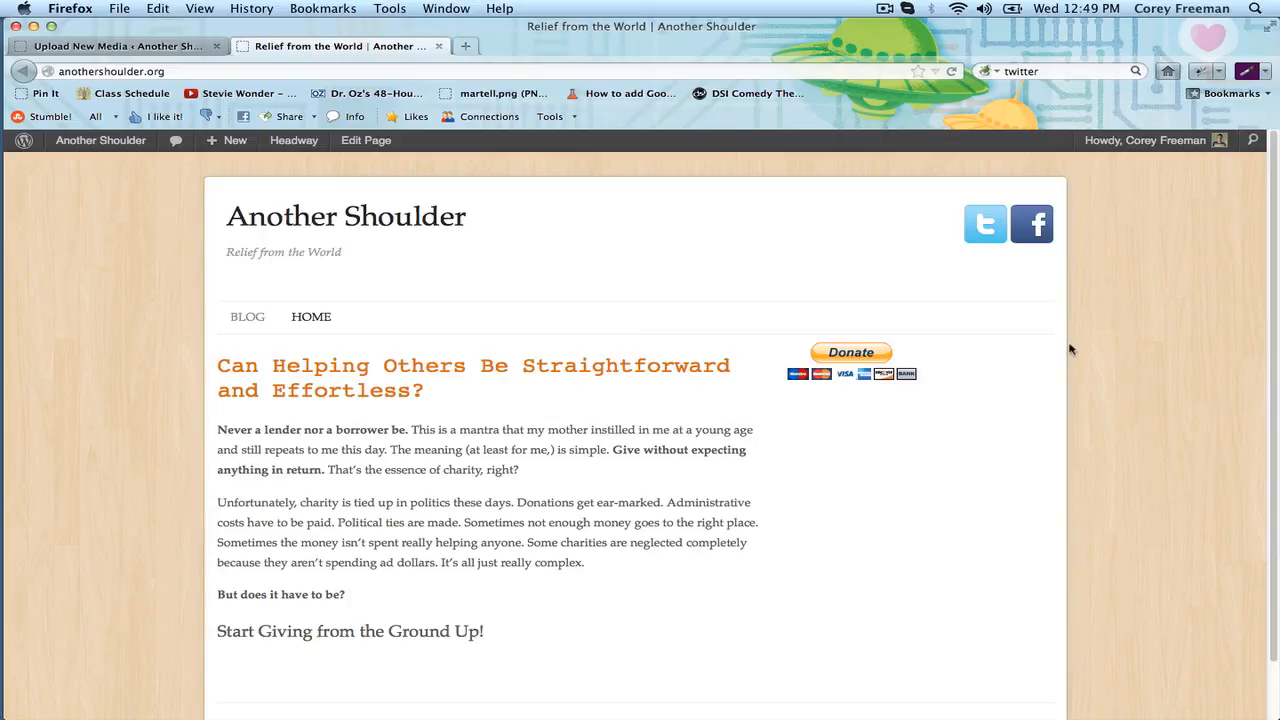
- Start a fresh Firefox tab to head for headway101.com
click(476, 46)
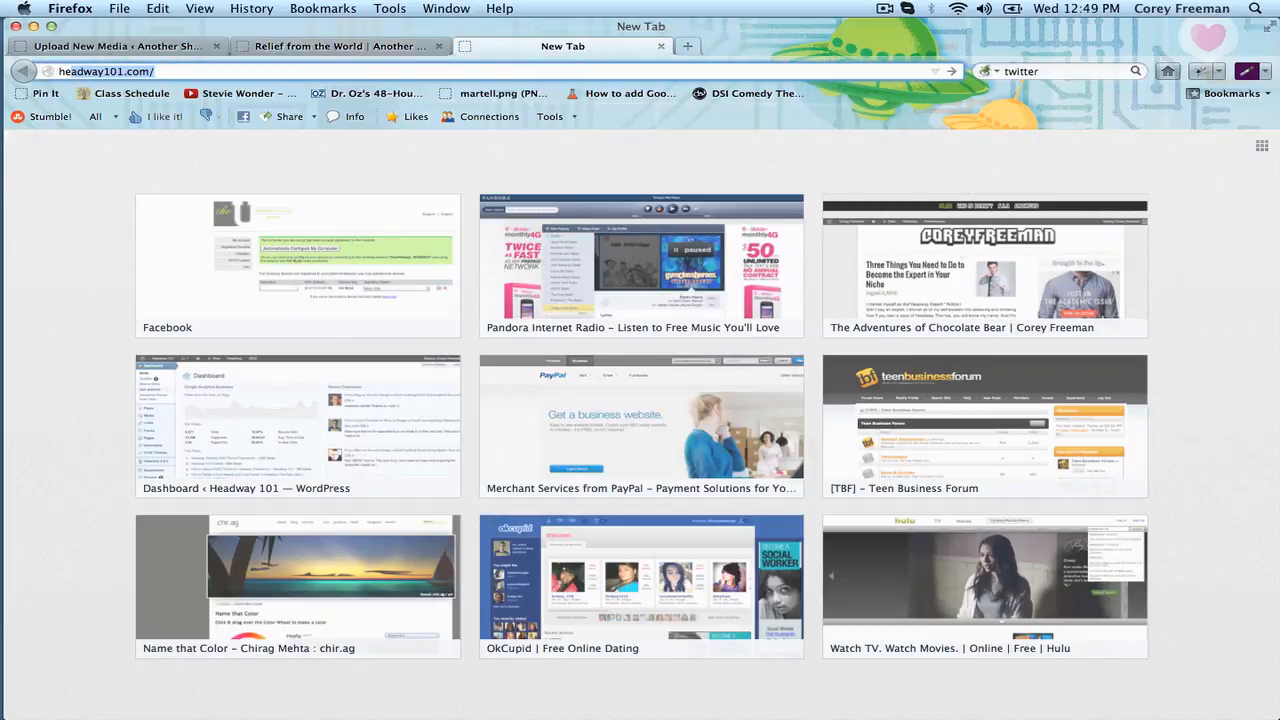